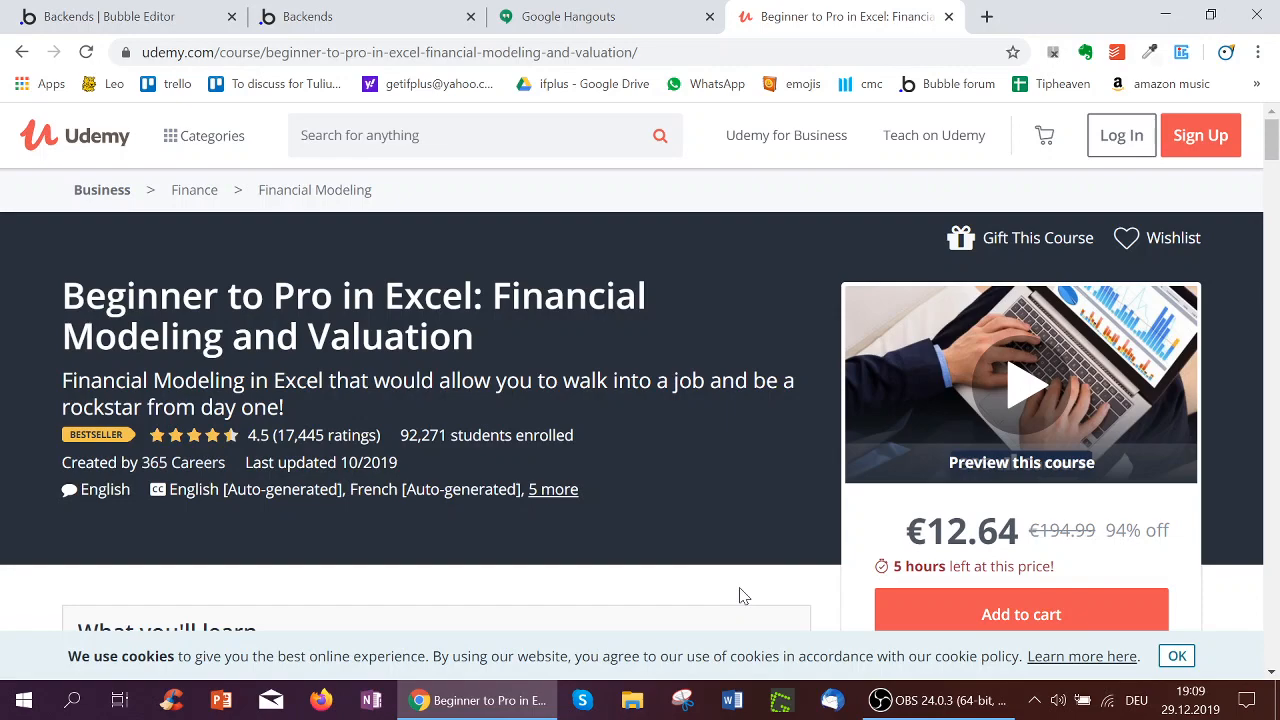
Step: Collapse the Introduction to Excel and Useful tips and tools lectures in the preview
scroll("down", 3)
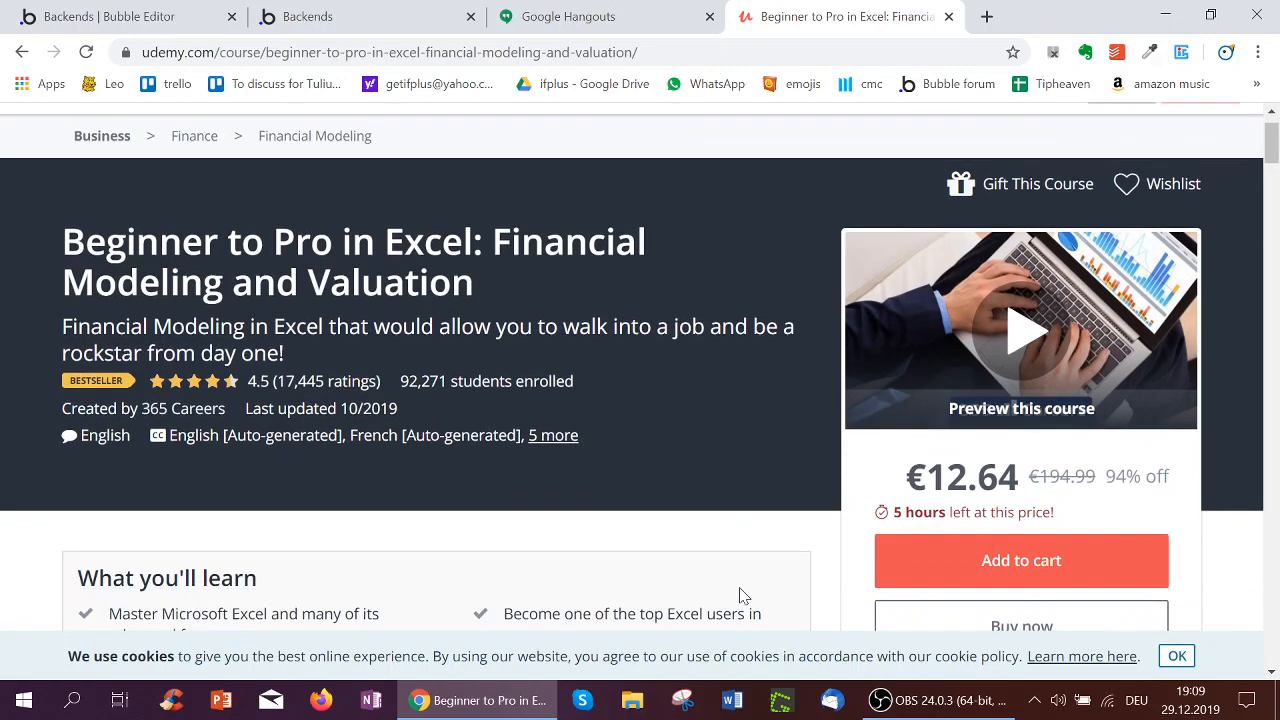
scroll("down", 3)
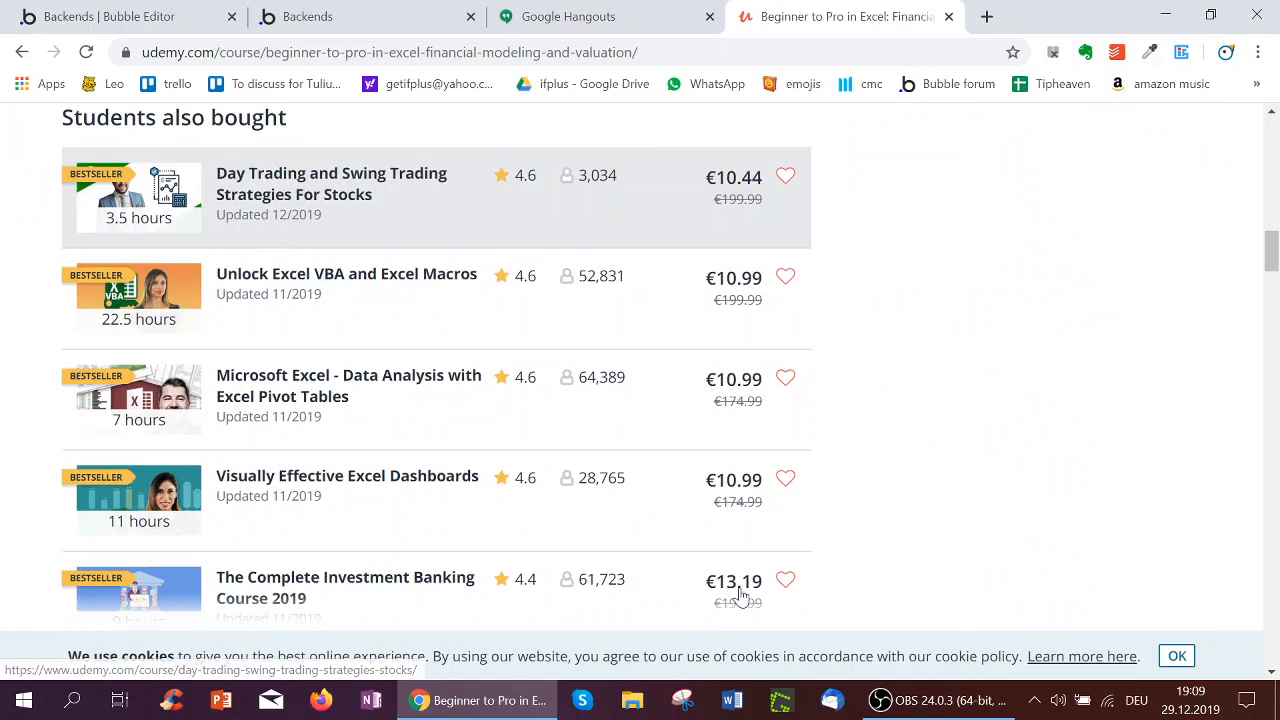
scroll("up", 3)
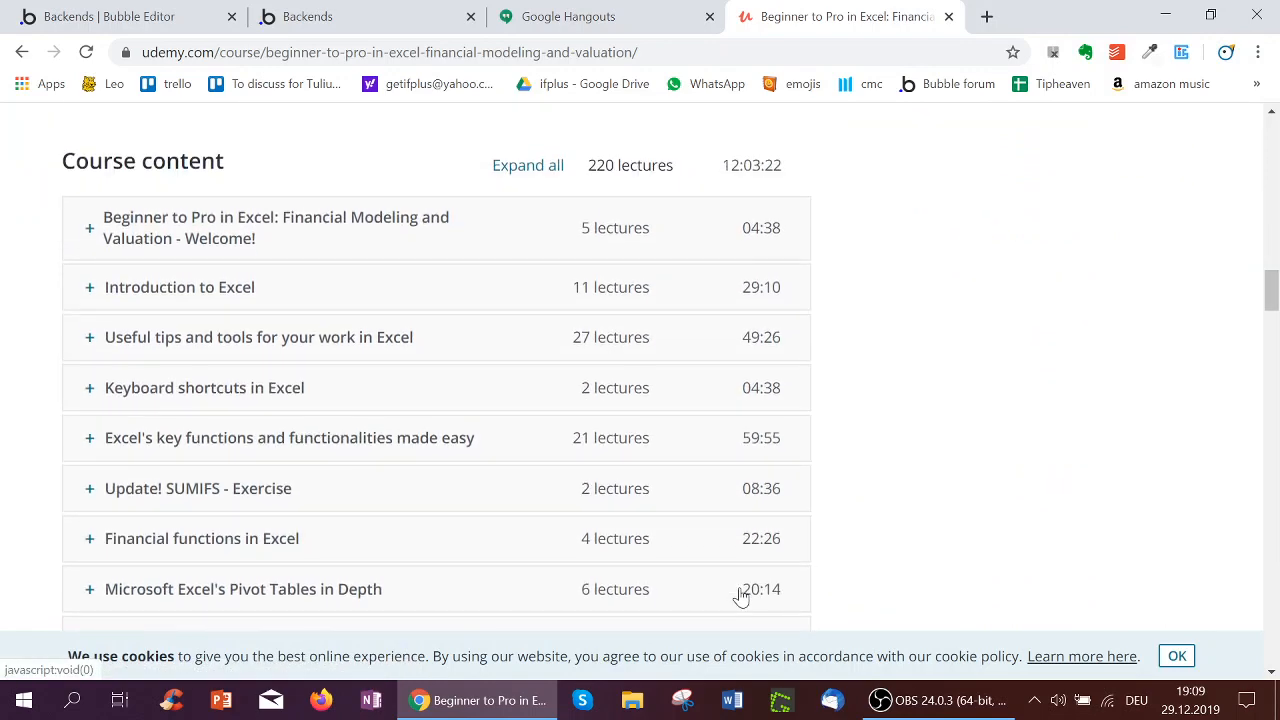
mouse_move(158, 222)
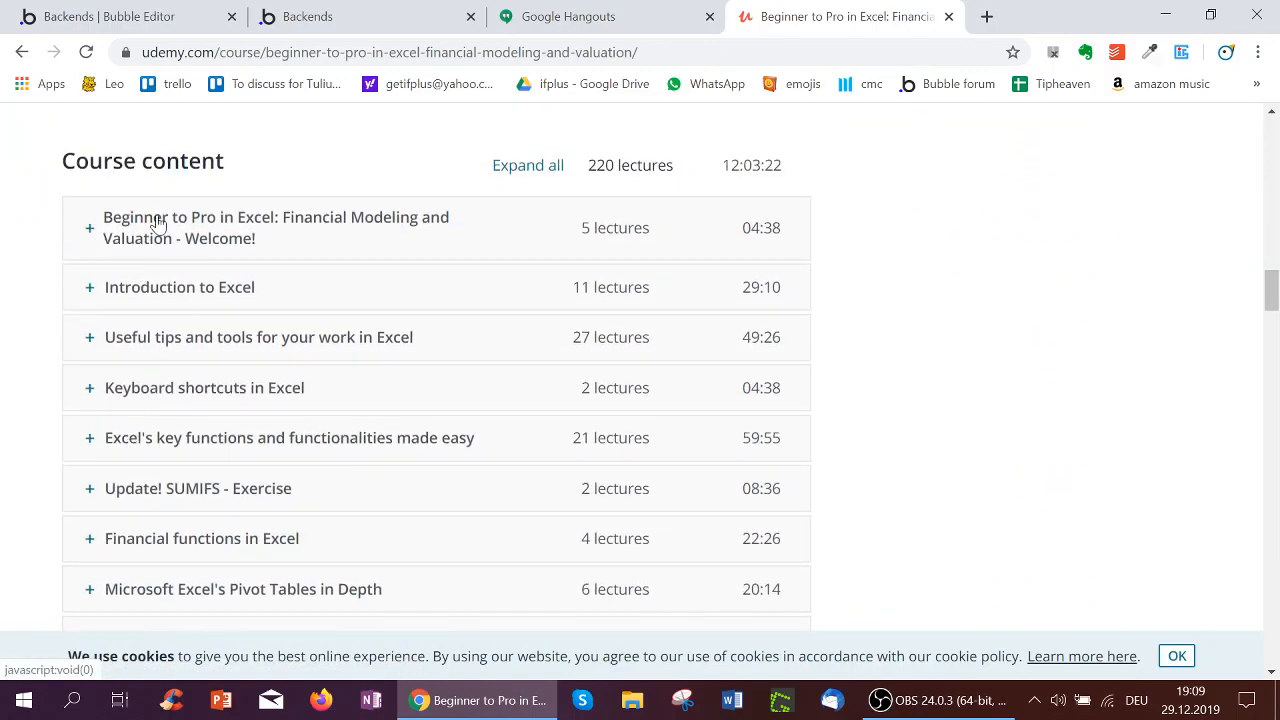
mouse_move(97, 270)
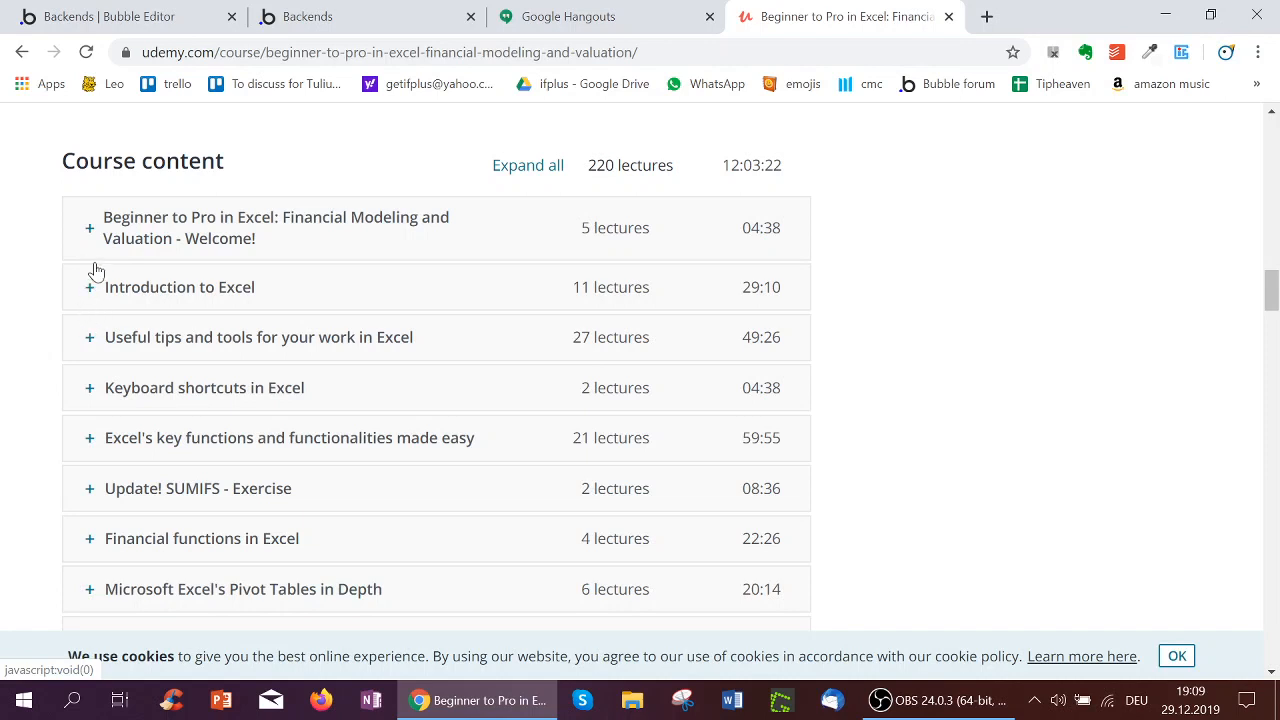
mouse_move(125, 298)
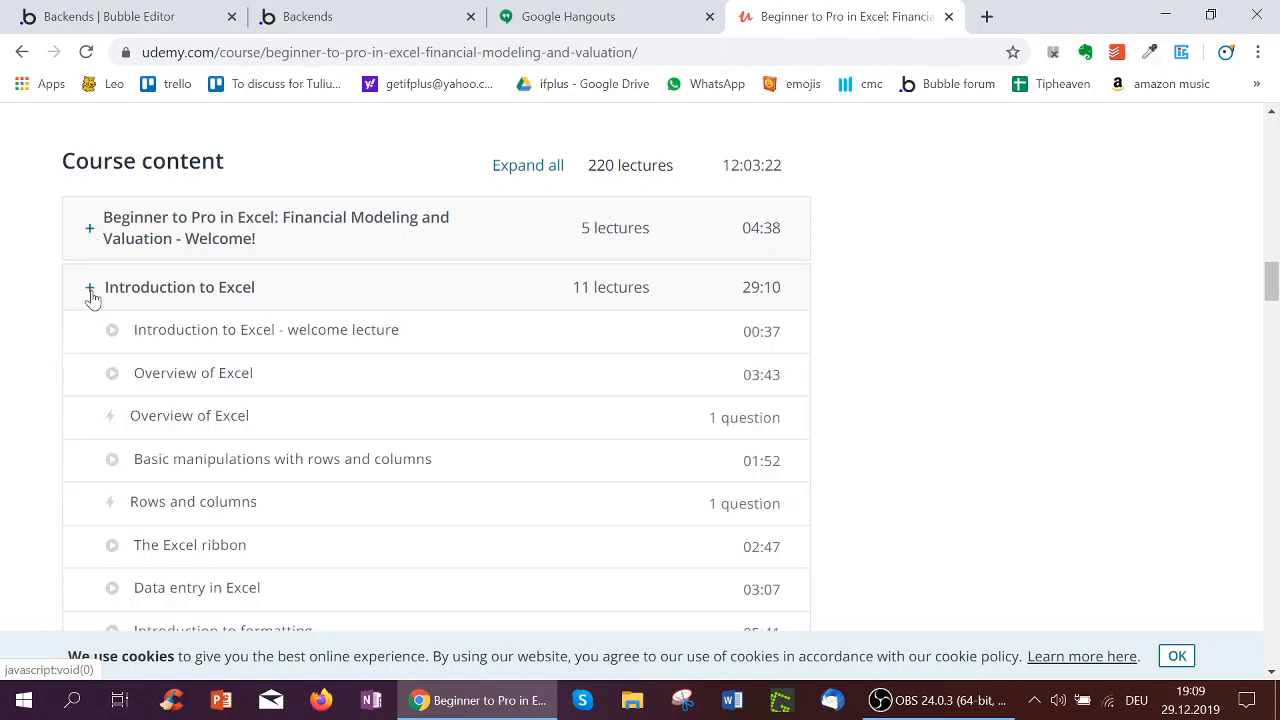
left_click(90, 287)
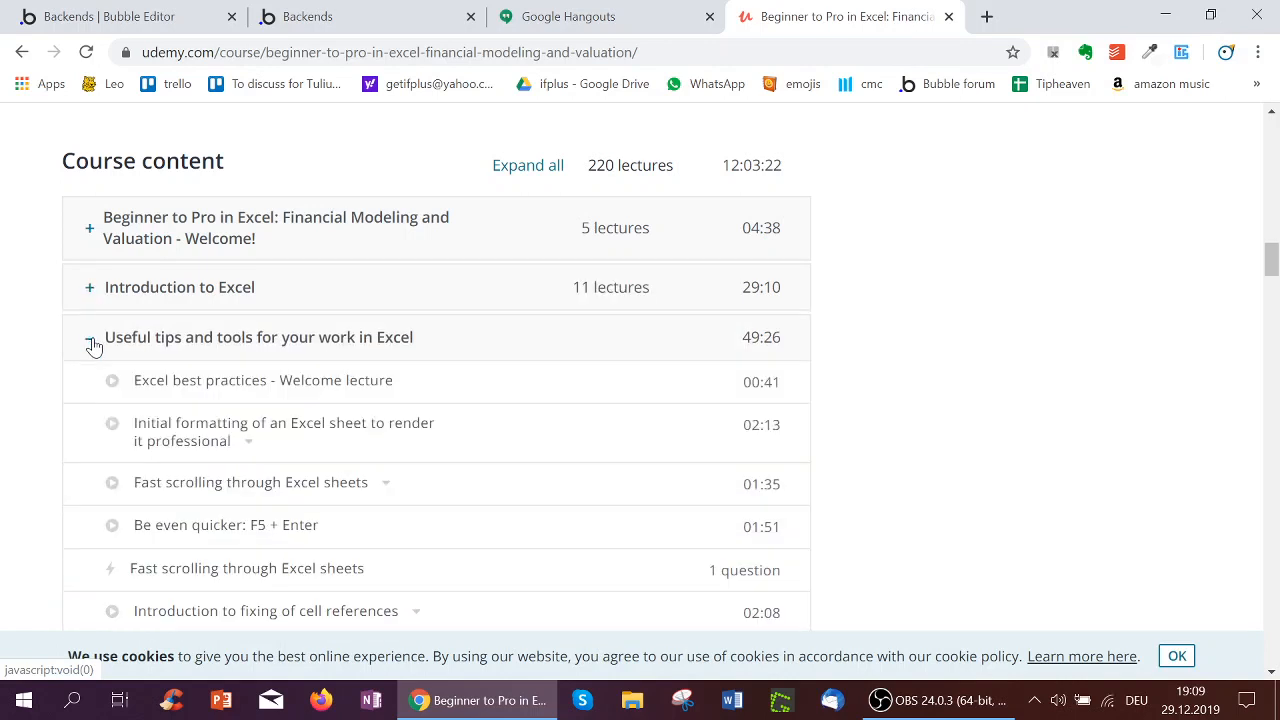
left_click(90, 337)
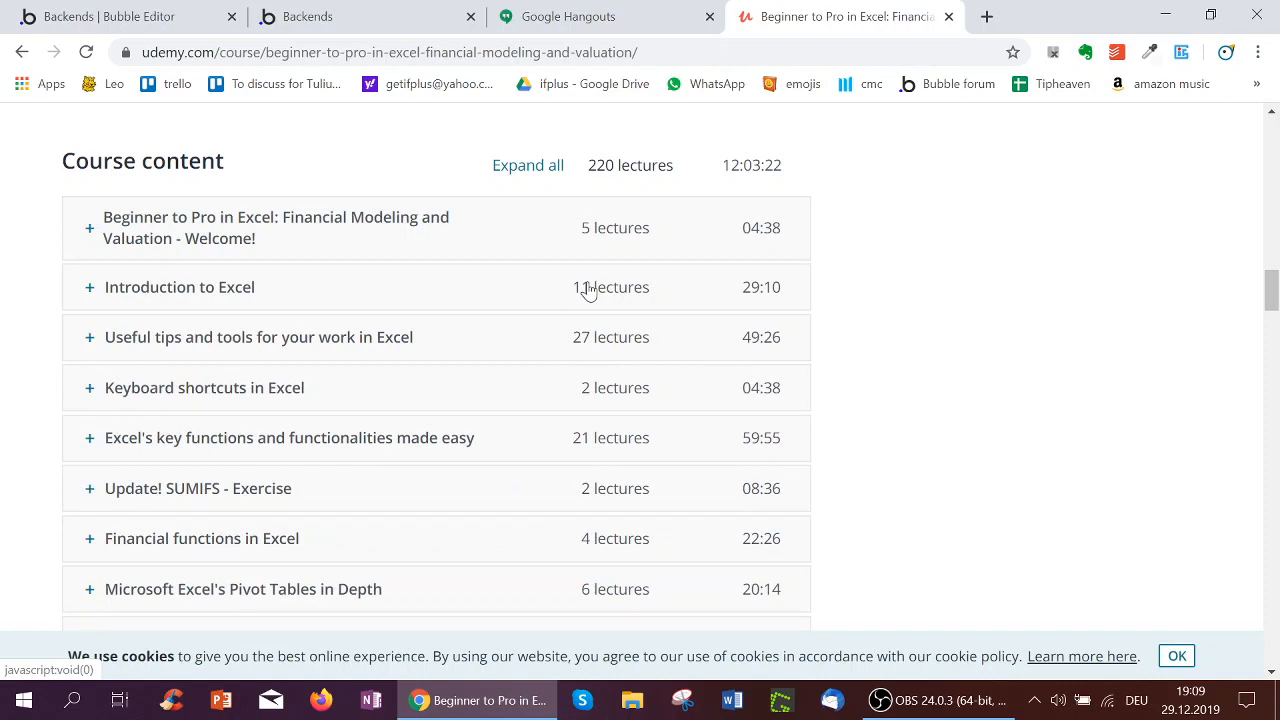
Step: Return to the editor's Data tab and view the Section type's lectures and name fields
left_click(115, 16)
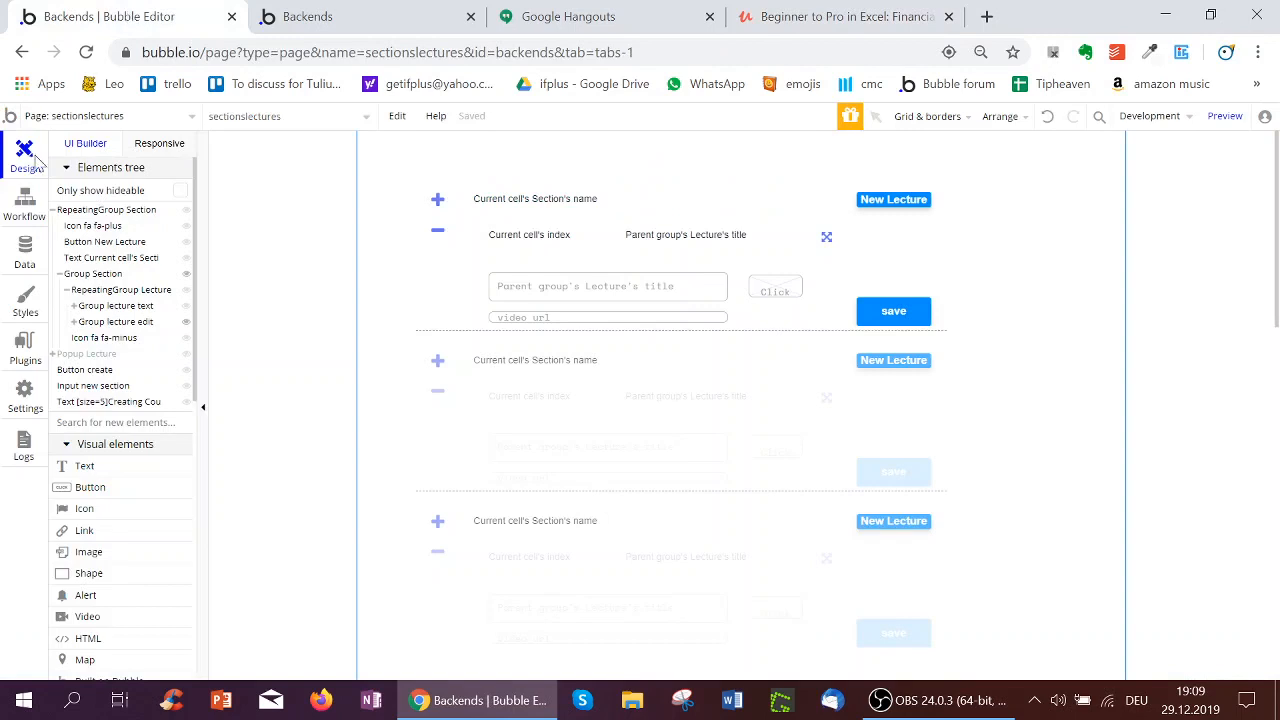
left_click(24, 245)
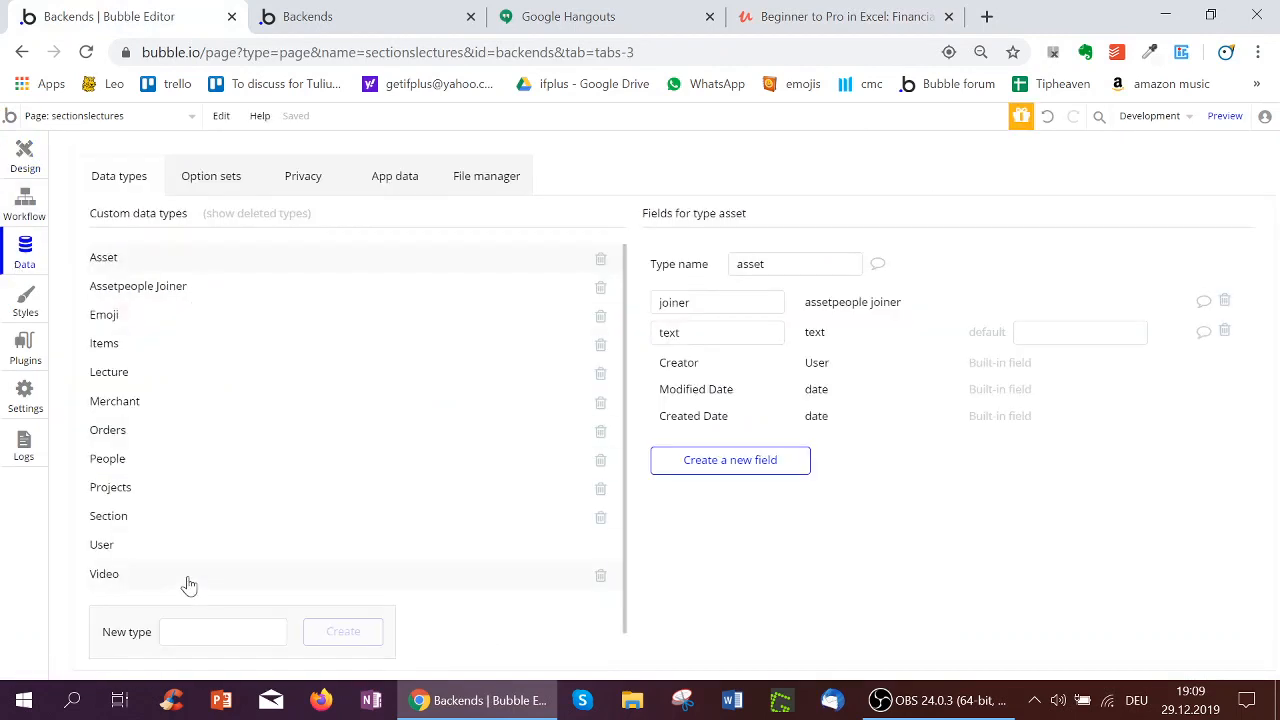
mouse_move(125, 527)
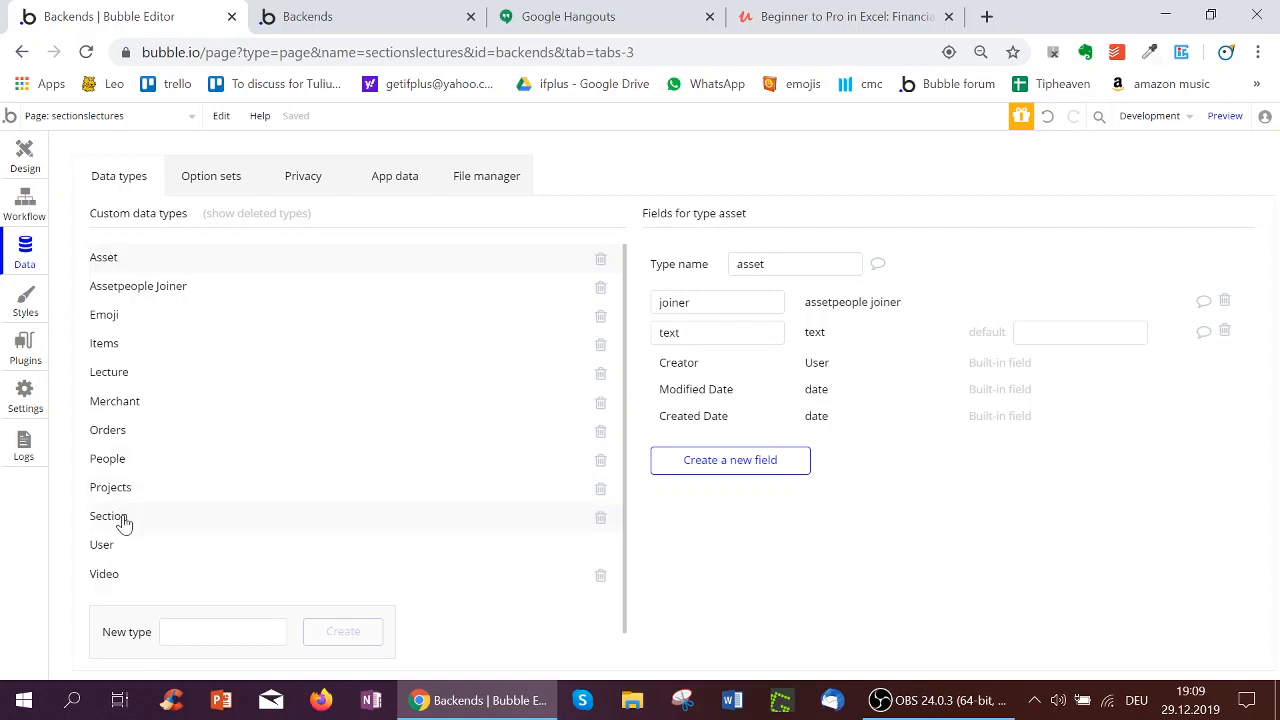
left_click(108, 516)
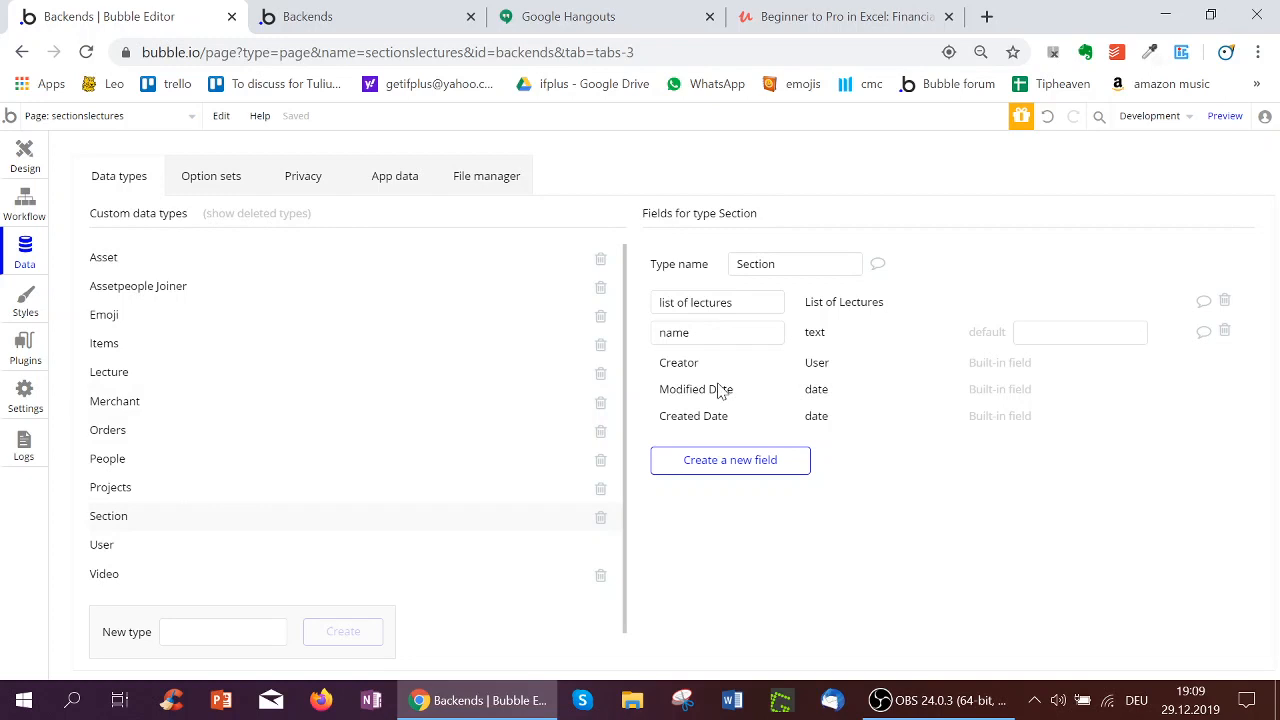
mouse_move(723, 389)
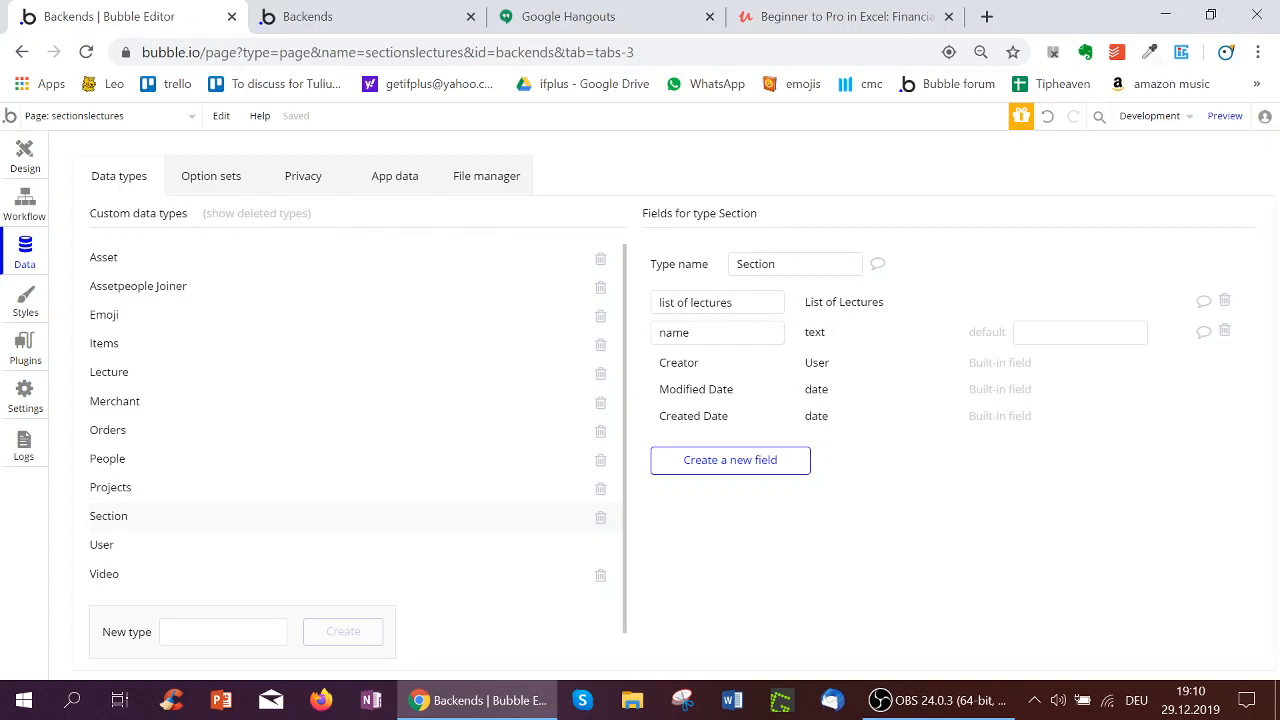
mouse_move(120, 374)
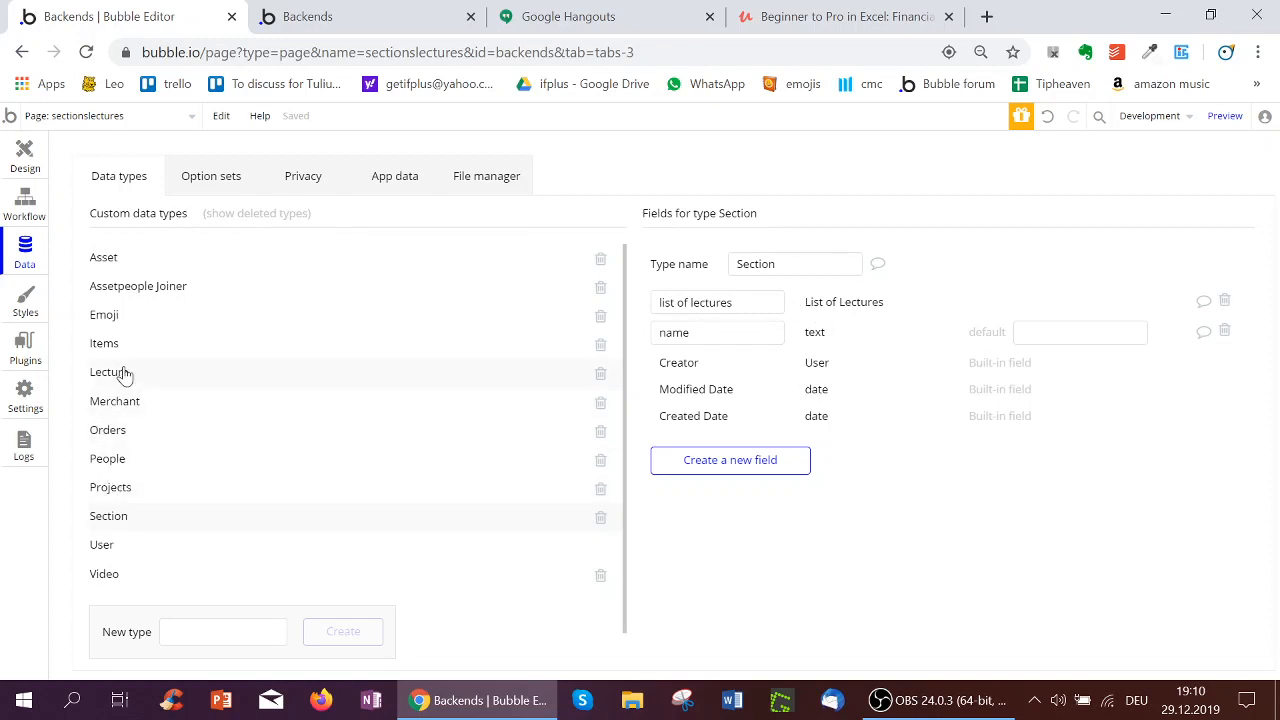
Step: View the Lecture type's file, section, title and videourl fields, comparing against Section
left_click(109, 372)
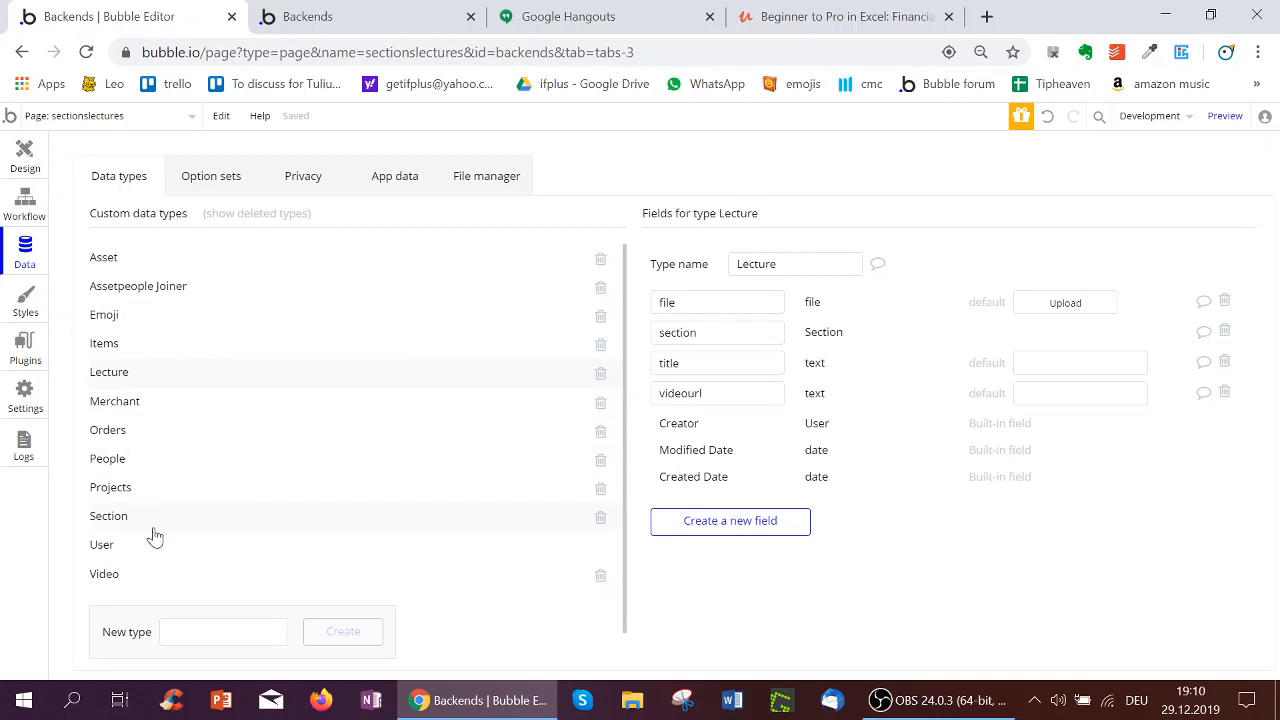
left_click(108, 516)
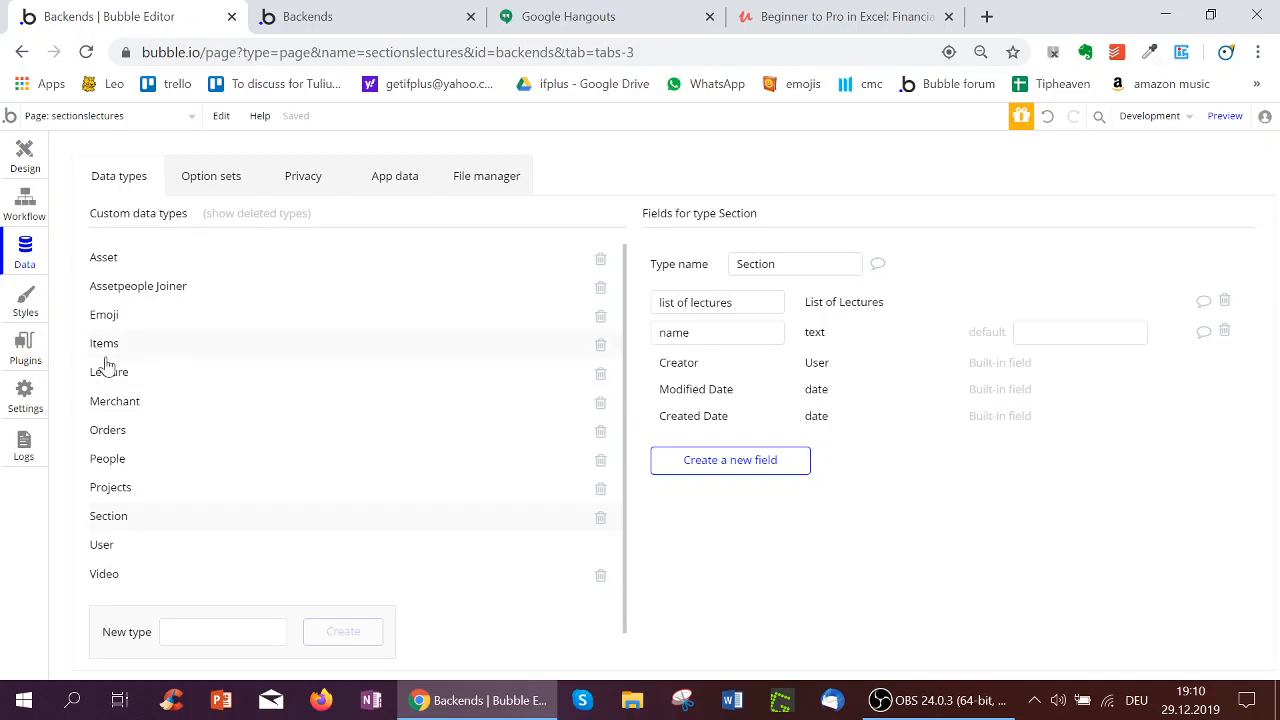
left_click(108, 372)
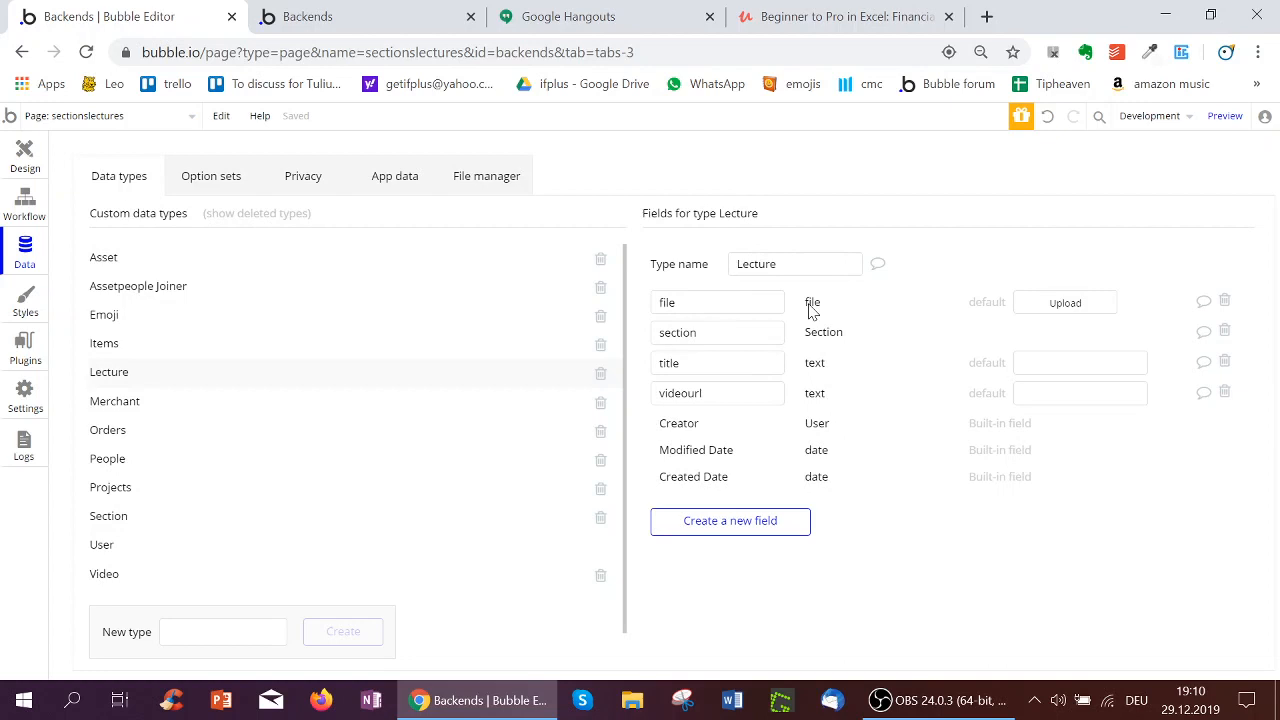
mouse_move(840, 315)
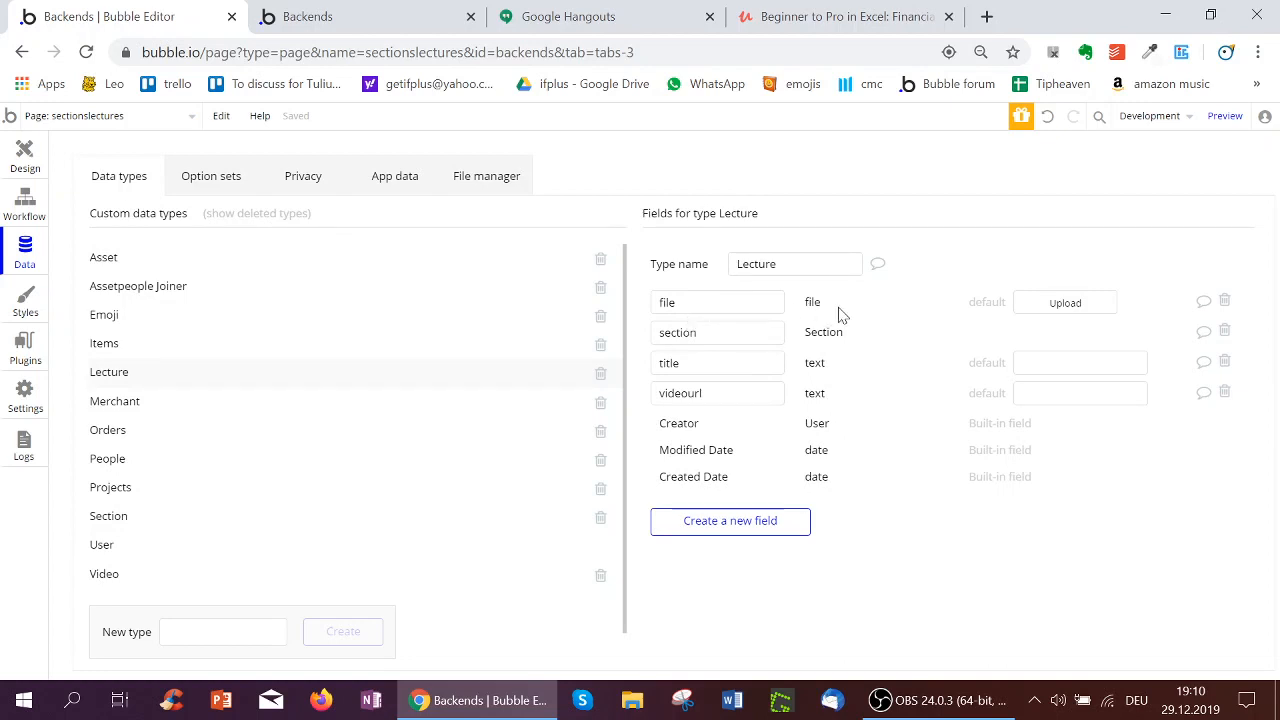
mouse_move(838, 310)
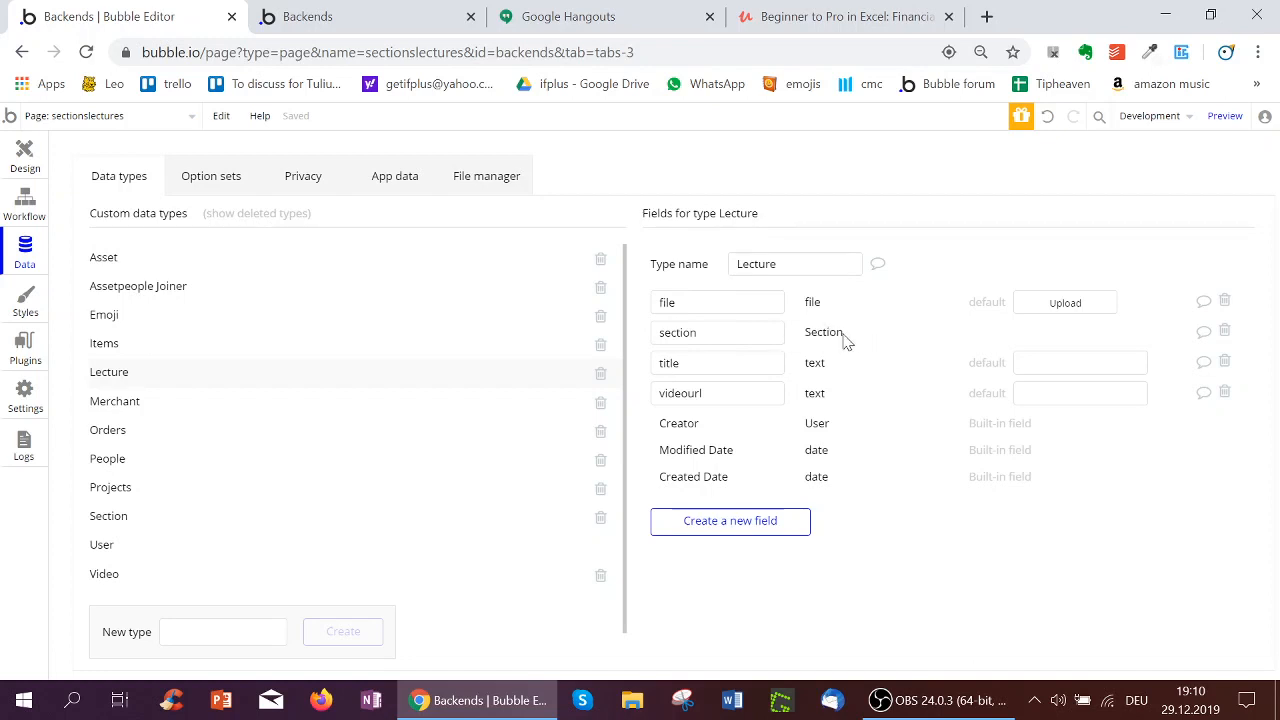
mouse_move(819, 370)
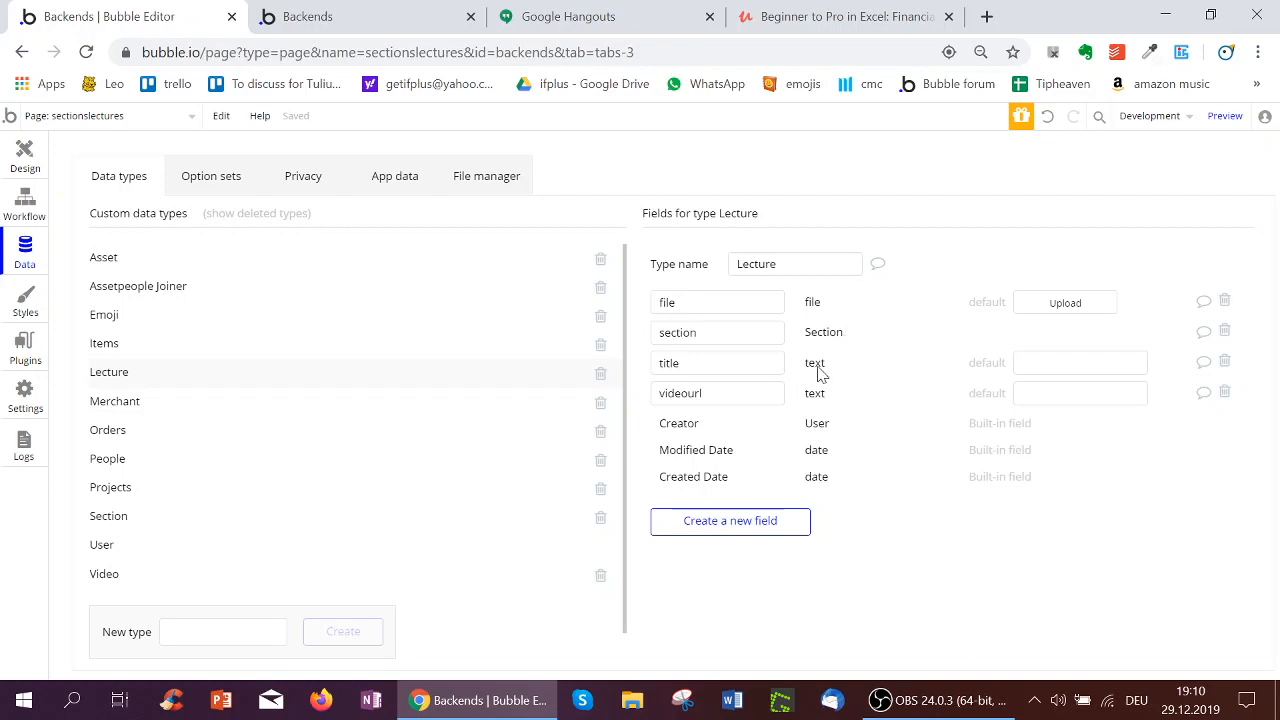
mouse_move(830, 402)
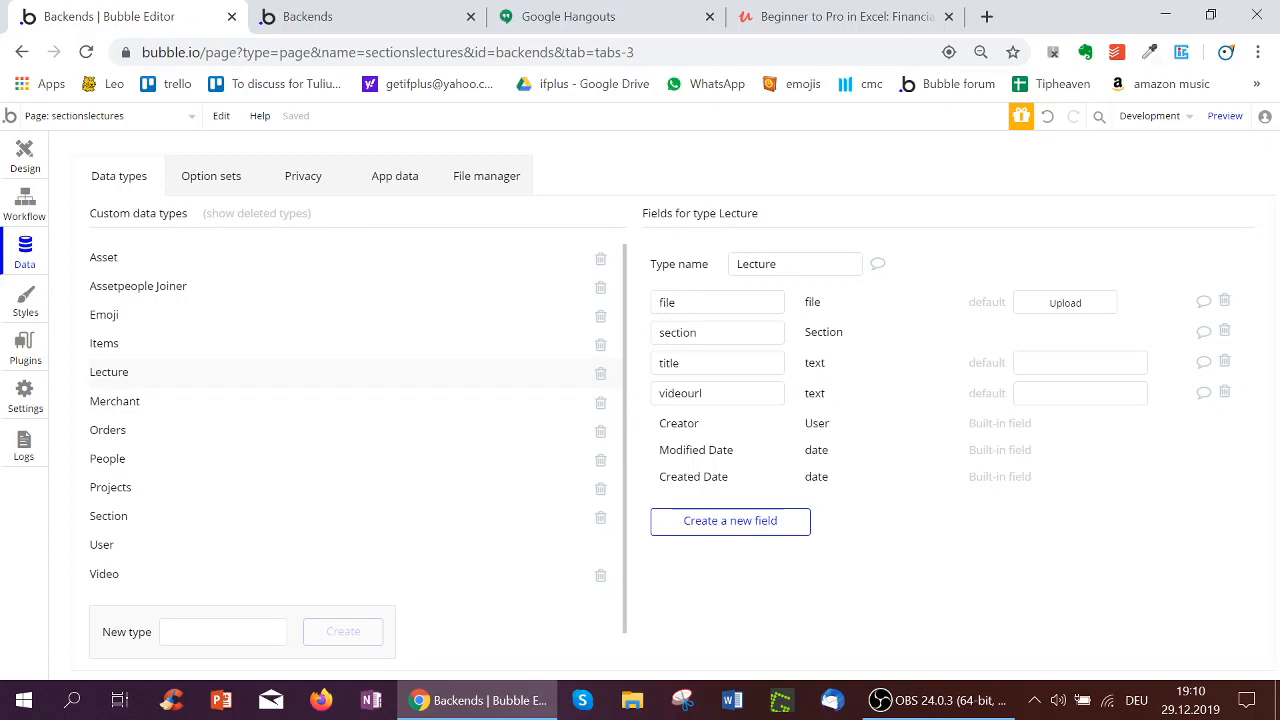
mouse_move(112, 560)
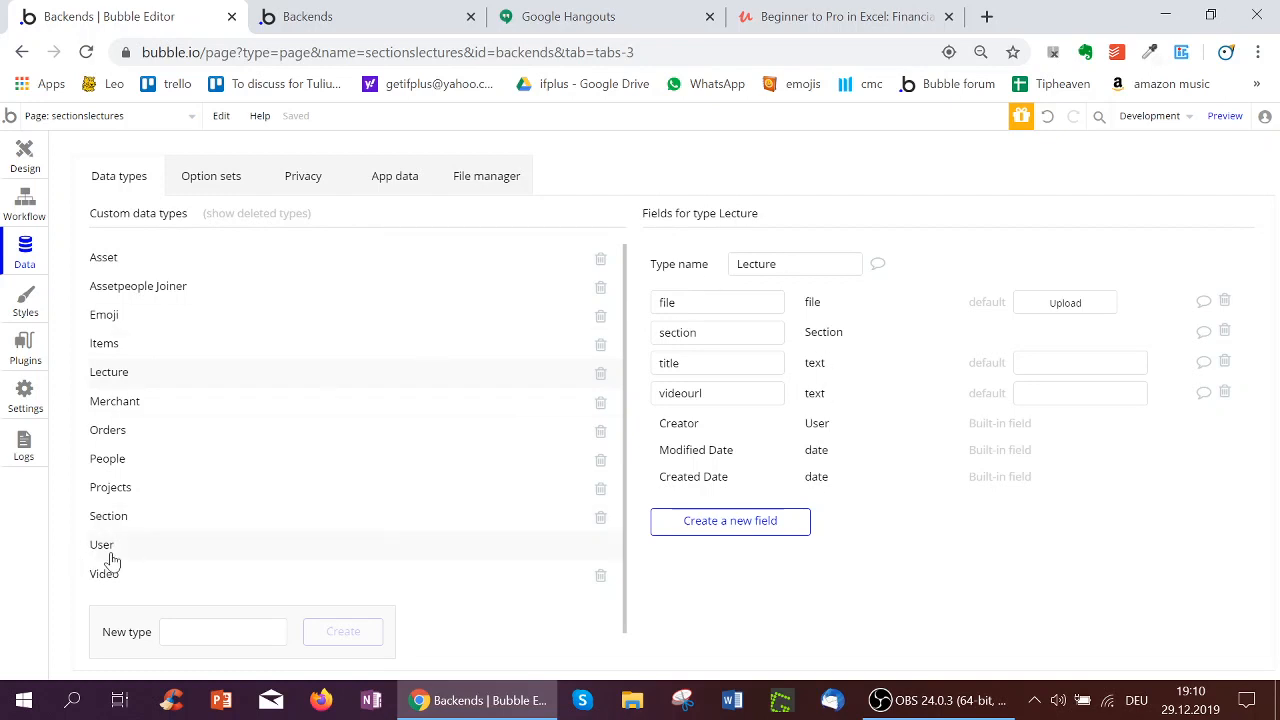
Step: Open the User data type to review its list of sections, orders, location and username
left_click(101, 544)
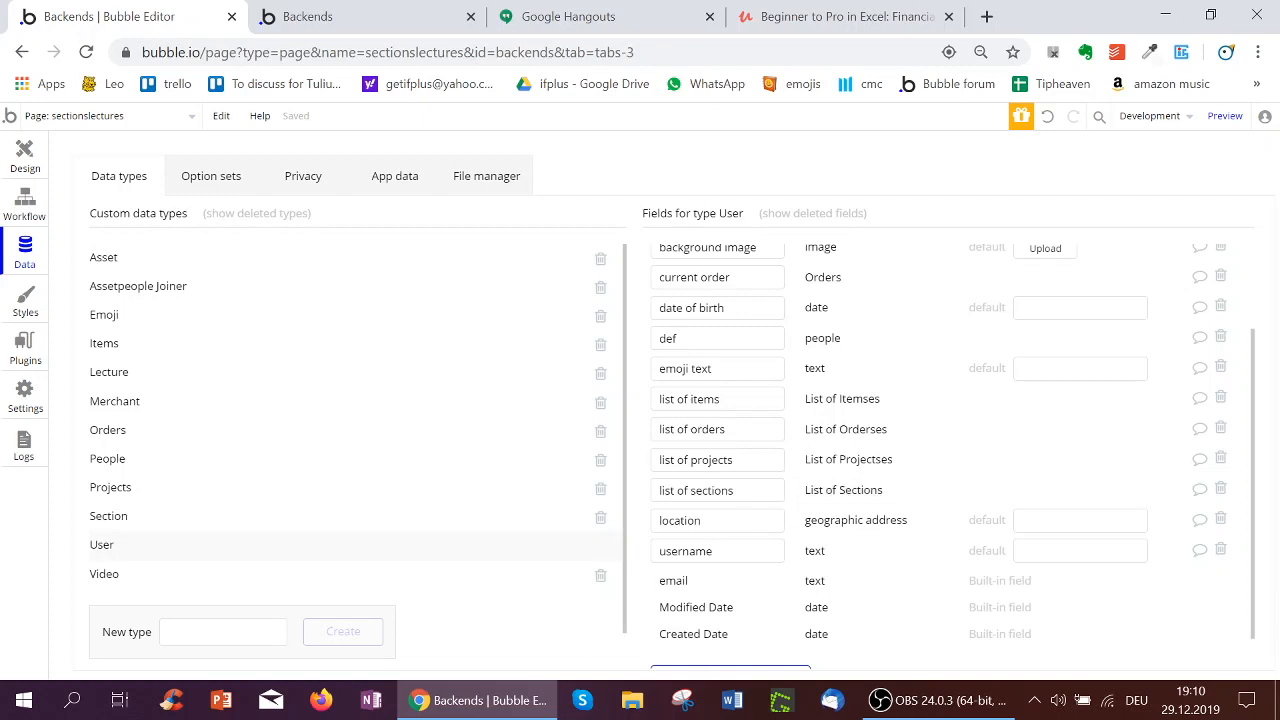
mouse_move(835, 489)
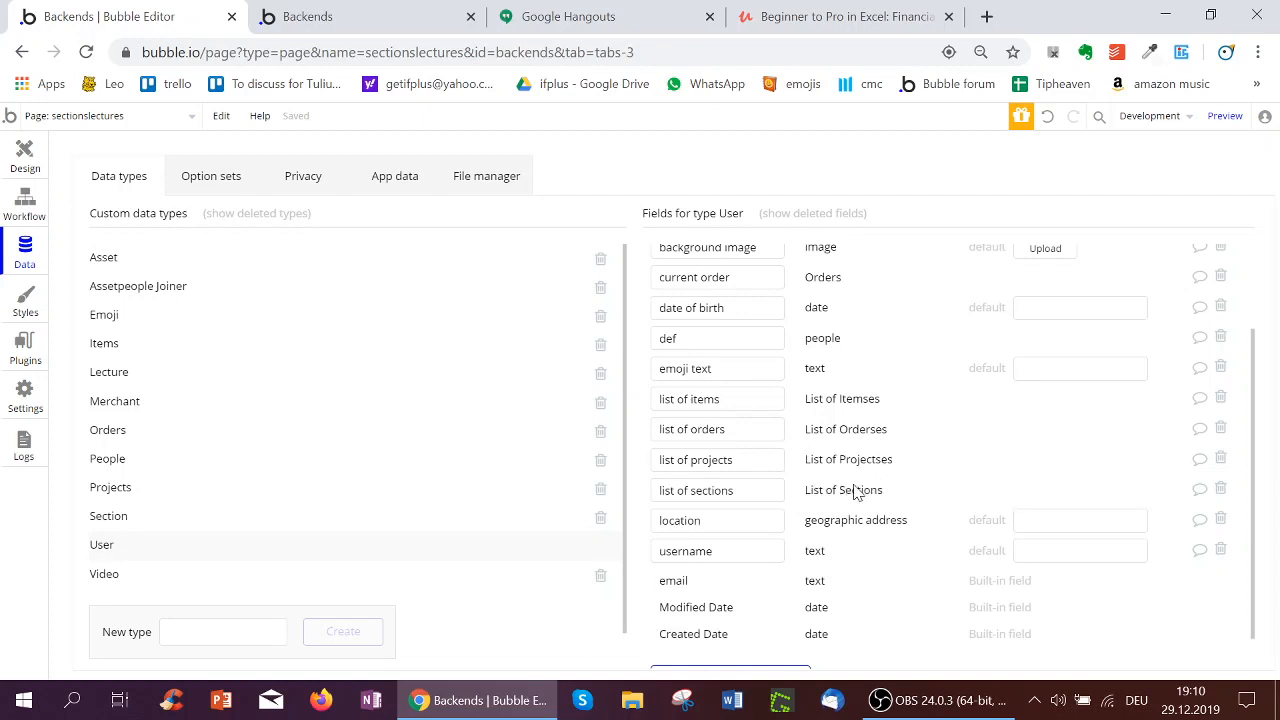
mouse_move(842, 501)
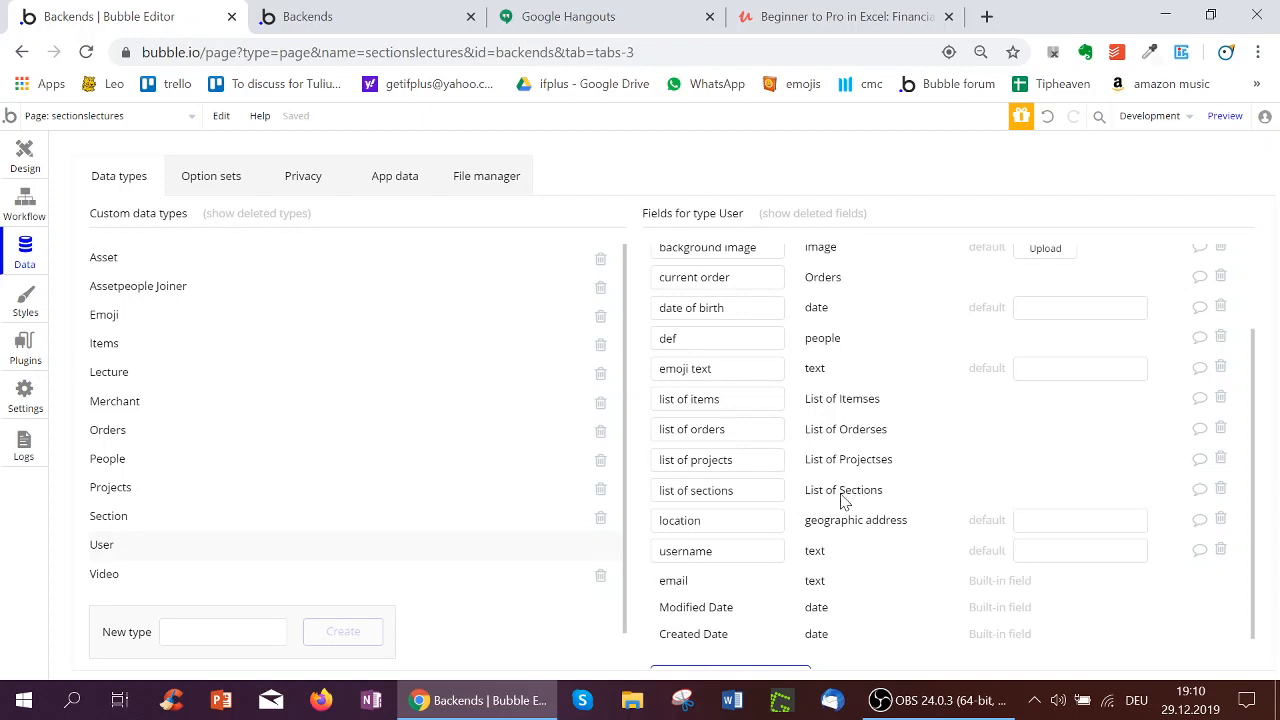
mouse_move(859, 505)
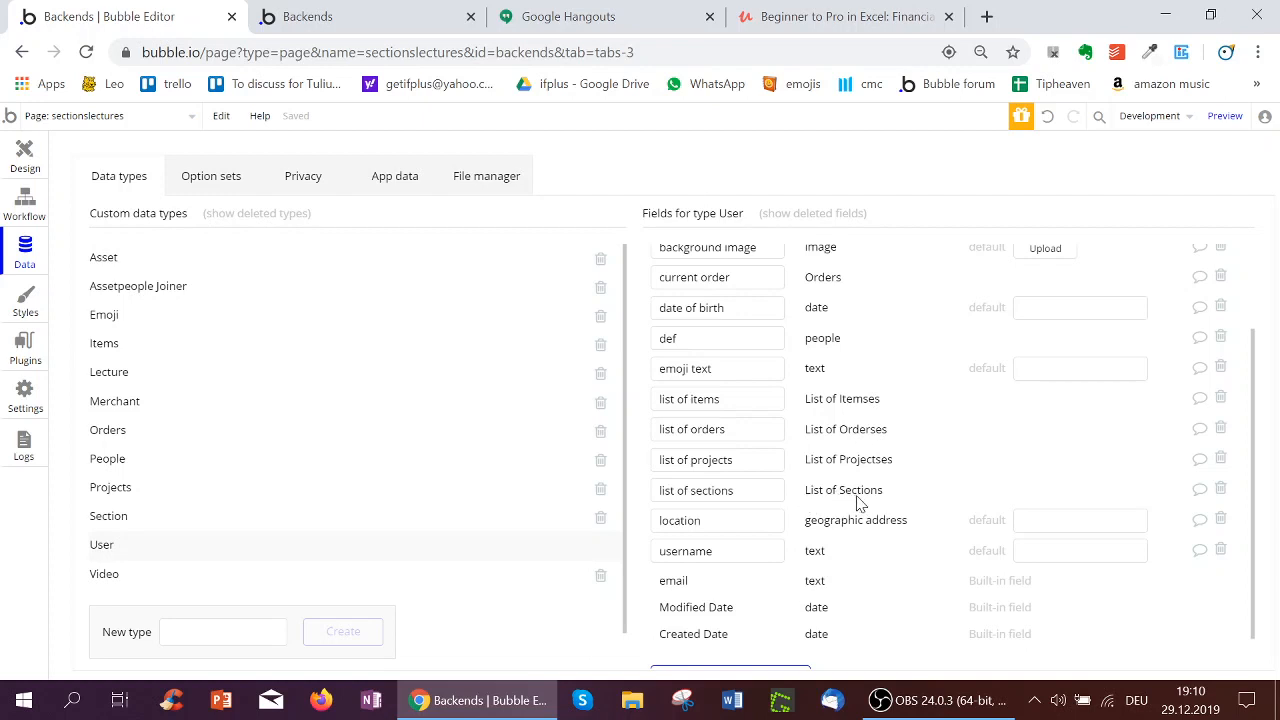
mouse_move(270, 466)
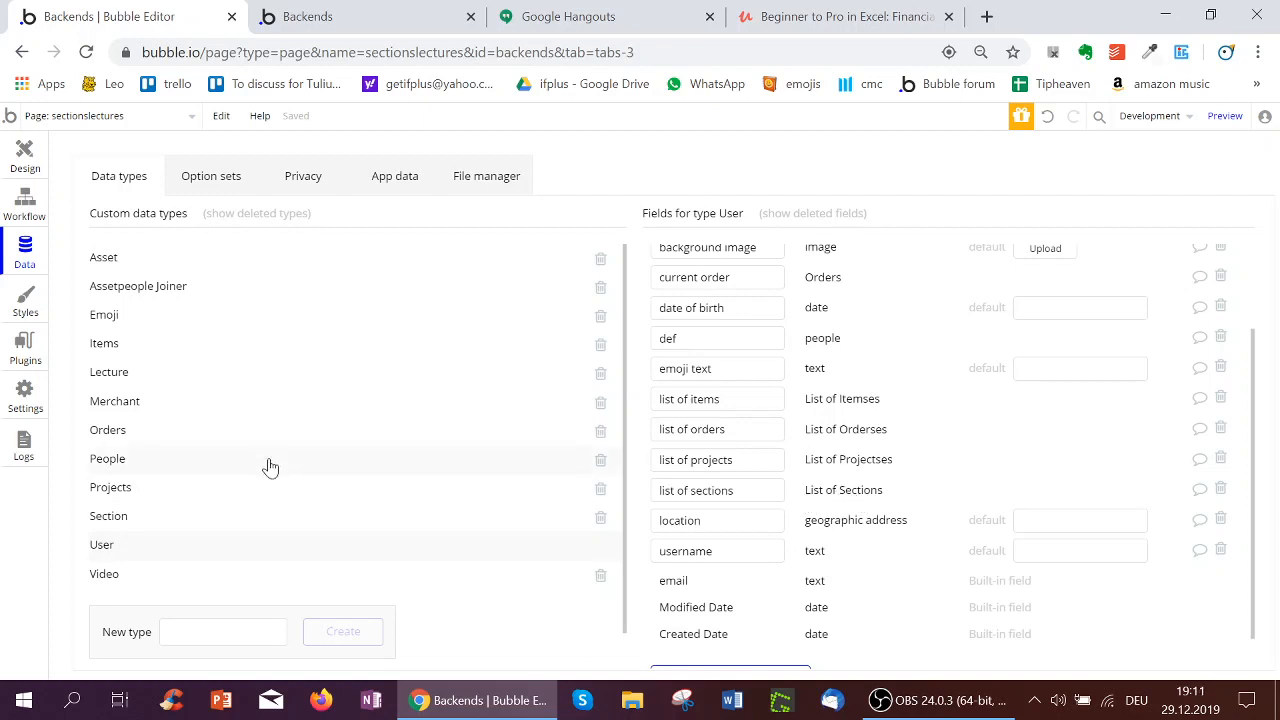
mouse_move(145, 381)
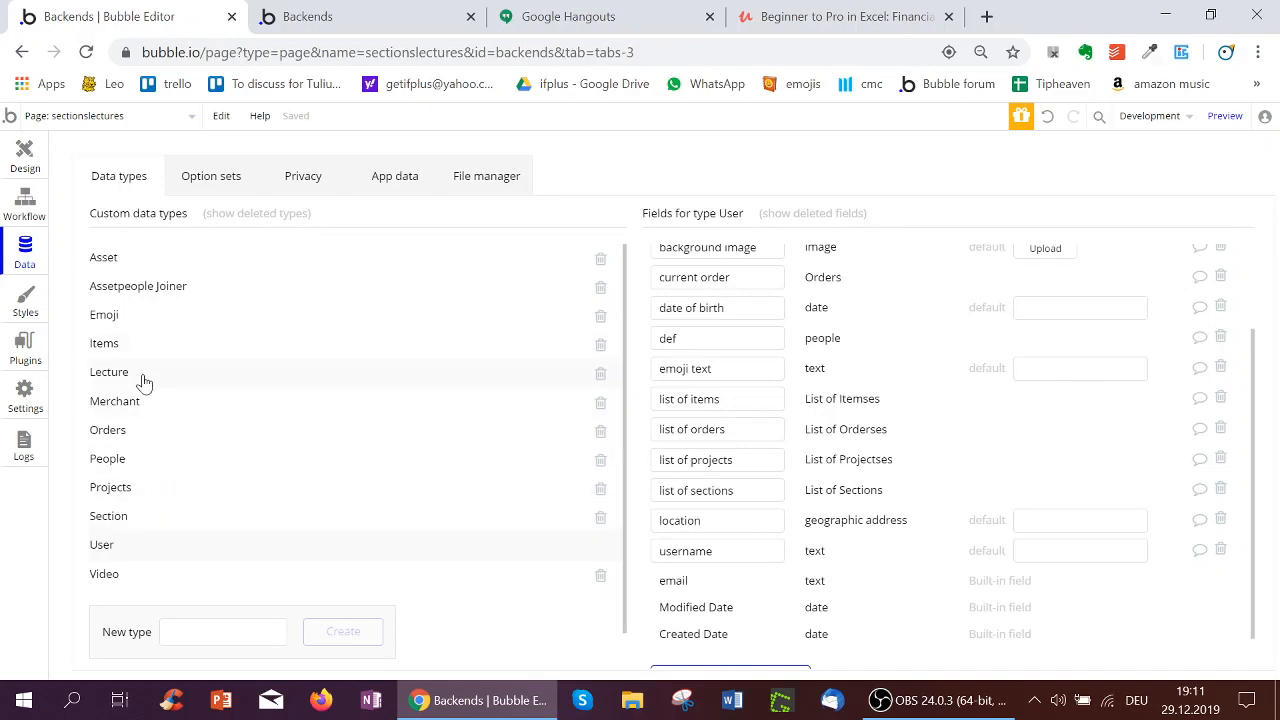
mouse_move(37, 161)
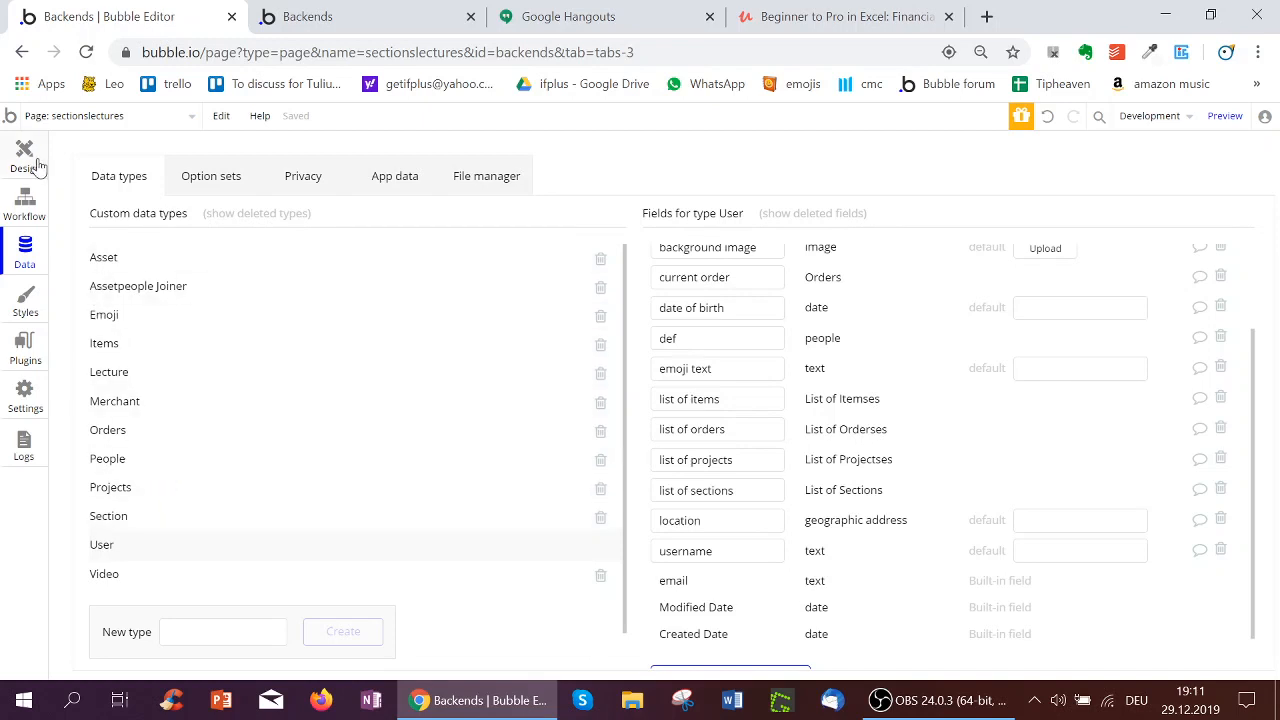
Step: Select the Section repeating group, sourced from Current User's list of sections
left_click(24, 155)
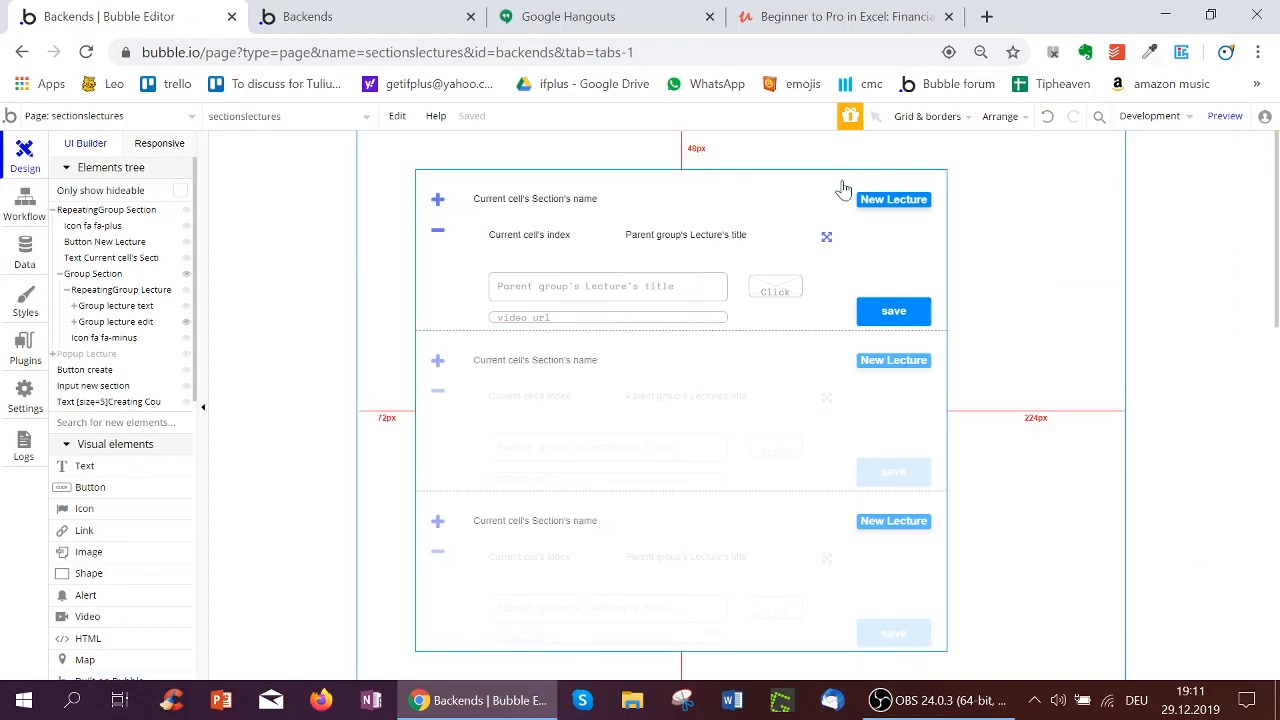
mouse_move(532, 186)
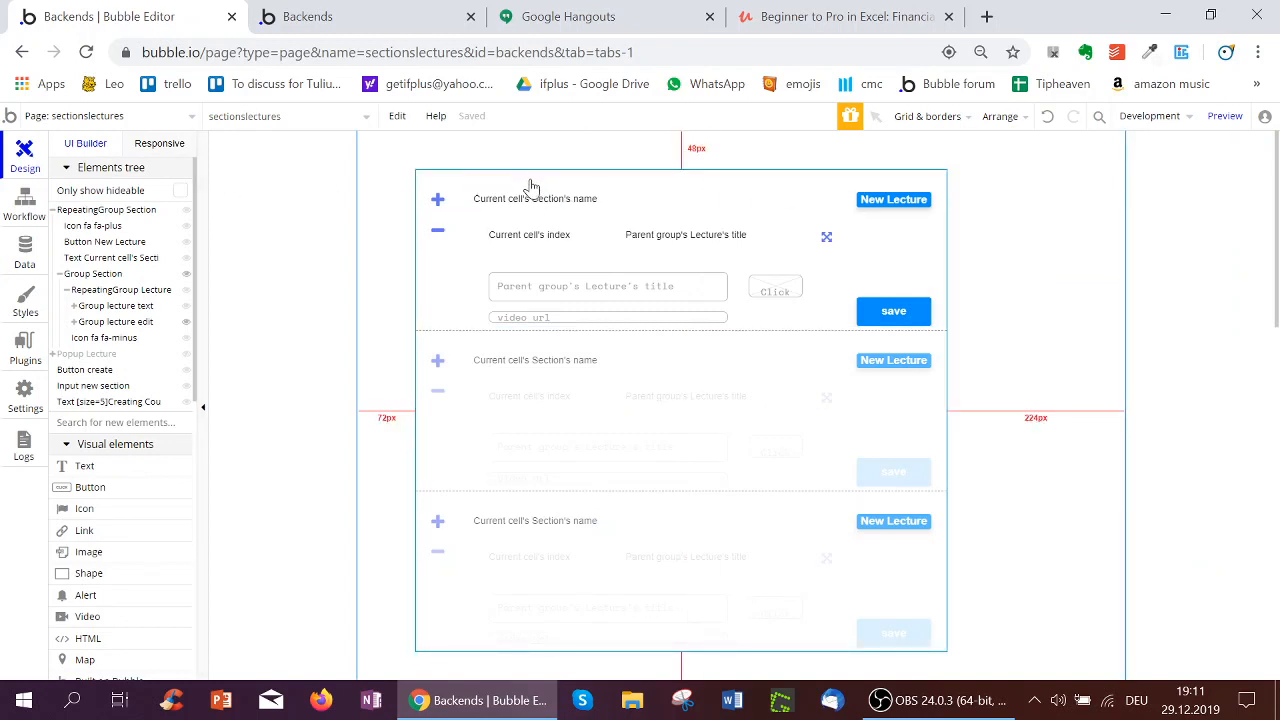
left_click(530, 185)
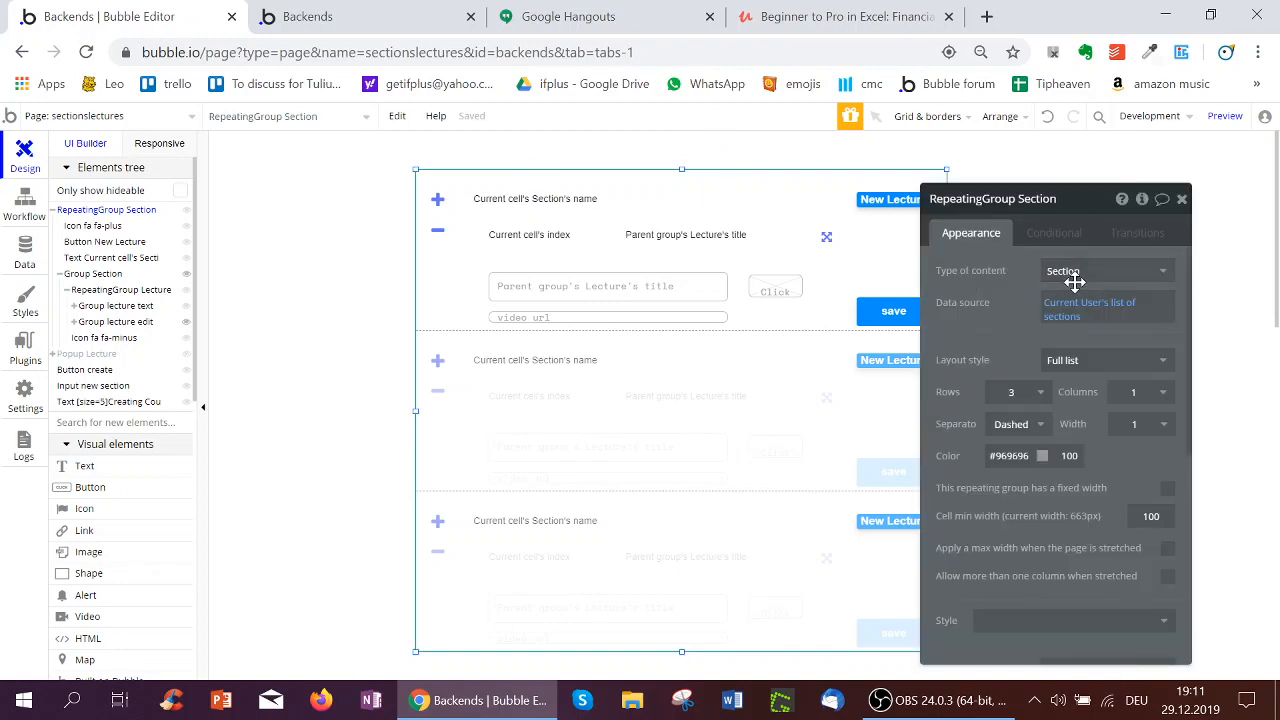
mouse_move(1006, 287)
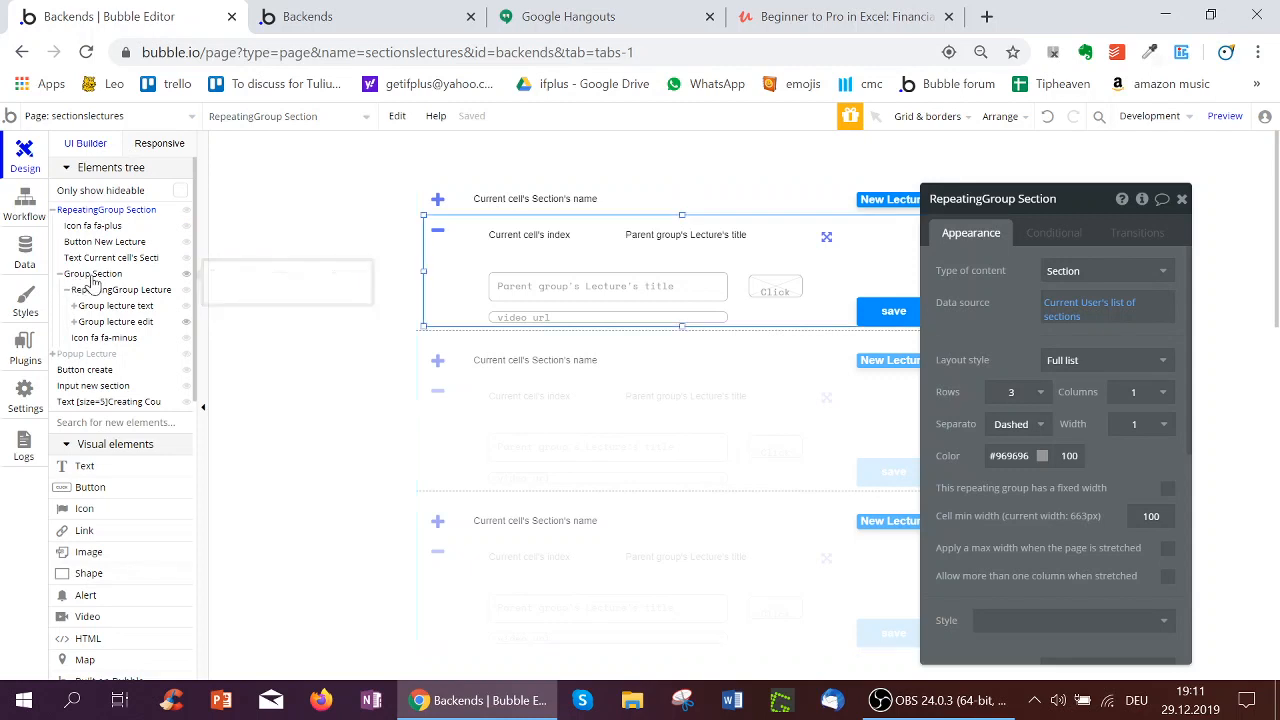
Step: Select the nested Lecture repeating group and set its layout style to Full list
left_click(92, 273)
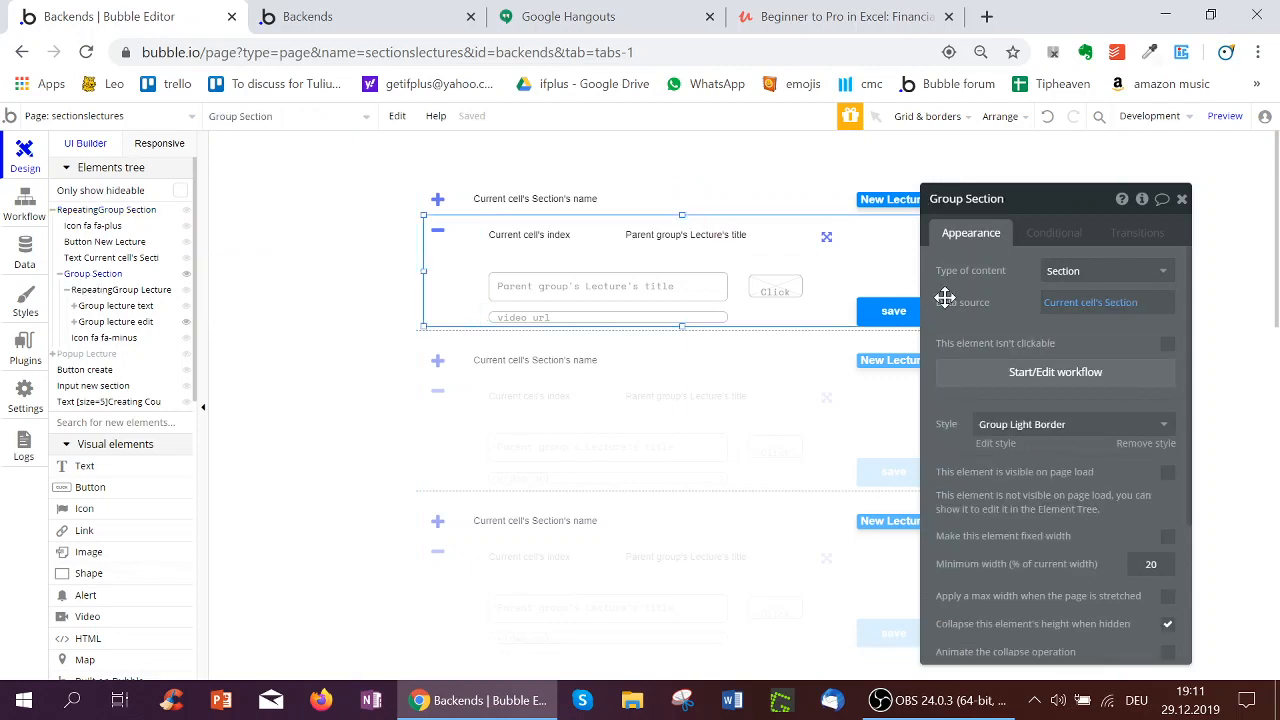
mouse_move(1018, 279)
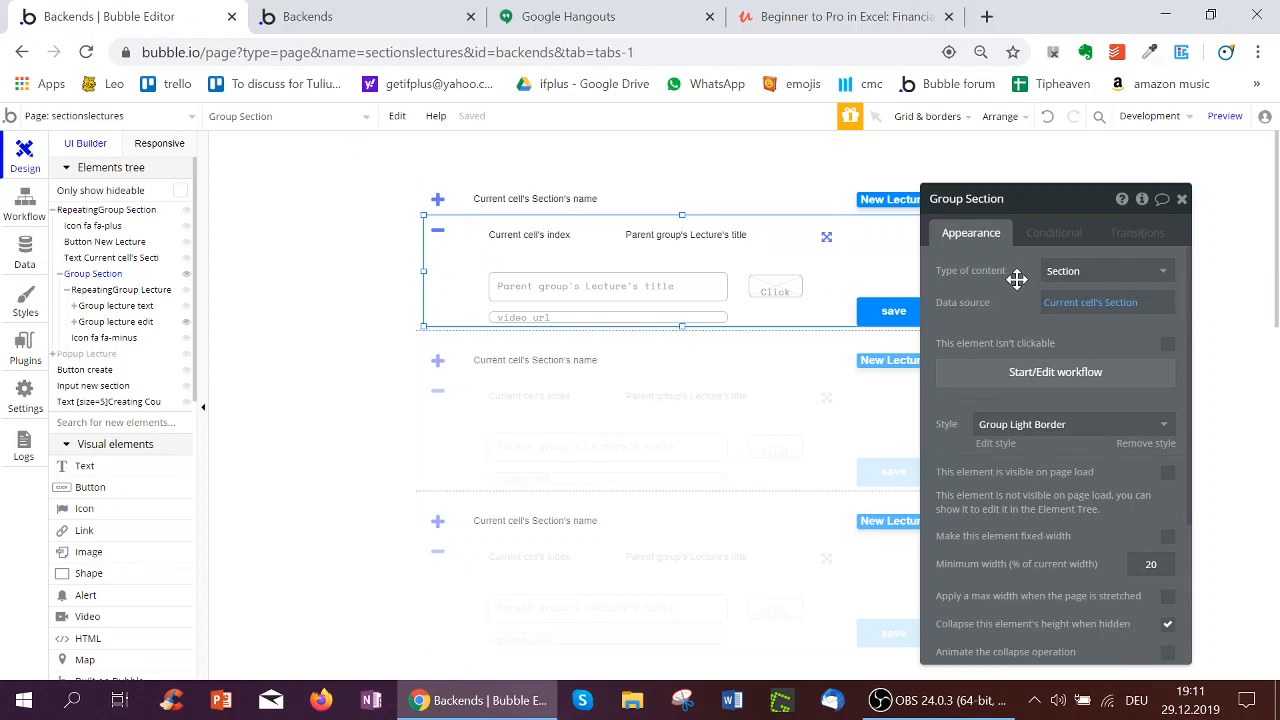
mouse_move(1016, 315)
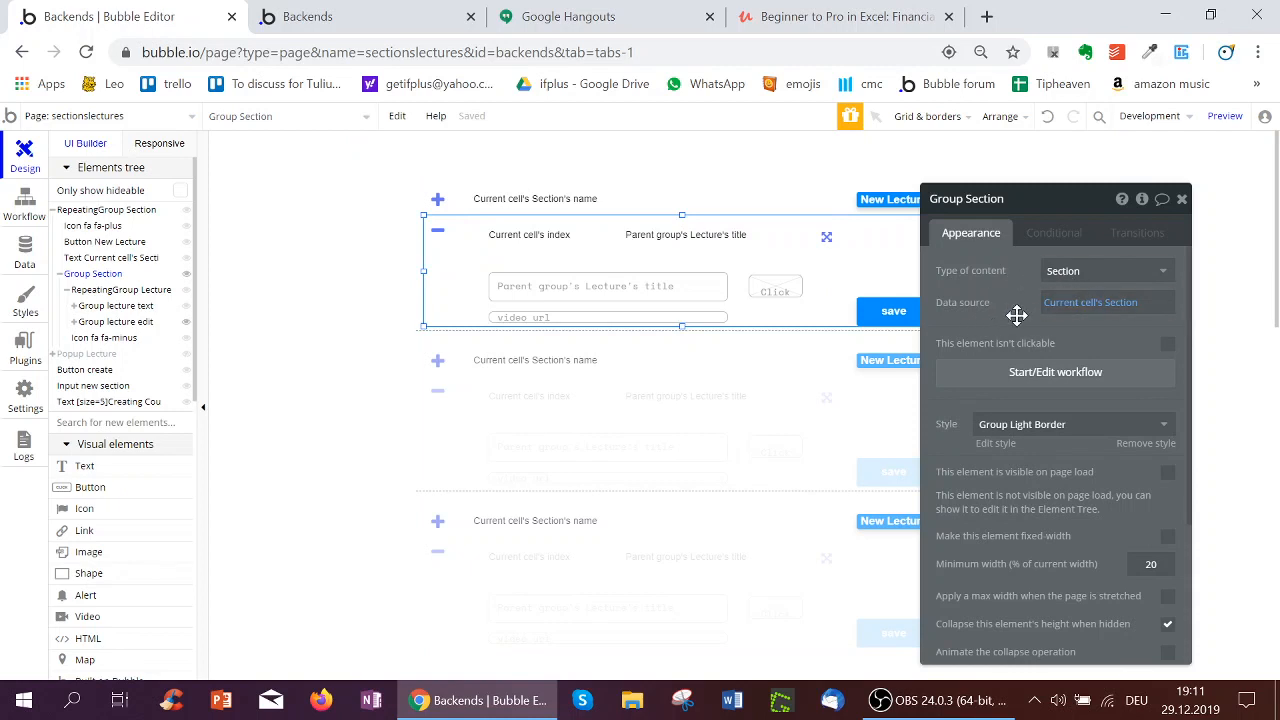
mouse_move(125, 296)
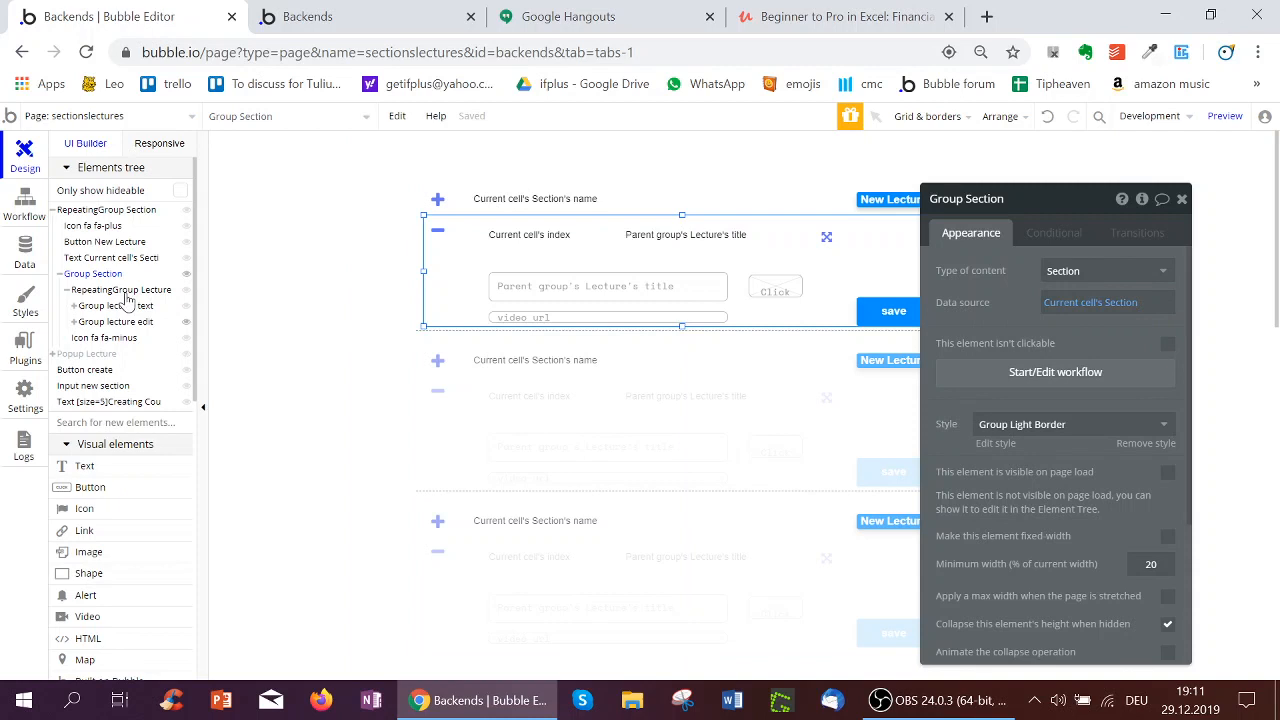
left_click(120, 289)
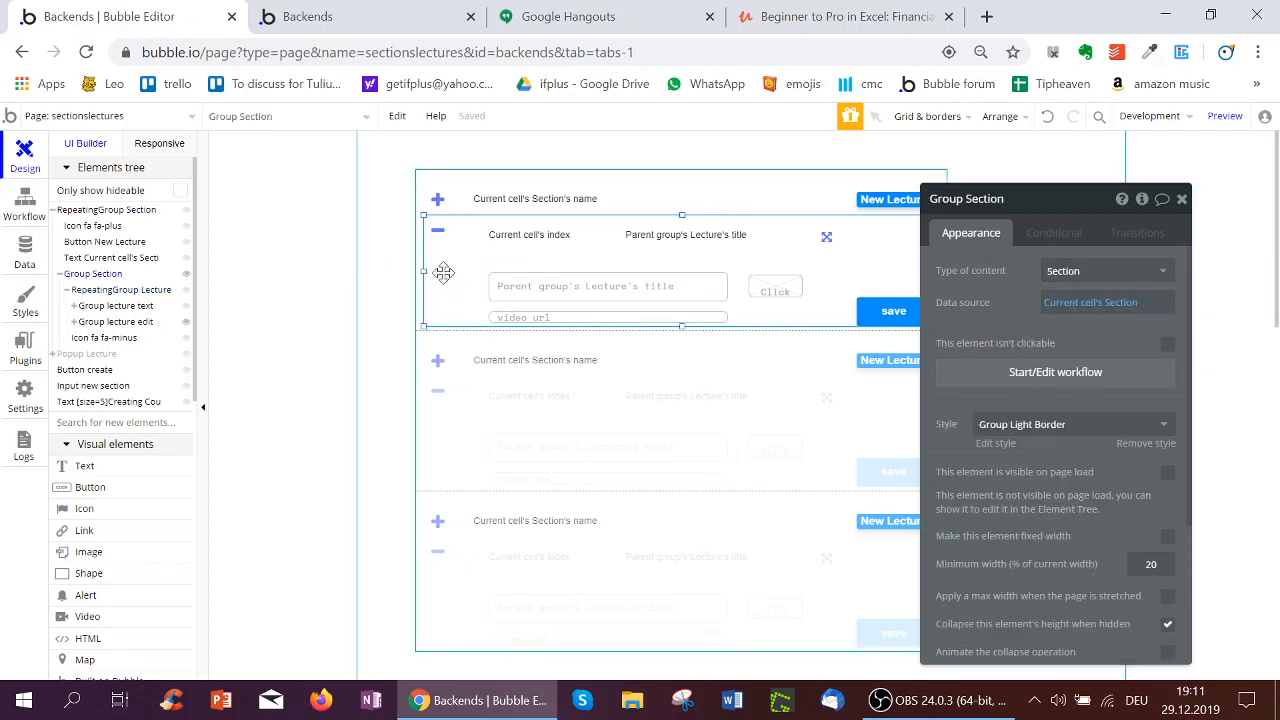
mouse_move(495, 268)
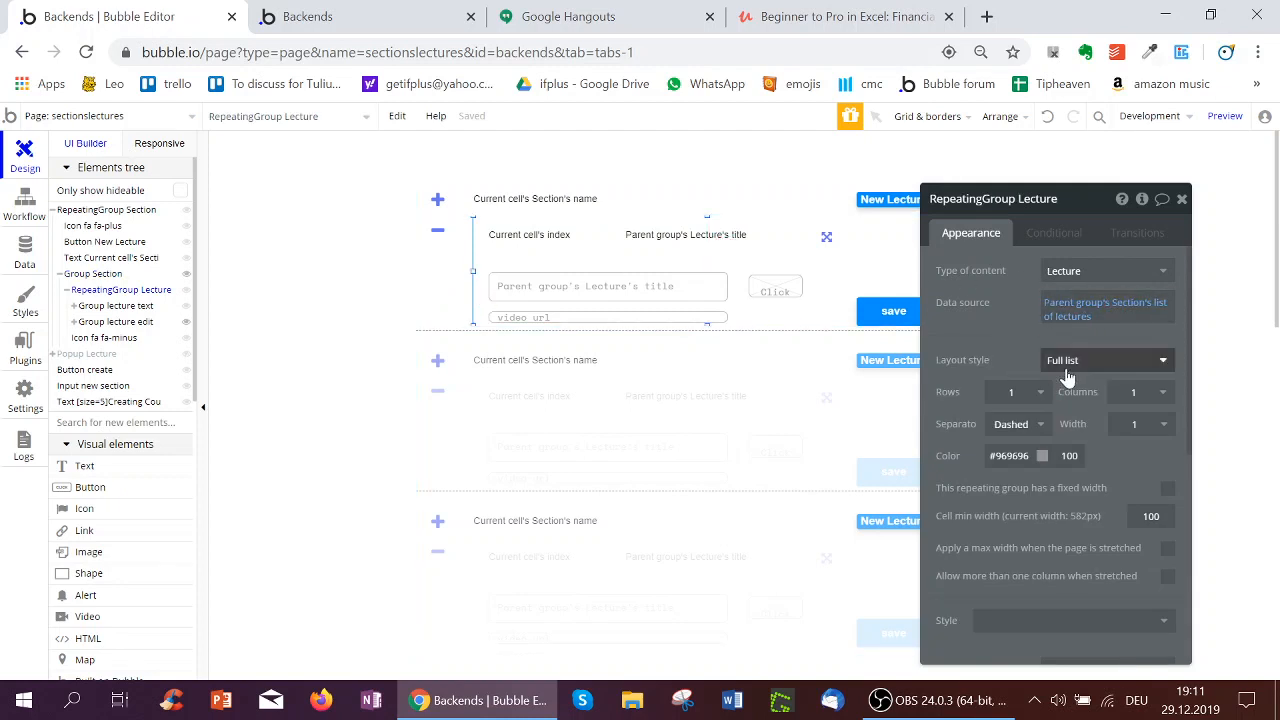
left_click(1105, 360)
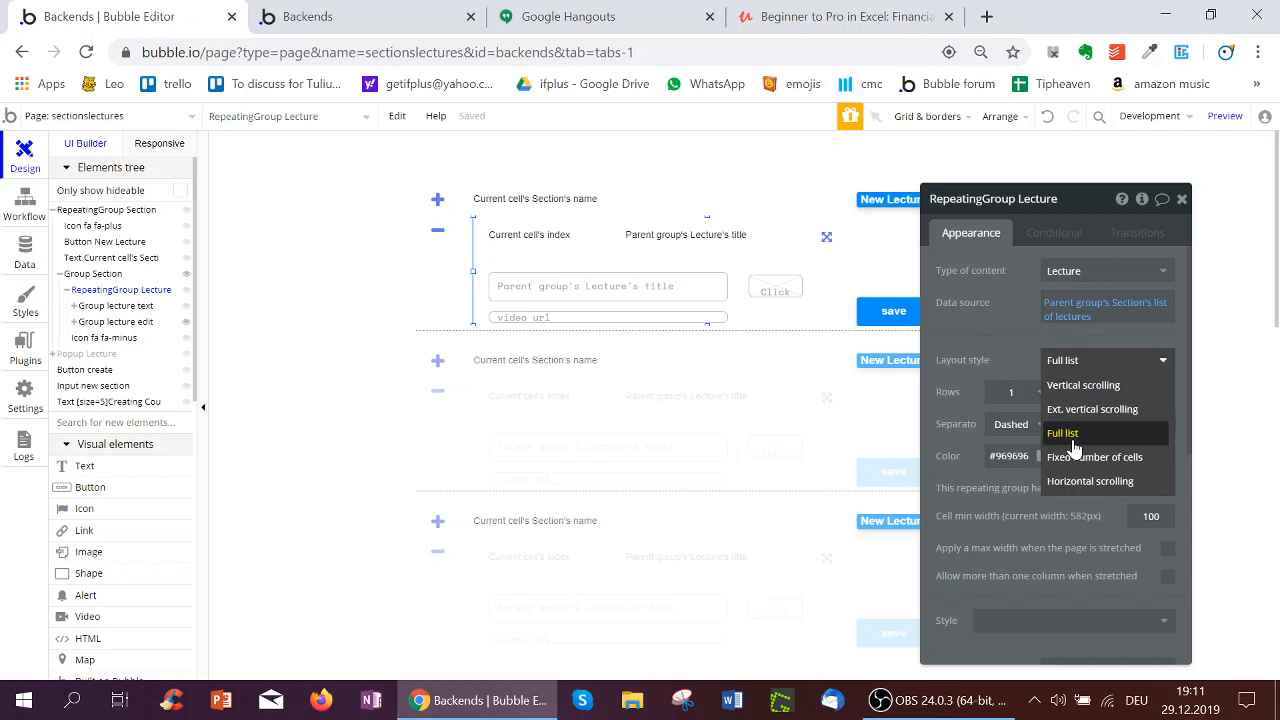
left_click(1063, 433)
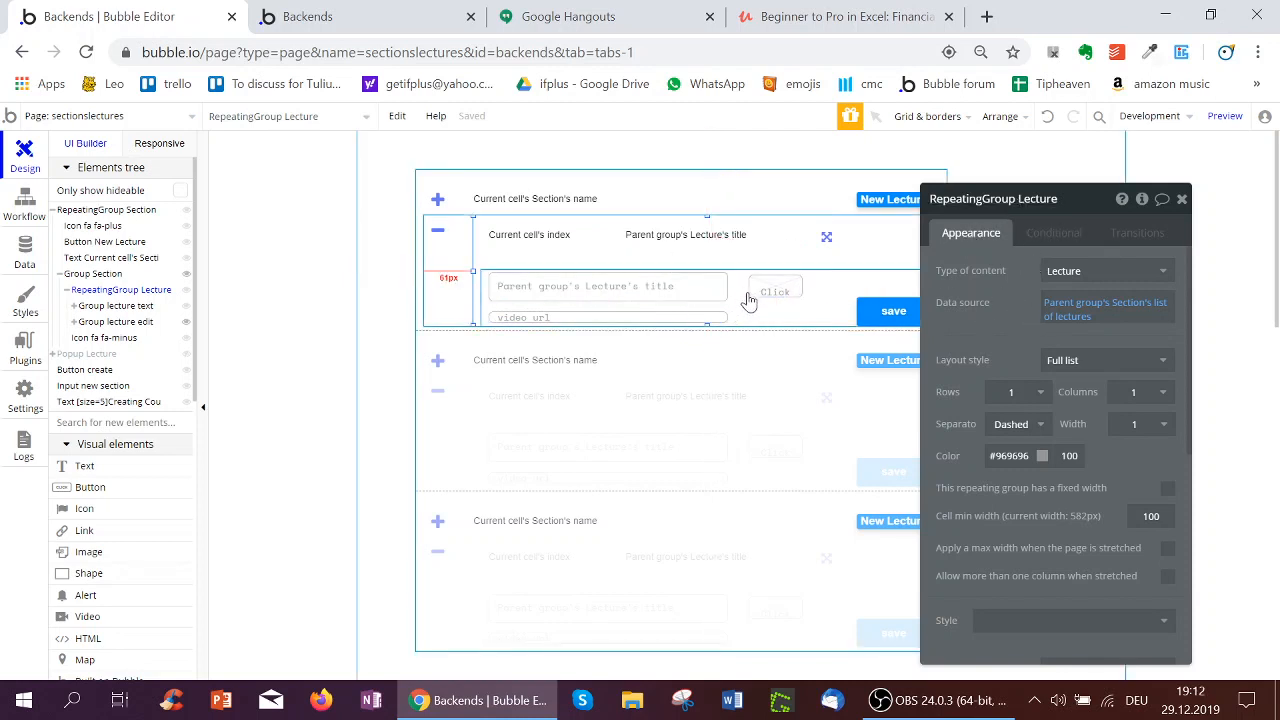
mouse_move(819, 305)
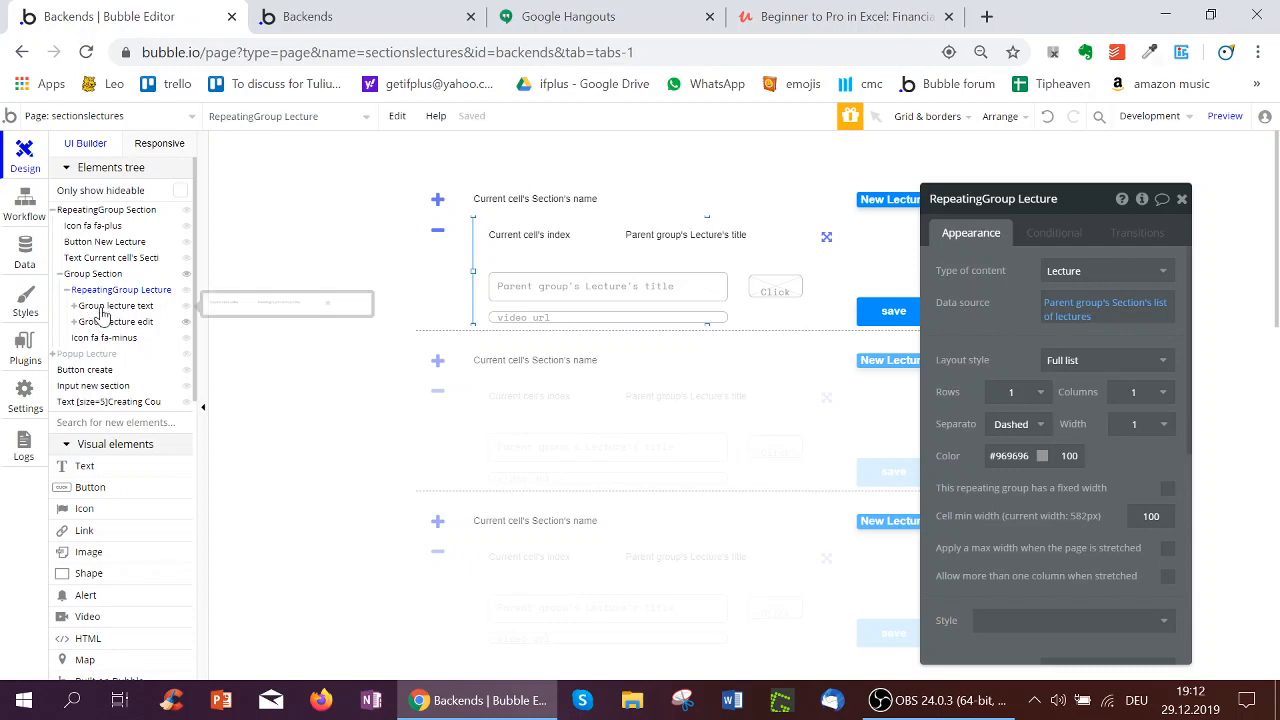
Step: Inspect Group lecture text and Group lecture edit, then reselect RepeatingGroup Section
left_click(115, 305)
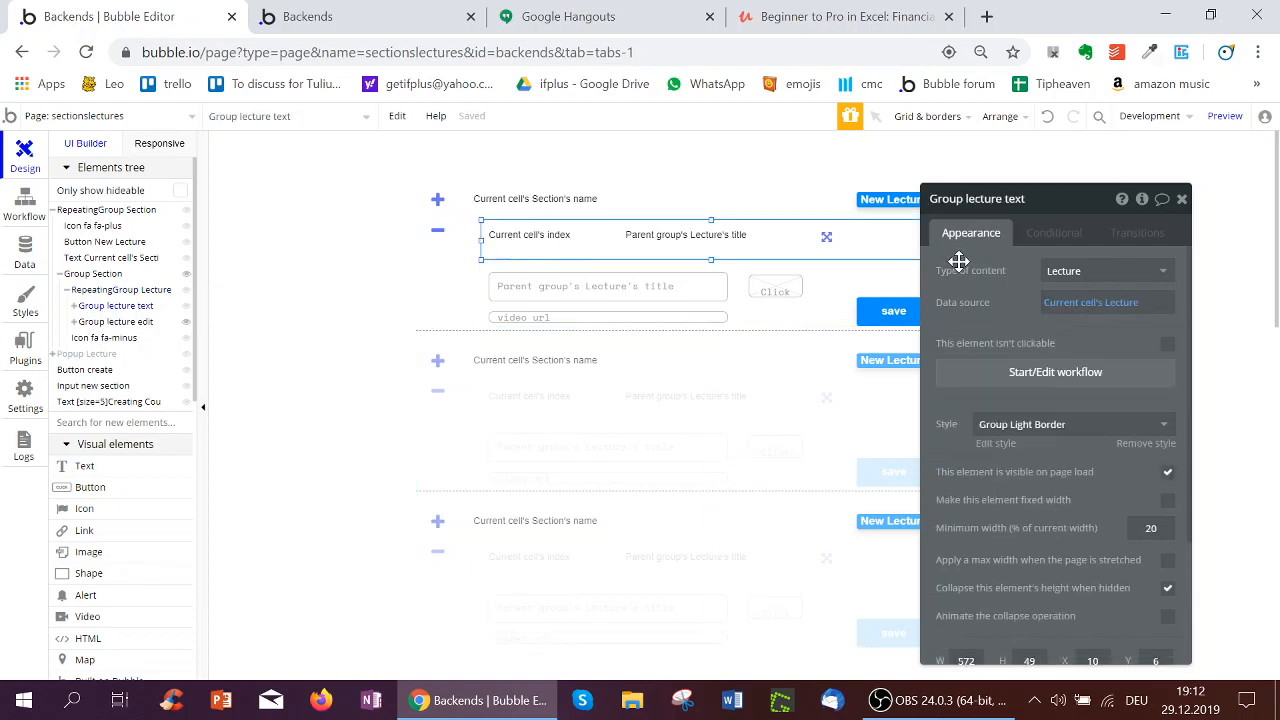
left_click(686, 234)
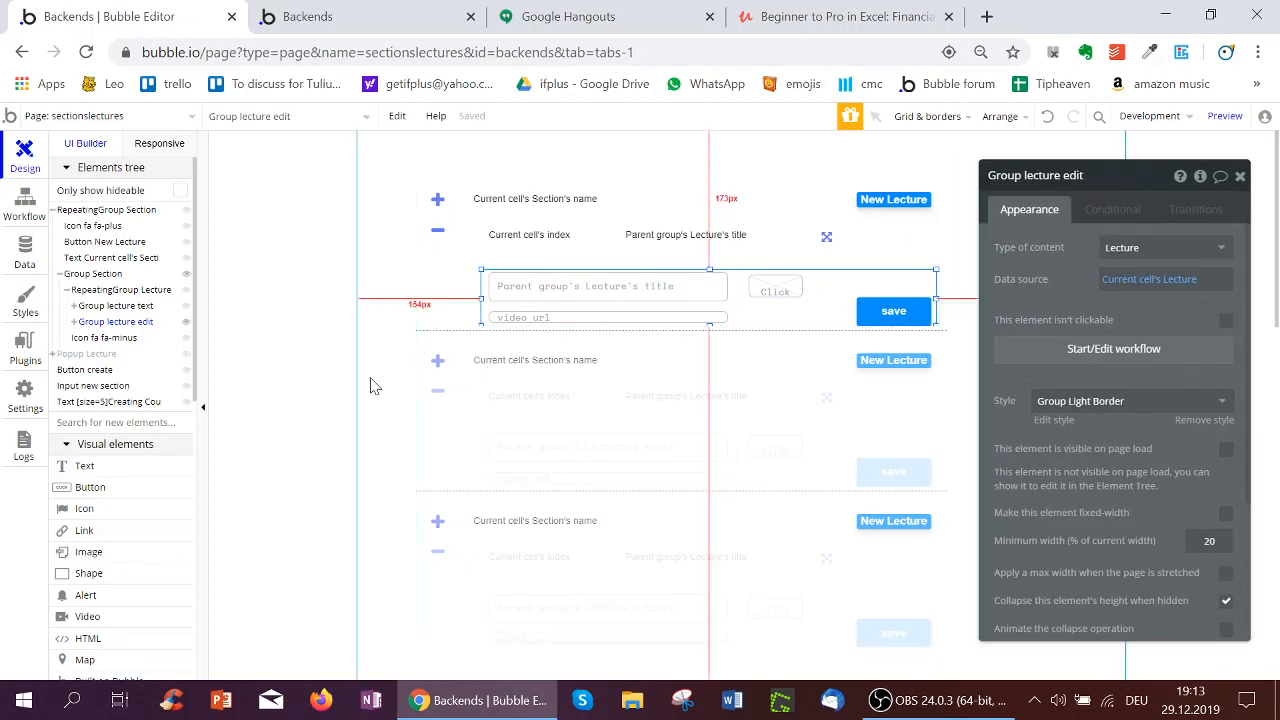
left_click(88, 353)
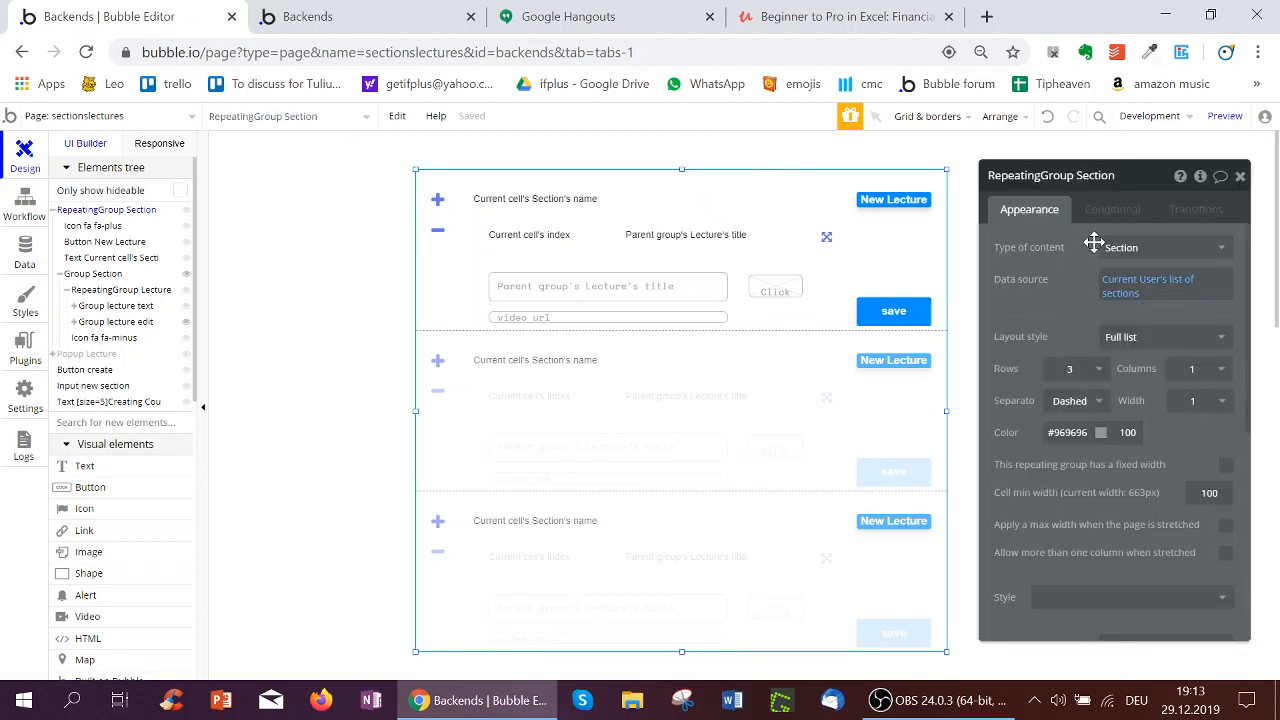
mouse_move(1155, 247)
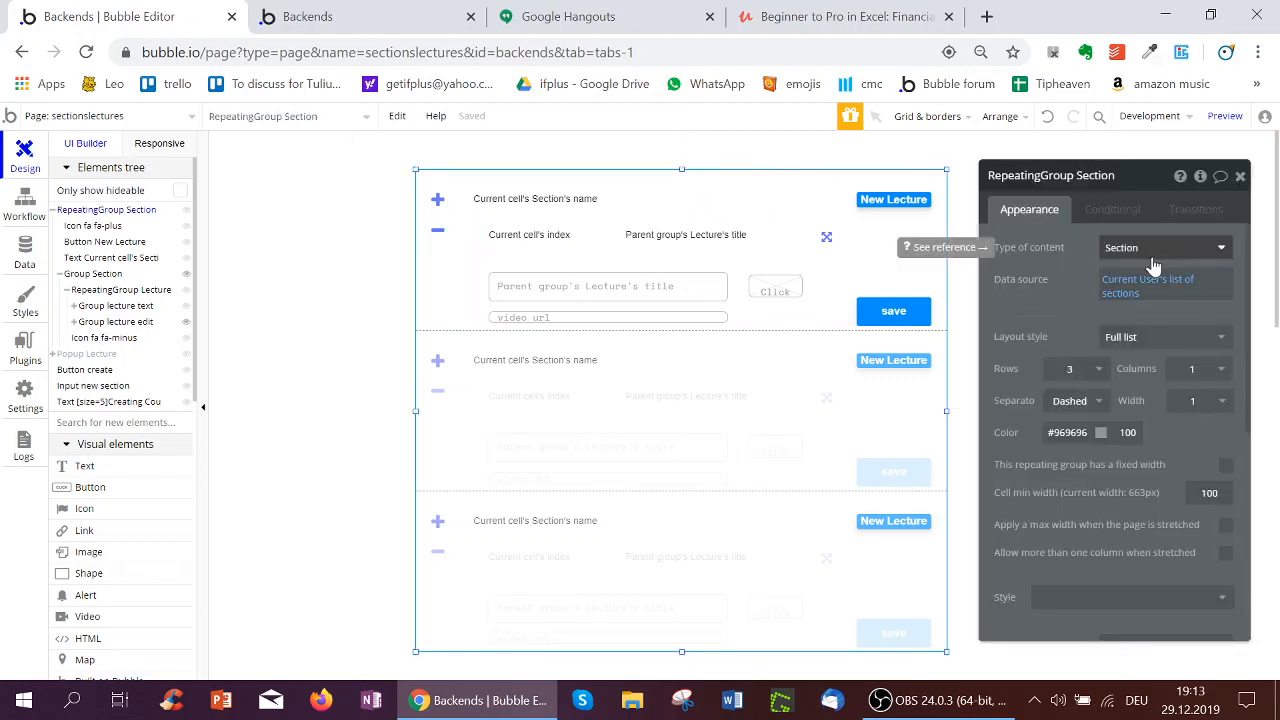
Step: Select Input new section and Button create, then open the create button's workflow
scroll("down", 3)
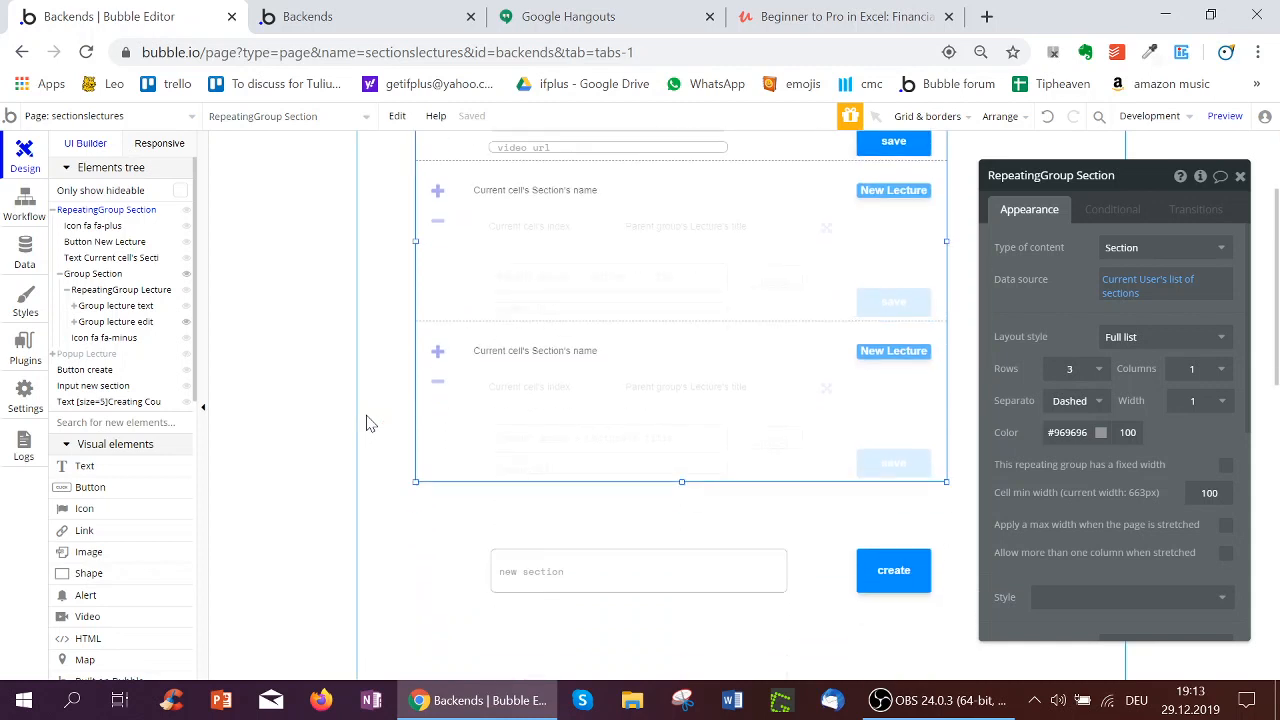
left_click(638, 570)
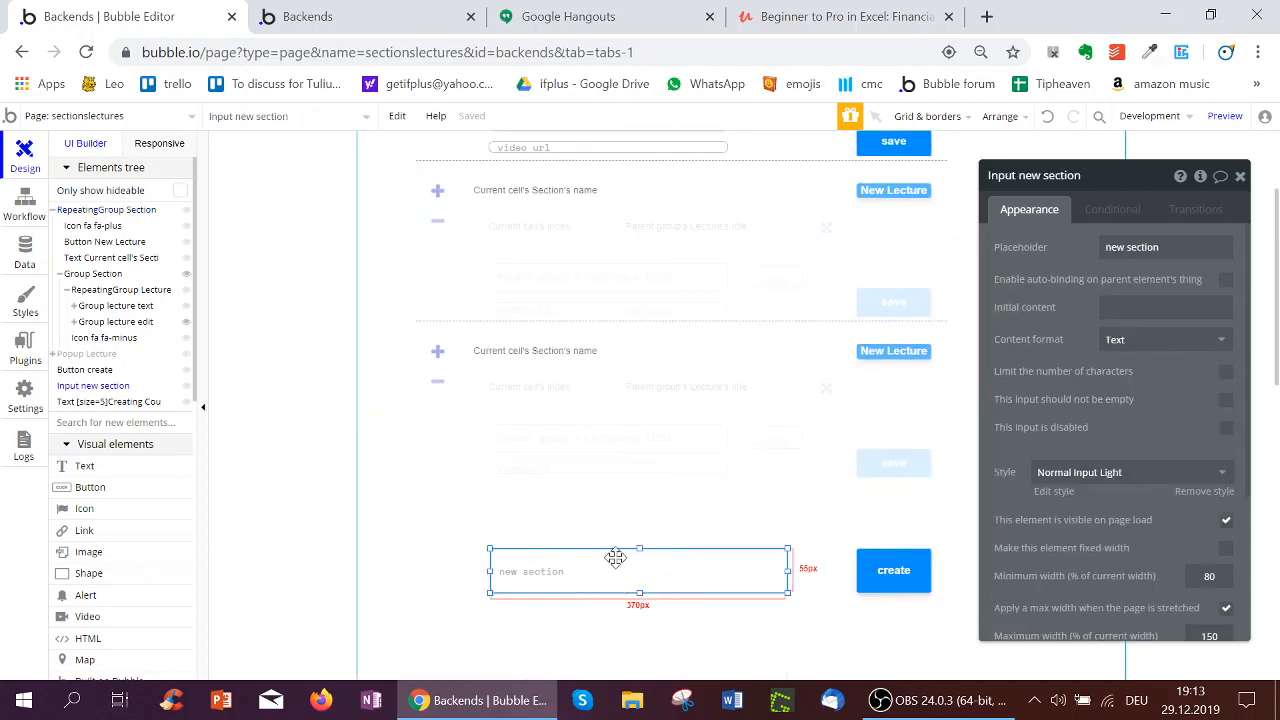
left_click(893, 570)
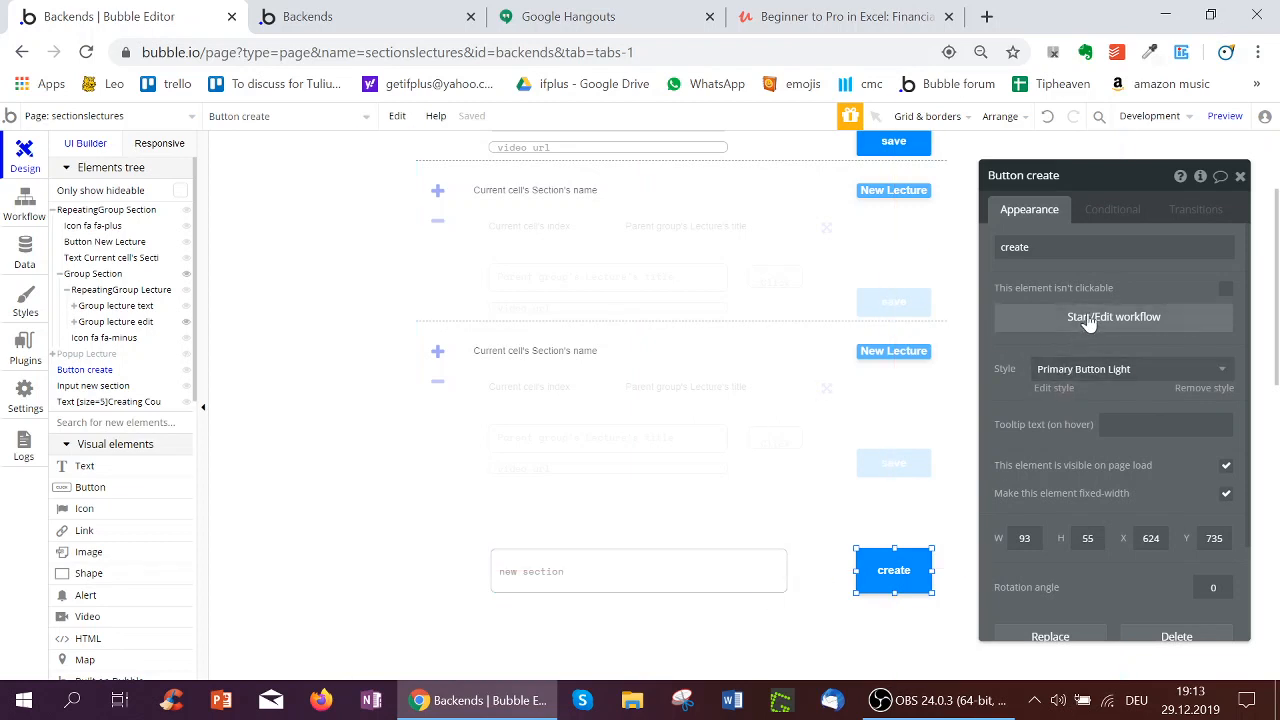
left_click(1113, 317)
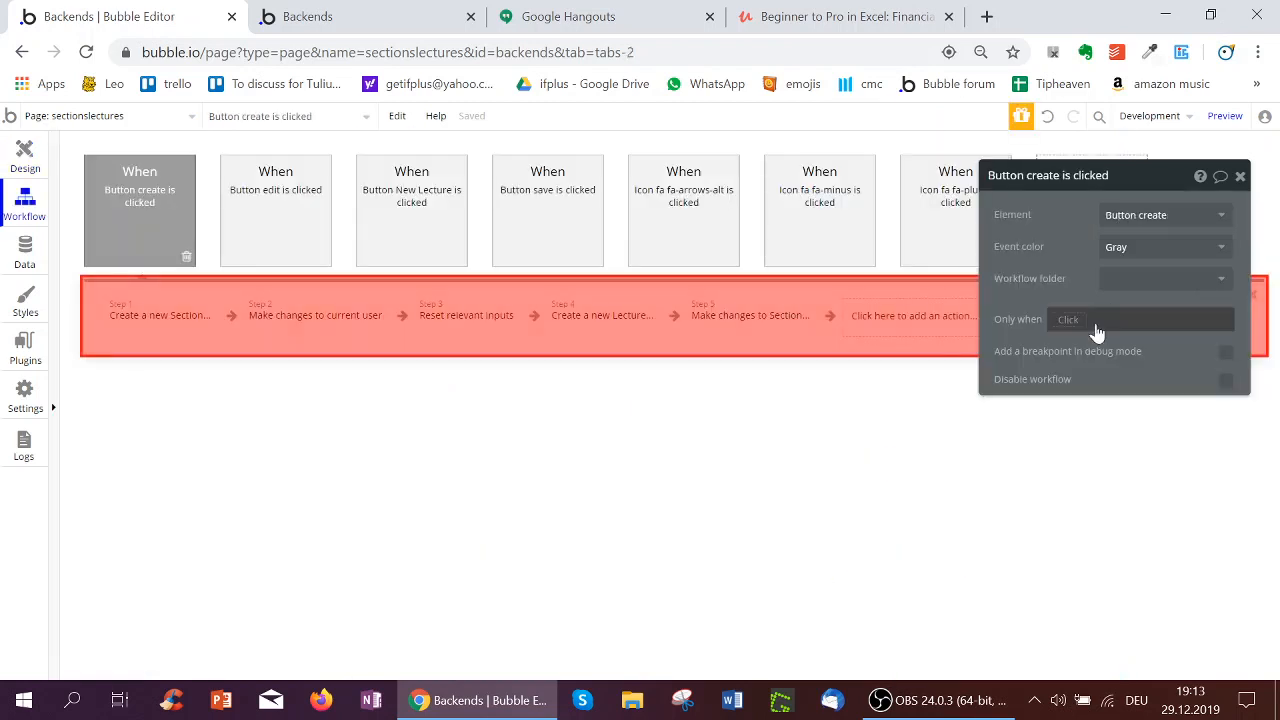
Step: Review the create Section, reset inputs, create Lecture and add-lecture-to-Section workflow steps
left_click(159, 315)
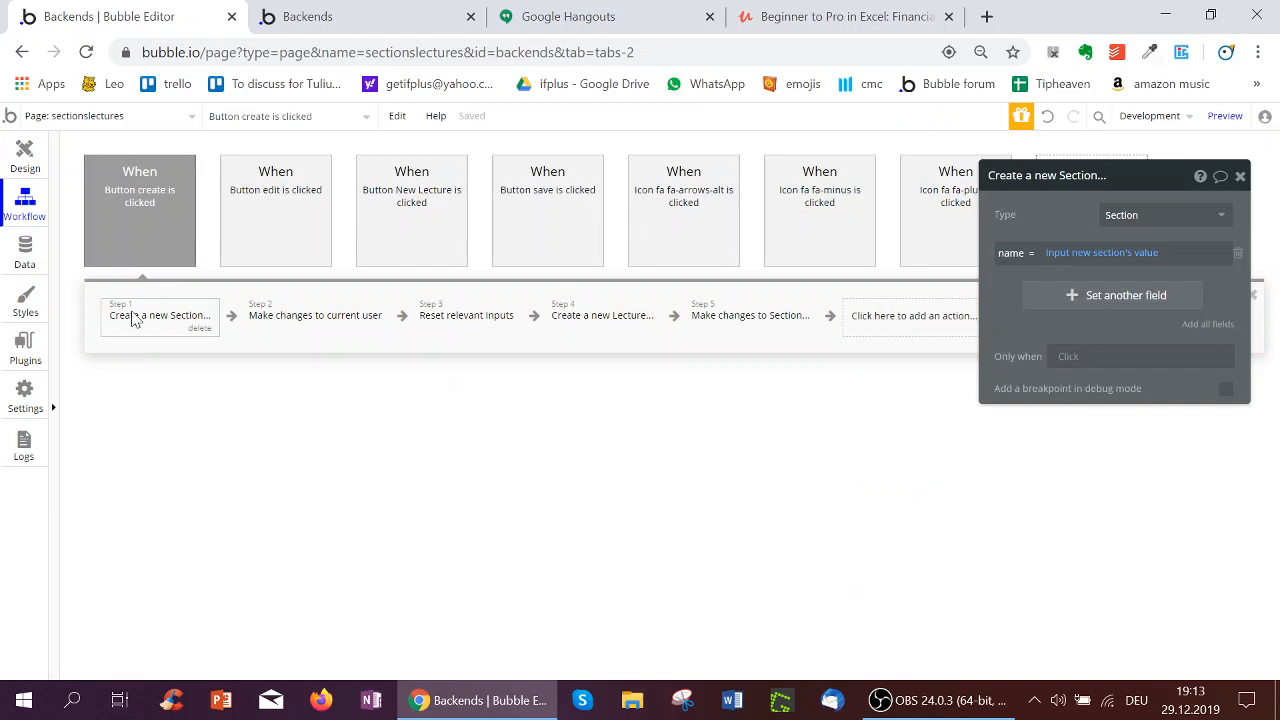
mouse_move(1002, 259)
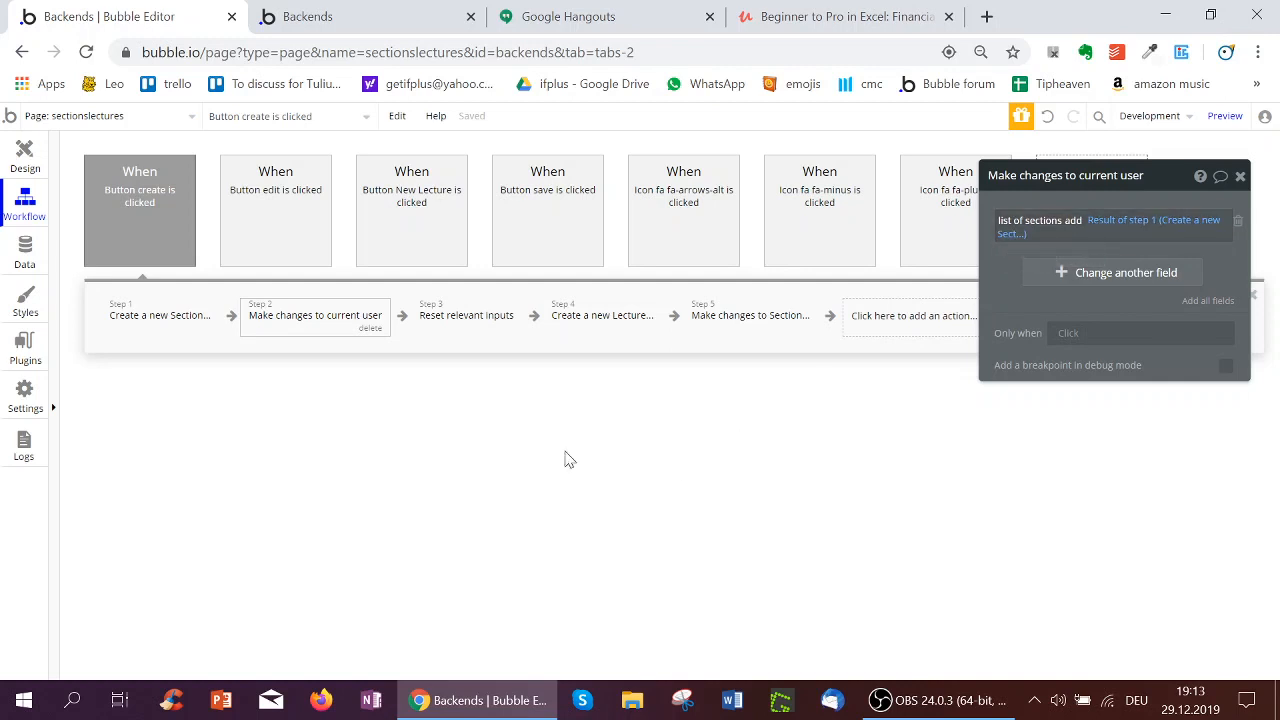
left_click(466, 315)
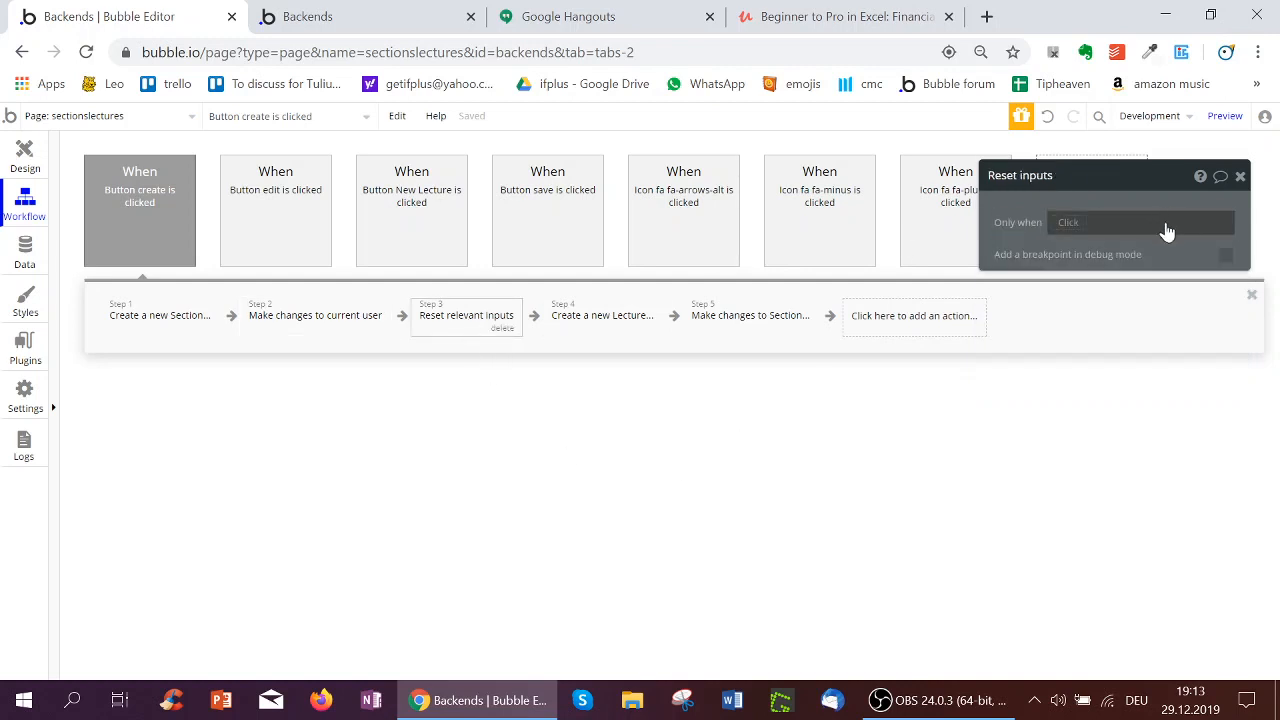
mouse_move(253, 388)
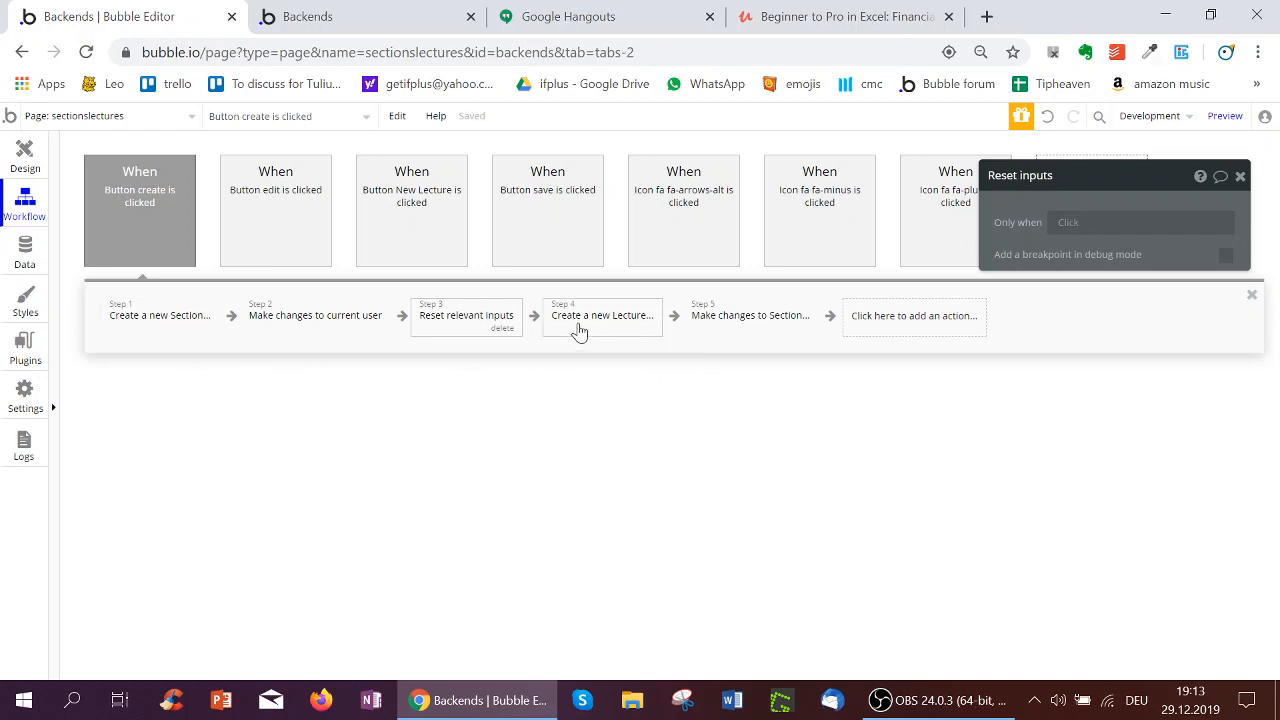
left_click(601, 315)
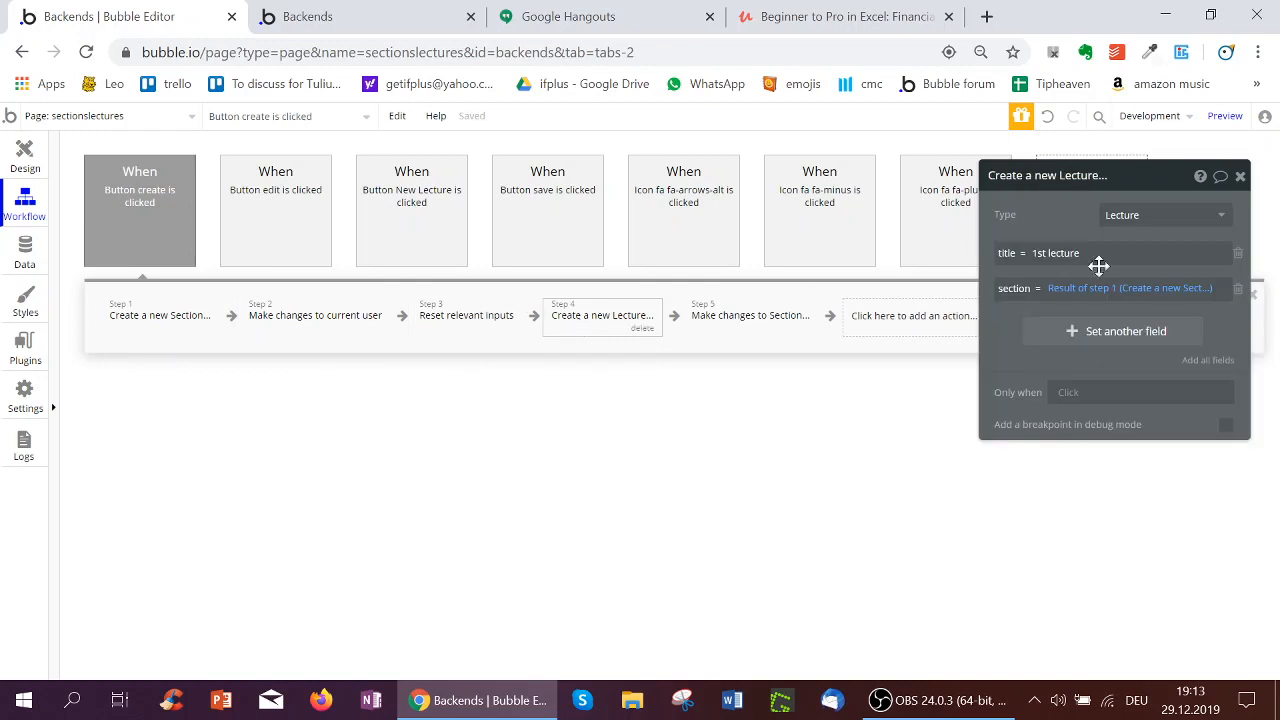
mouse_move(203, 213)
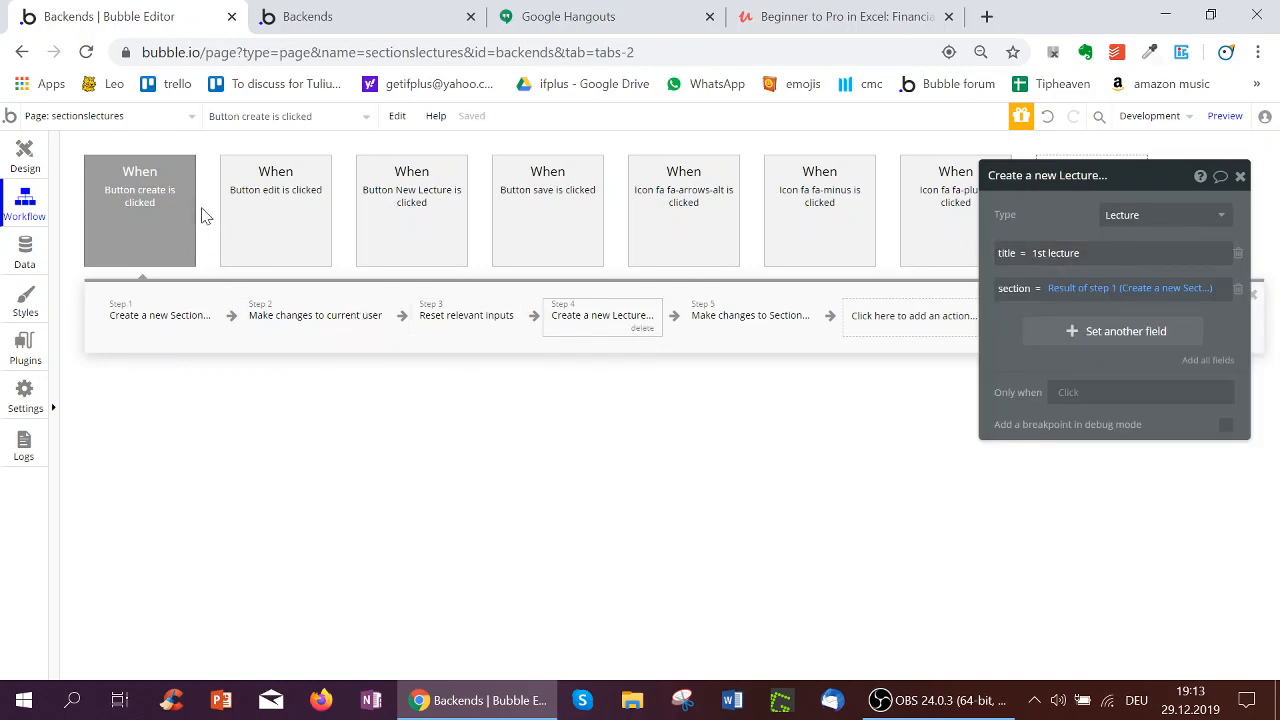
mouse_move(997, 266)
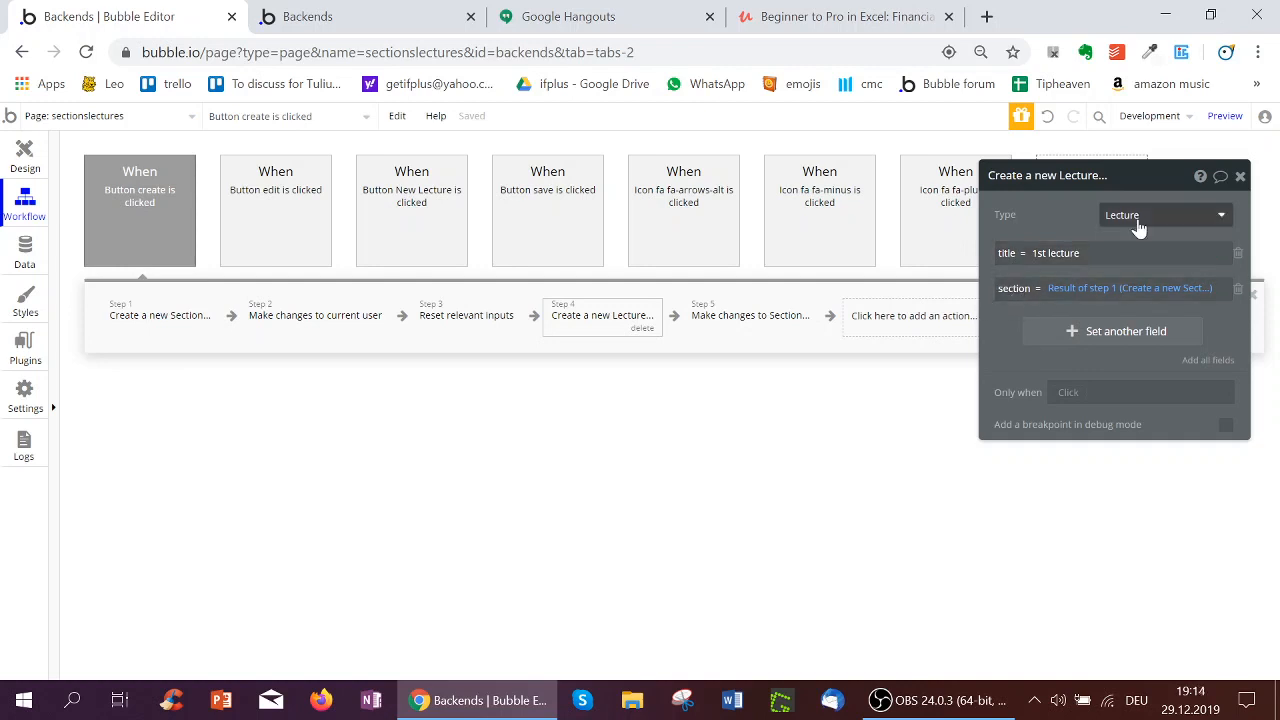
mouse_move(1017, 312)
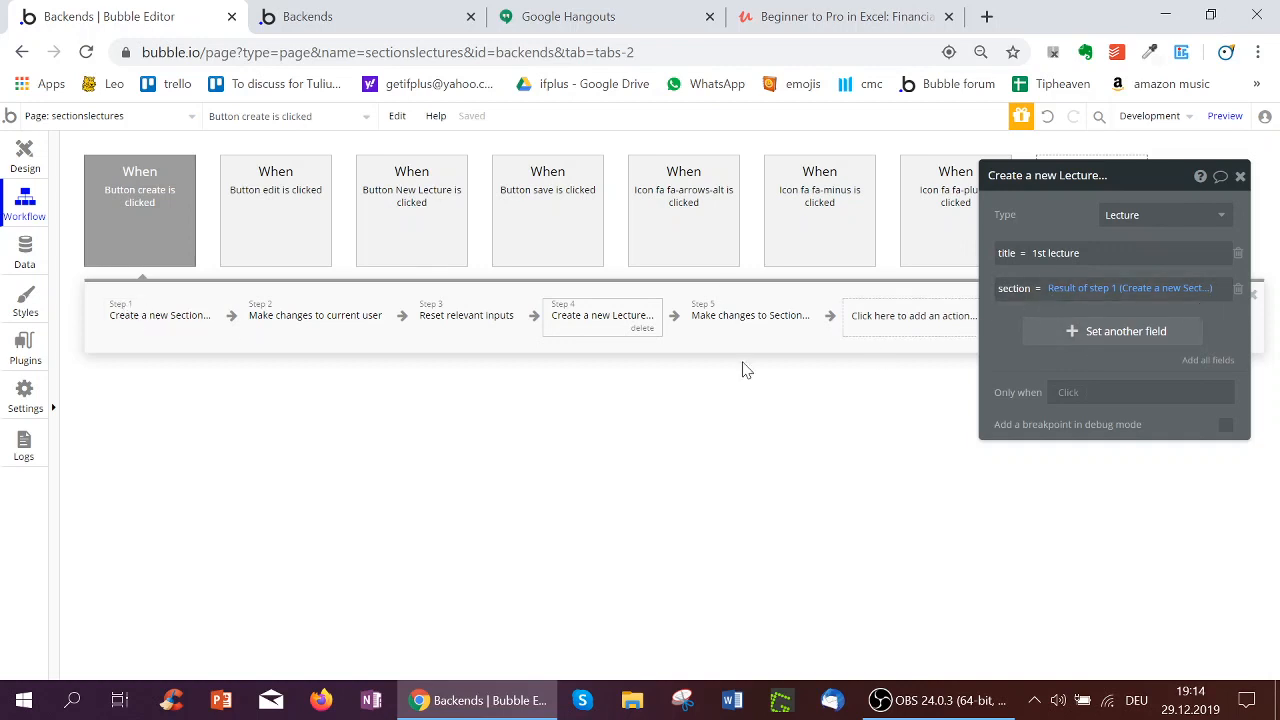
mouse_move(739, 322)
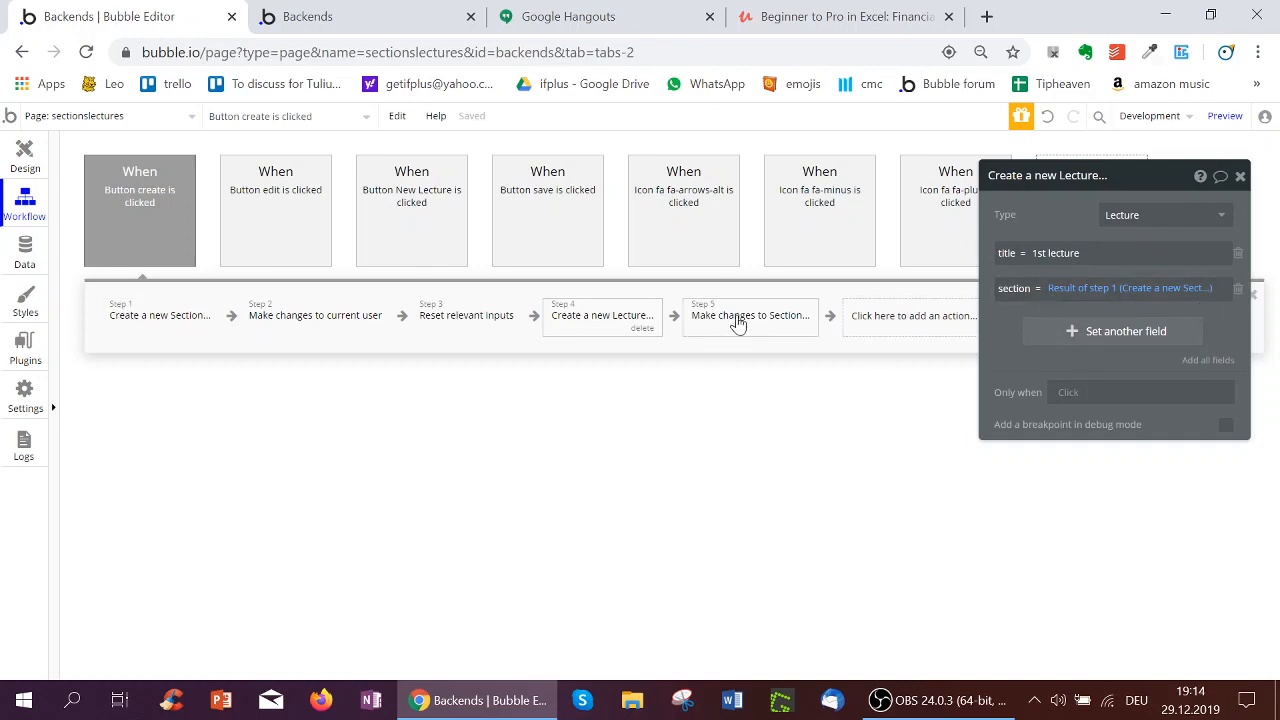
mouse_move(150, 316)
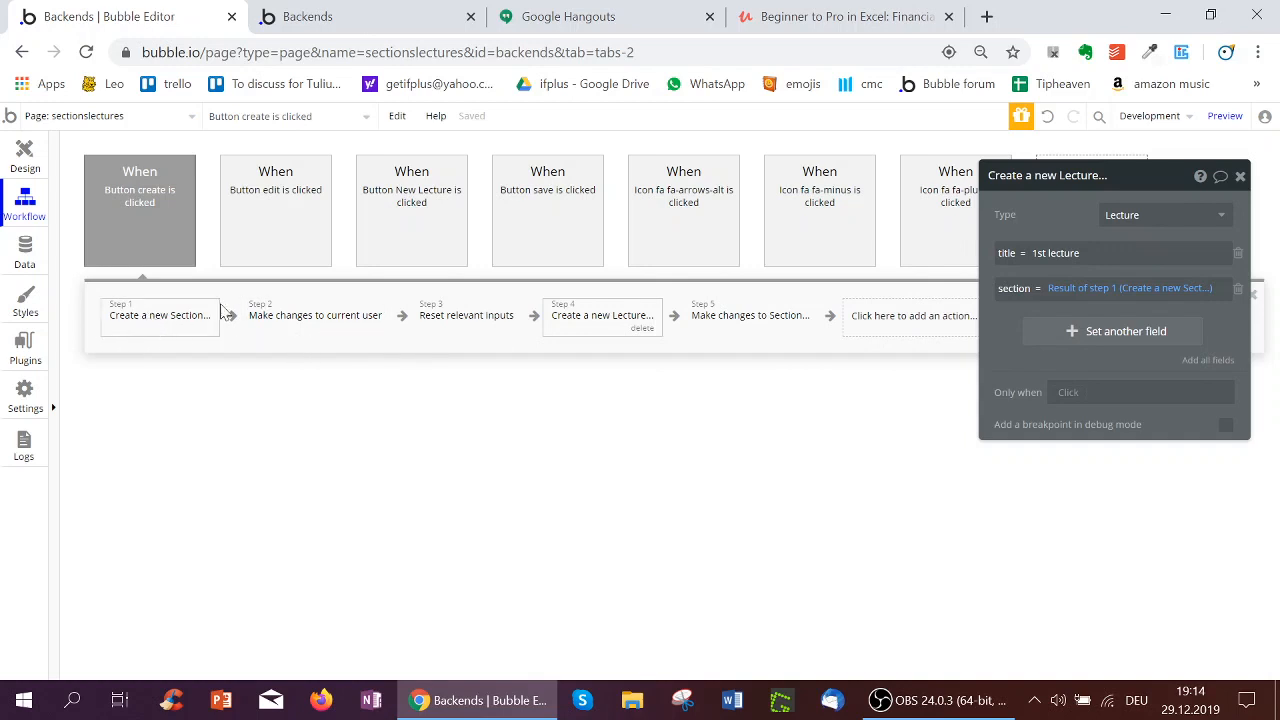
left_click(750, 315)
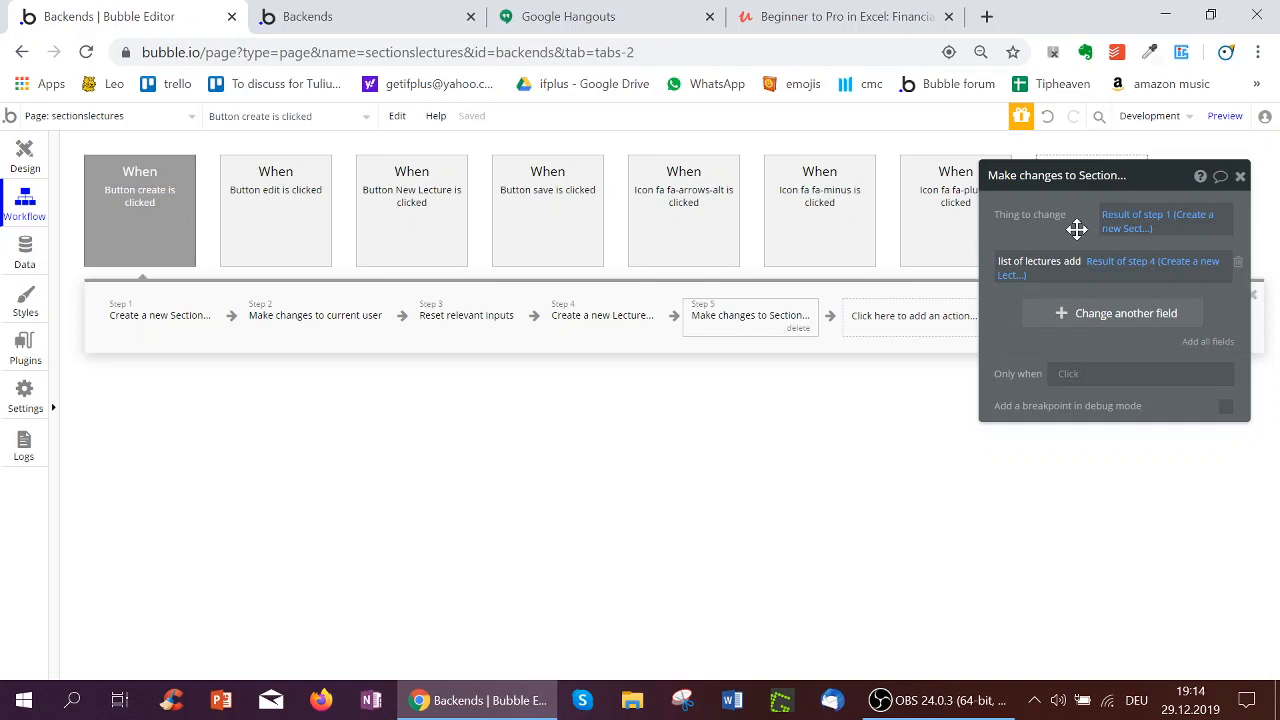
mouse_move(600, 330)
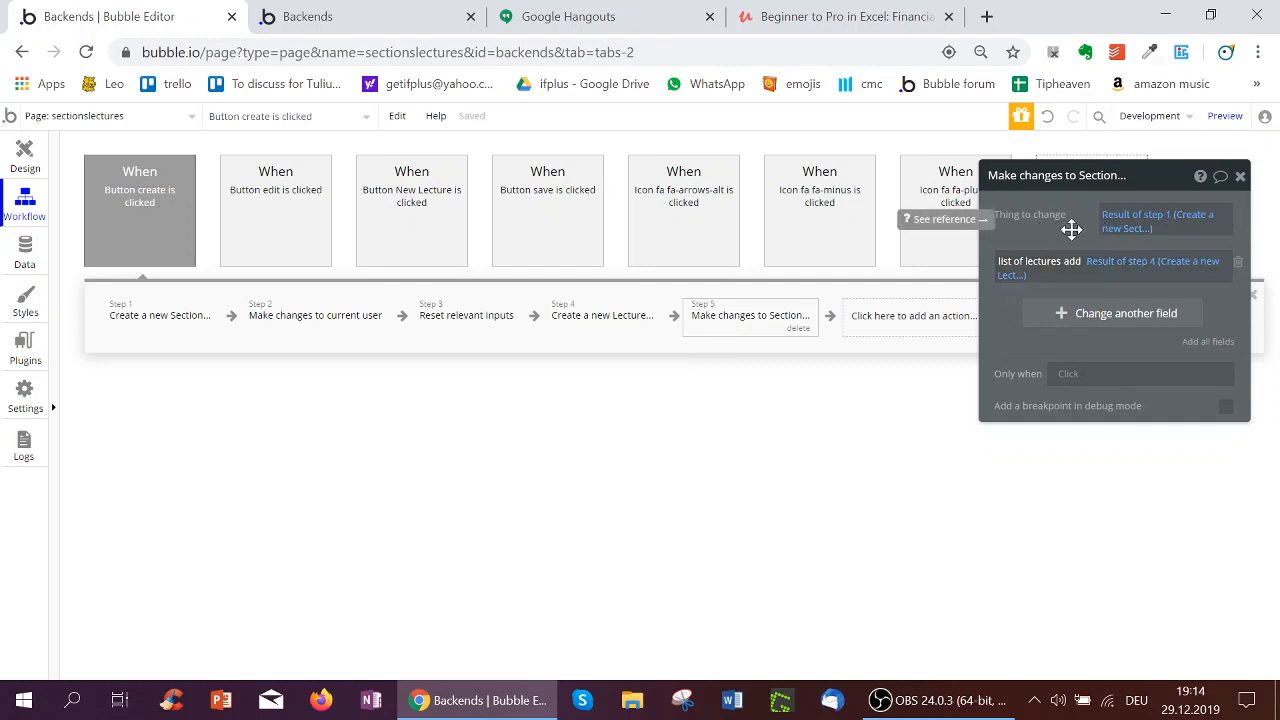
mouse_move(88, 160)
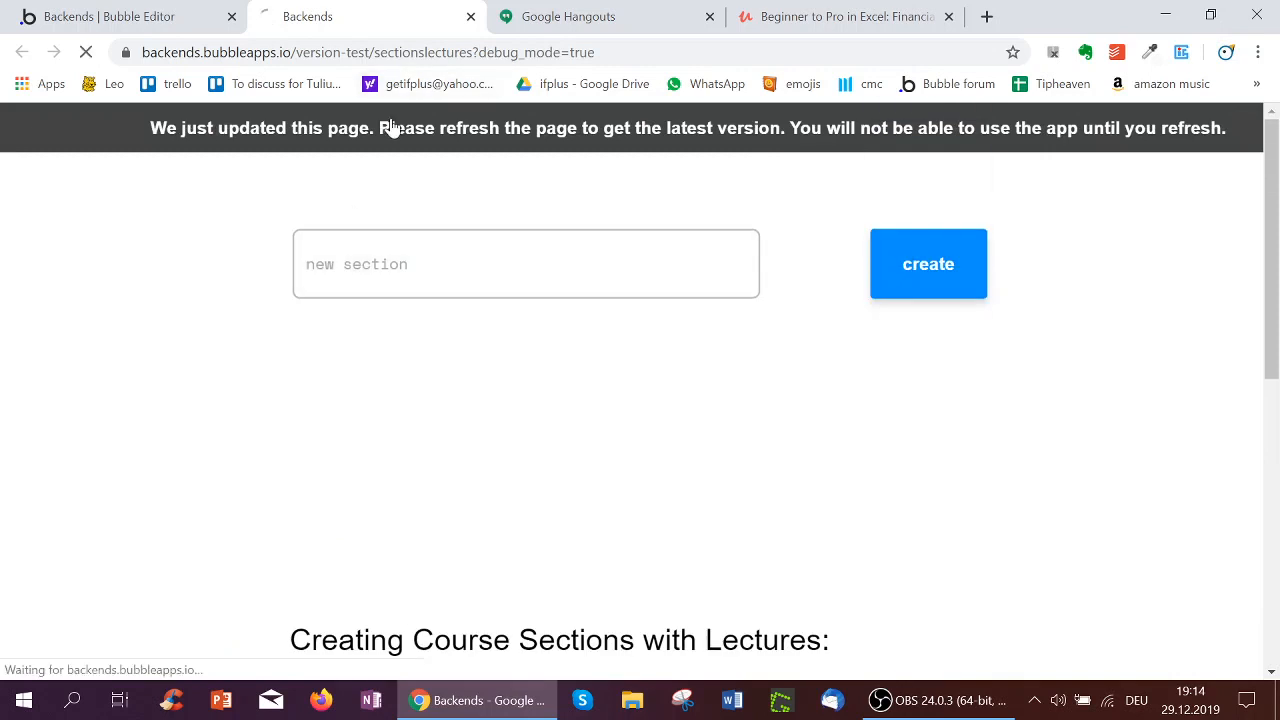
Step: Reload the preview and create a new section named Chemistry
left_click(86, 52)
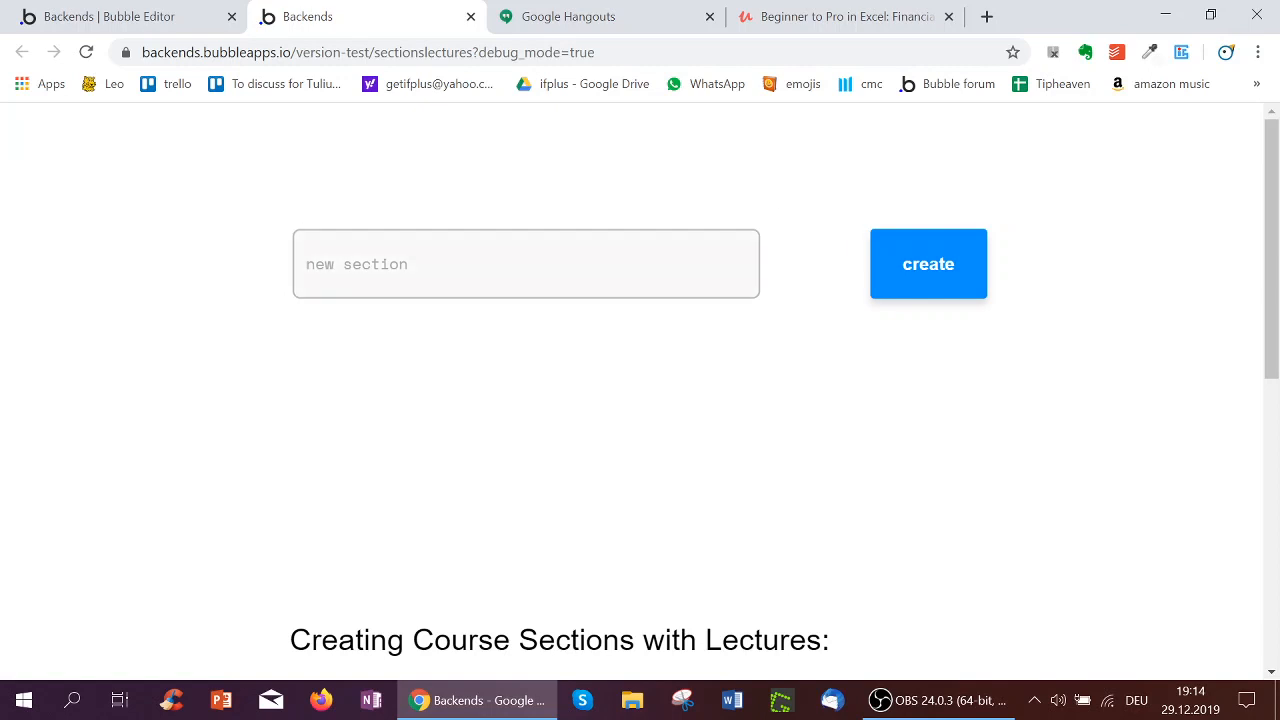
type("Chemistry")
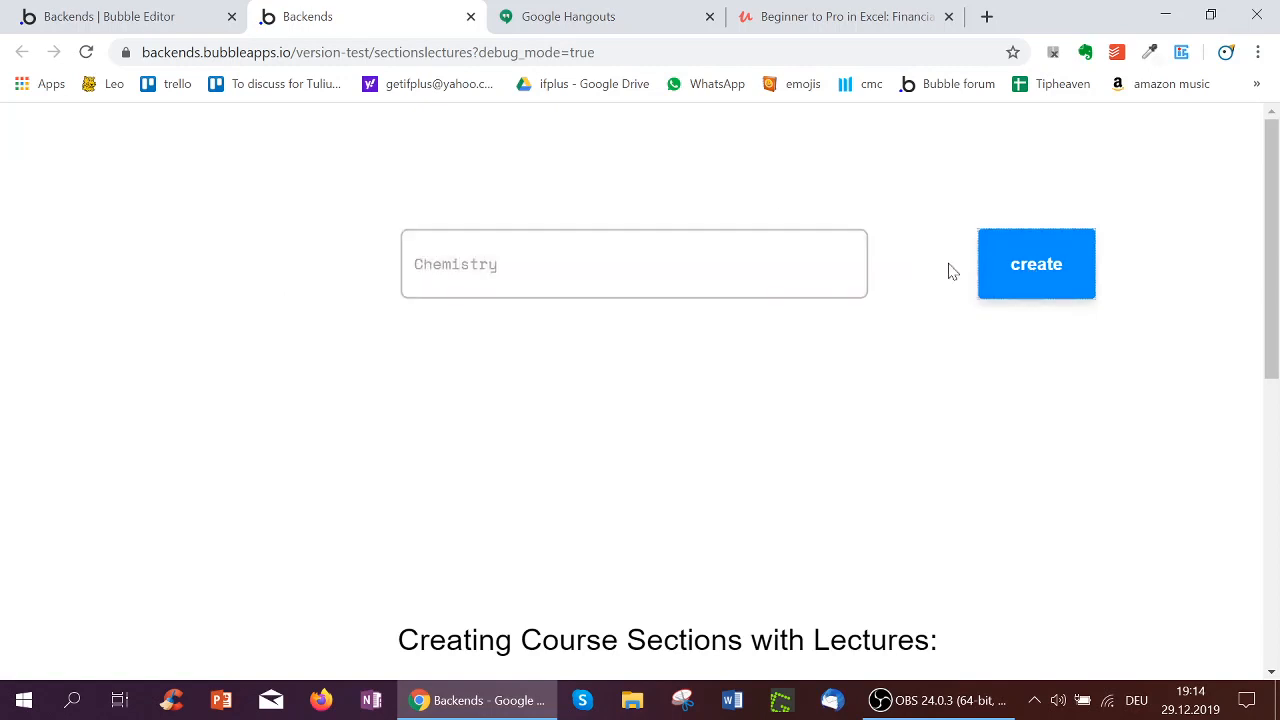
left_click(1036, 264)
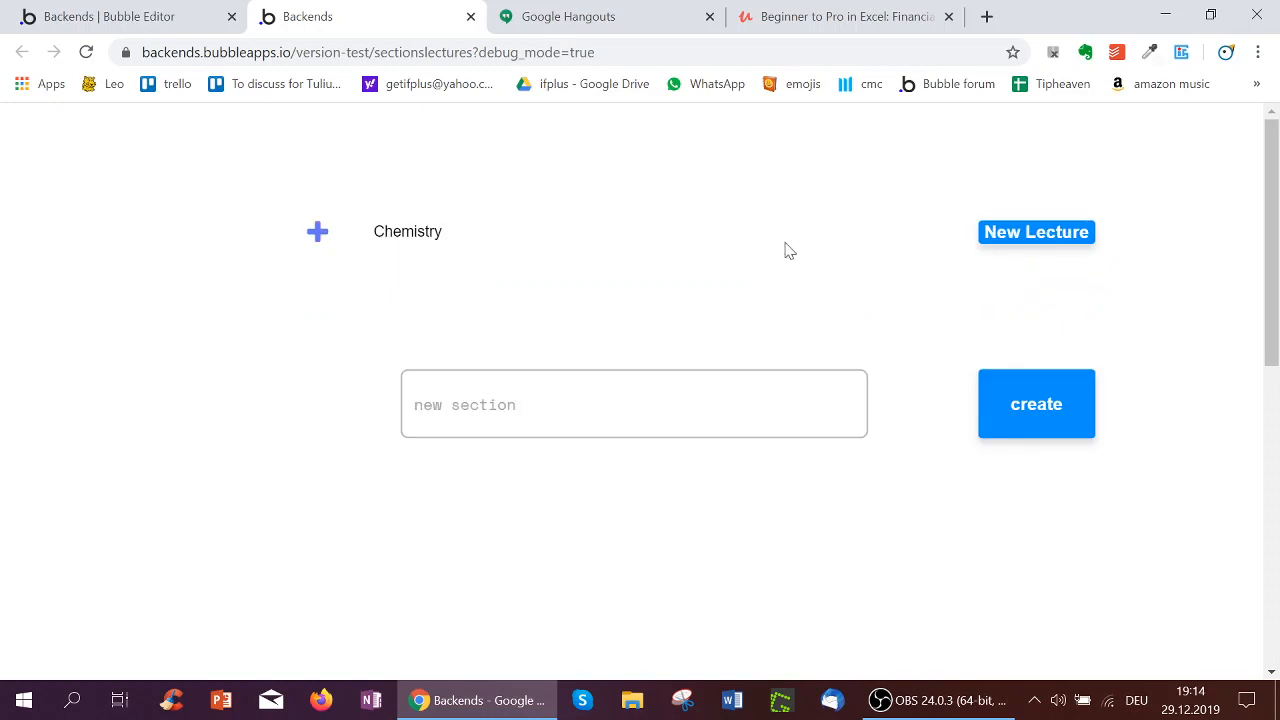
mouse_move(130, 16)
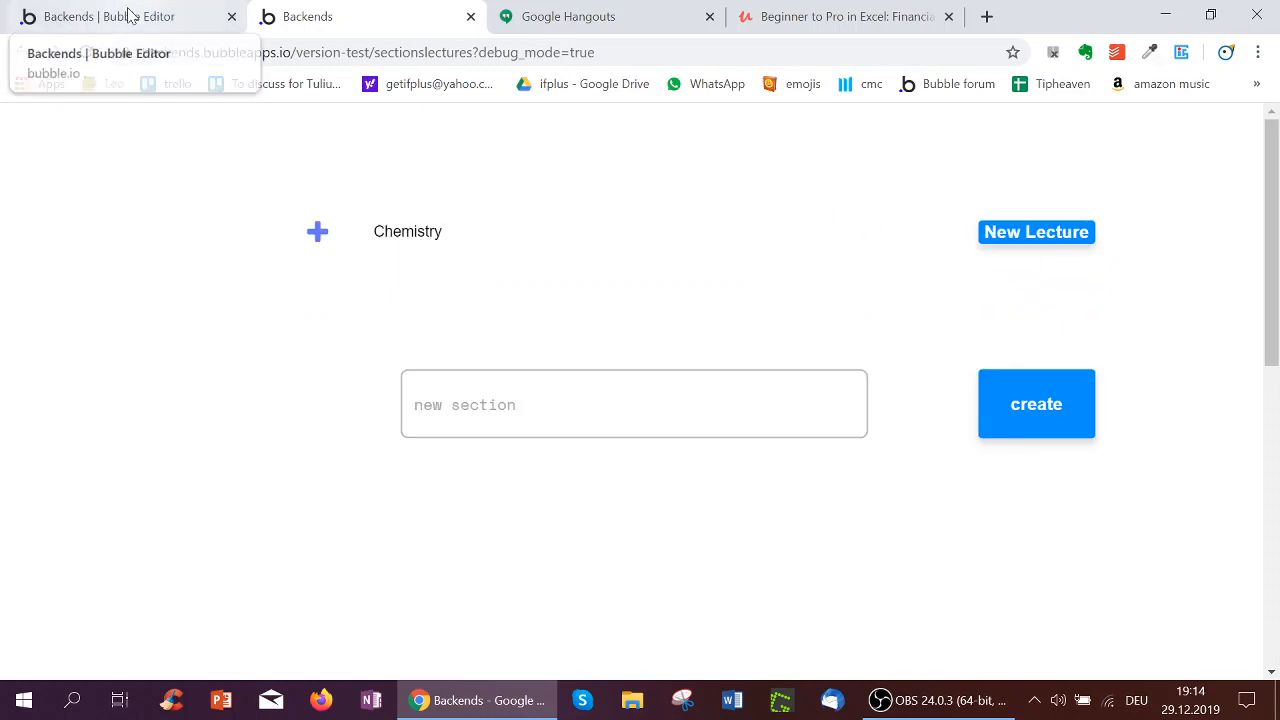
Step: Expand the Chemistry section to show its 1st lecture, then collapse it
left_click(107, 16)
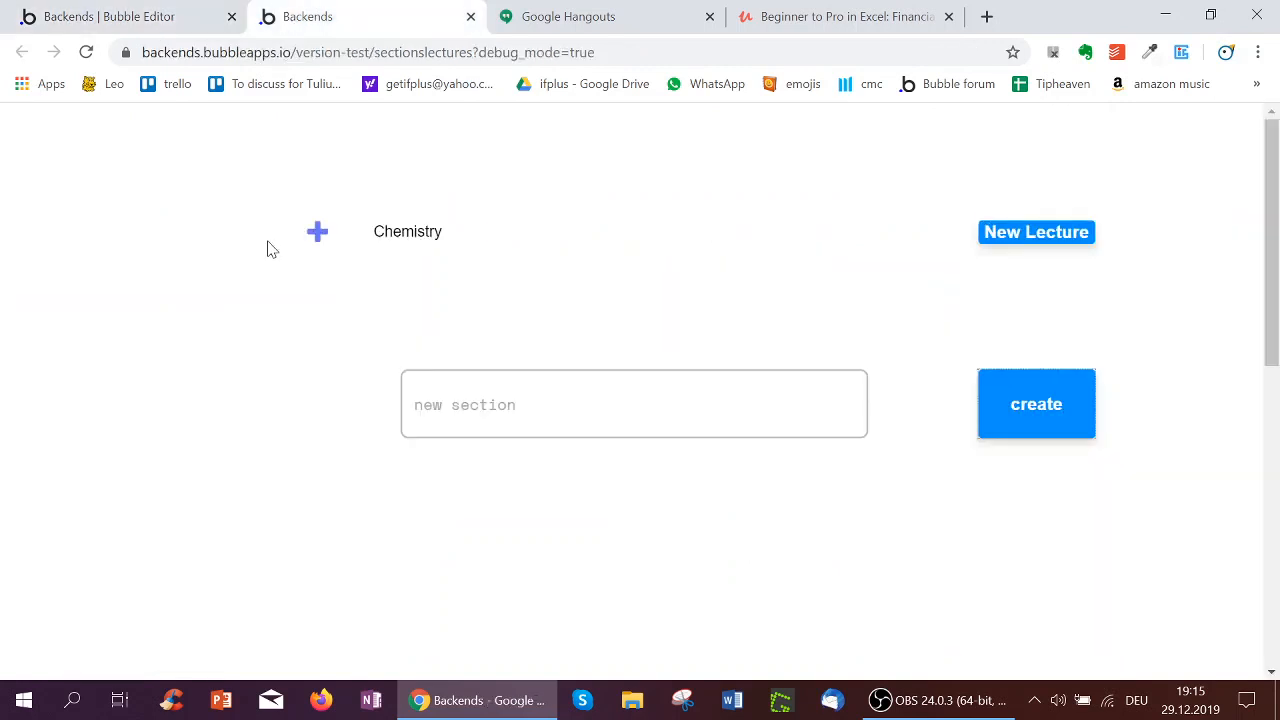
left_click(1036, 232)
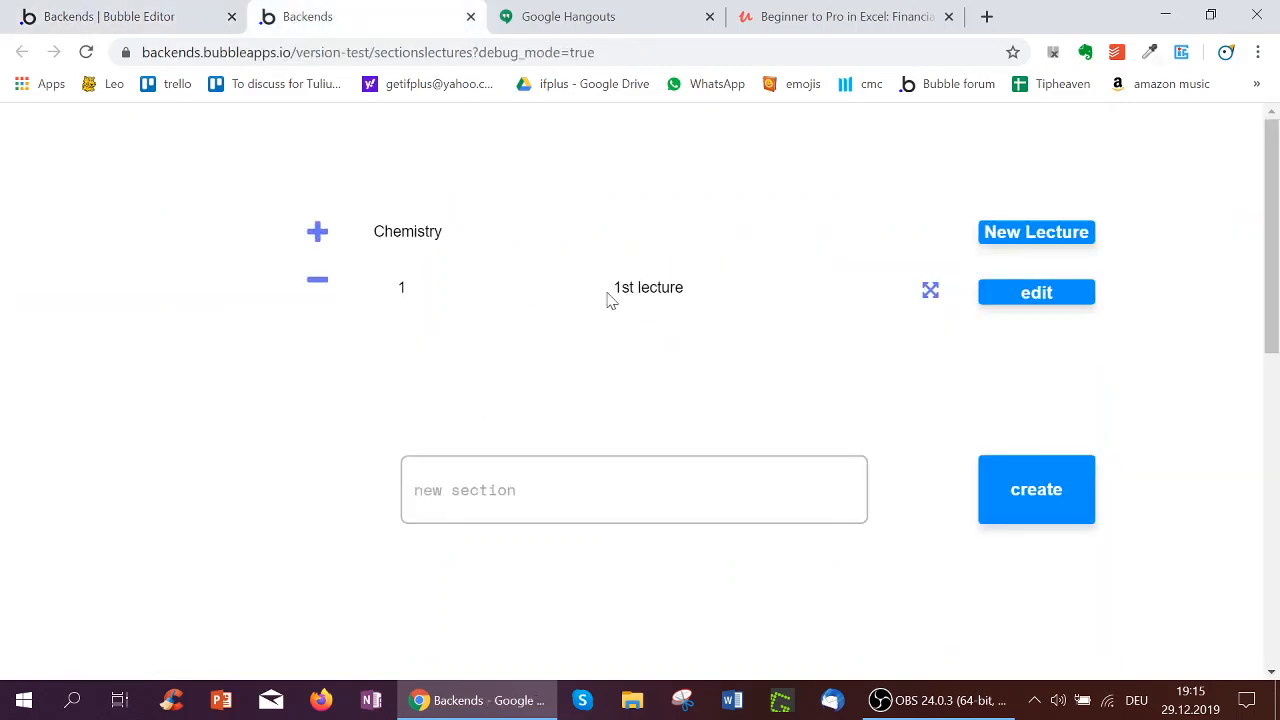
mouse_move(258, 293)
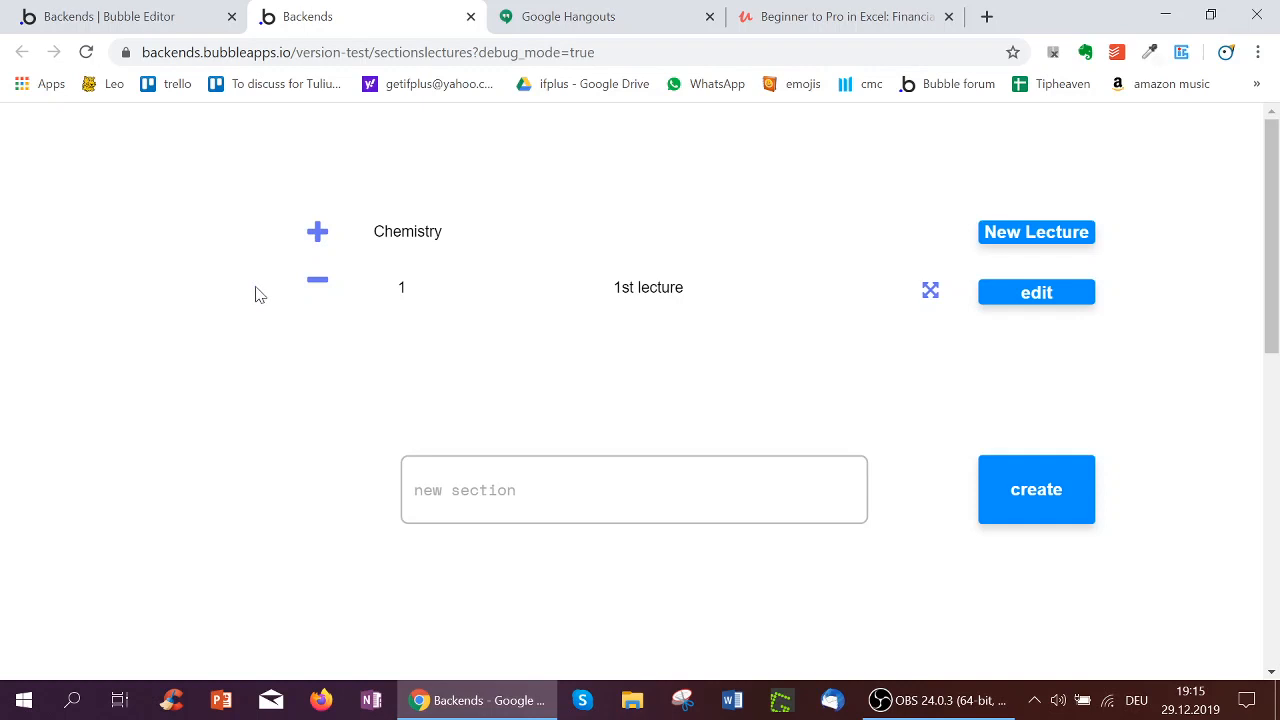
left_click(317, 280)
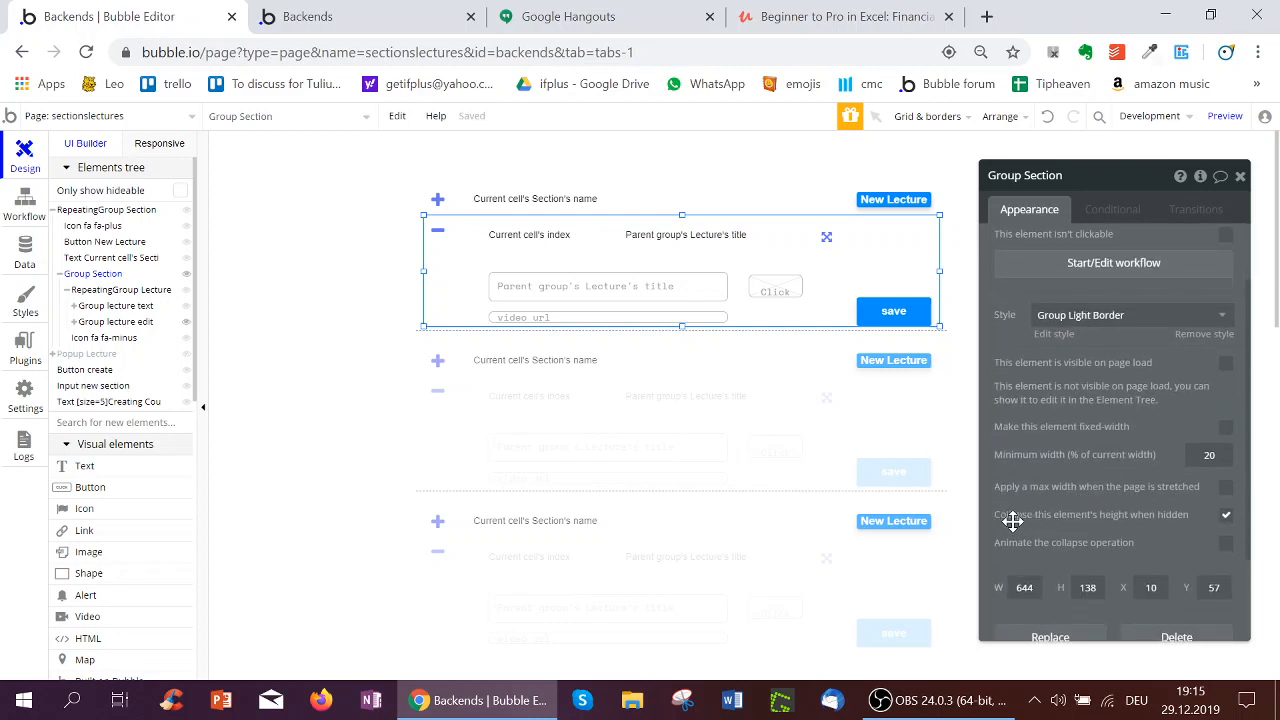
Step: Tick 'Collapse this element's height when hidden' on Group Section and check the minus icon's hide workflow
left_click(1226, 515)
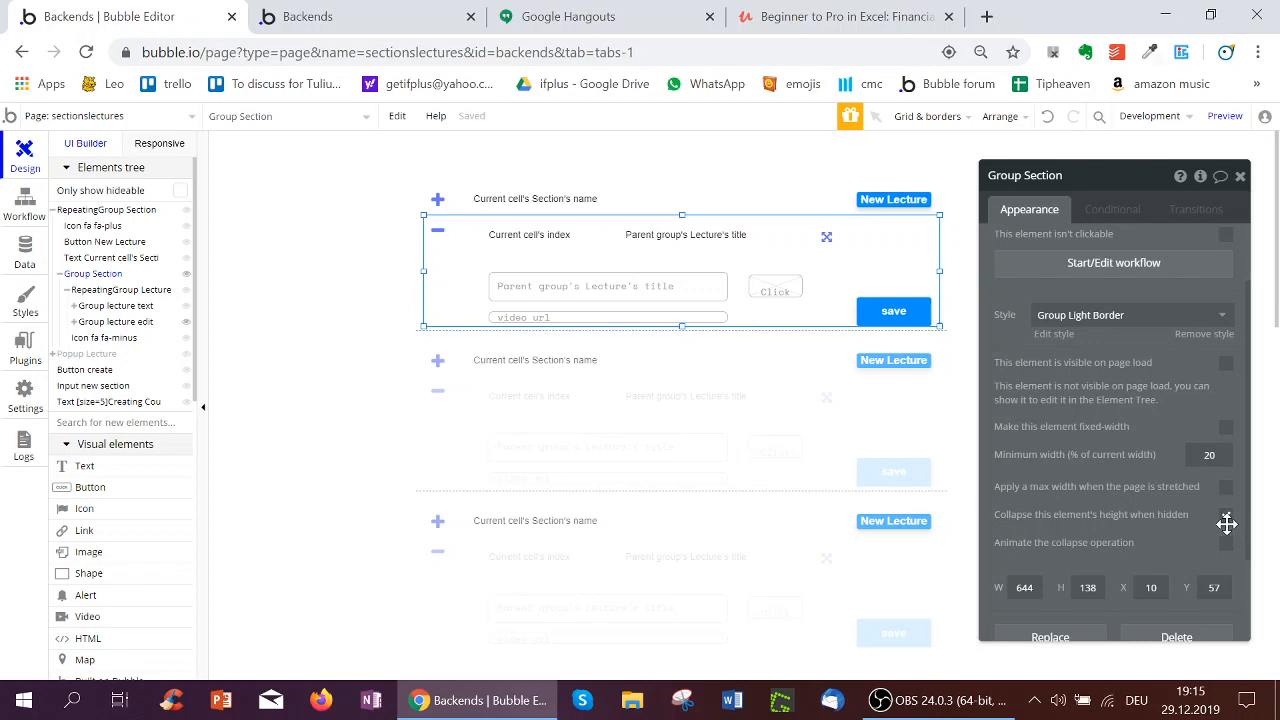
left_click(437, 197)
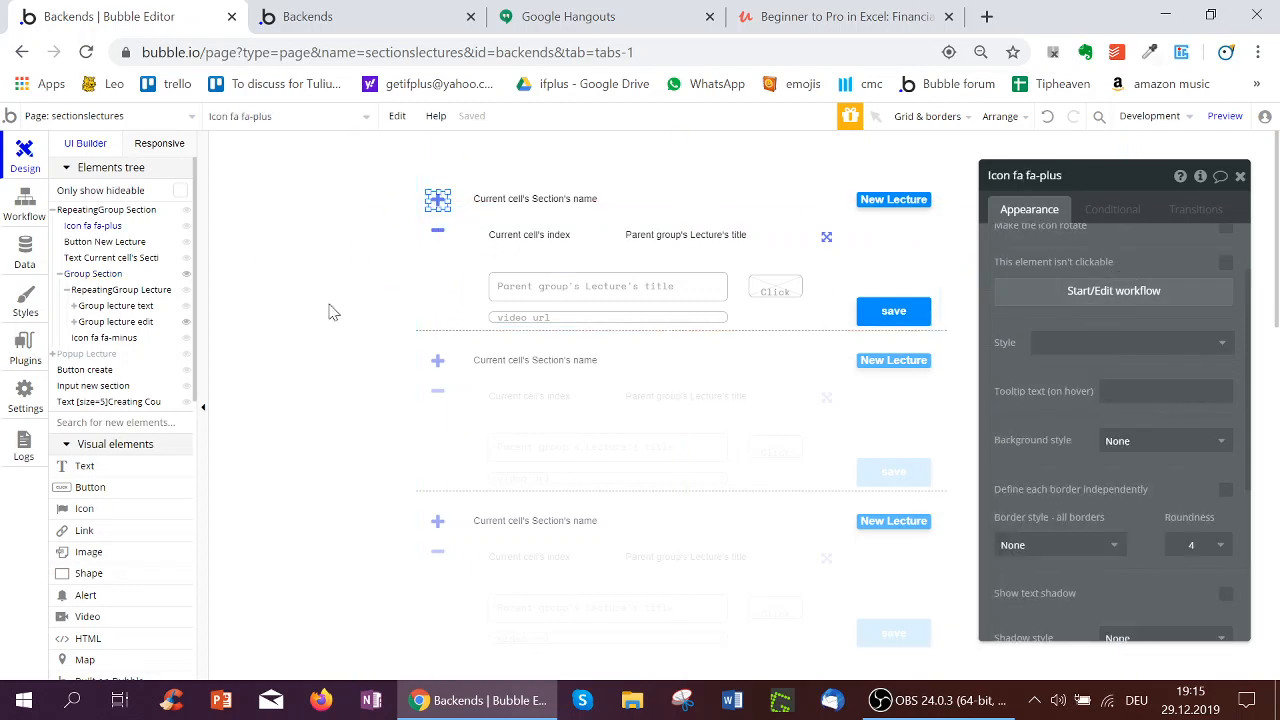
mouse_move(1074, 276)
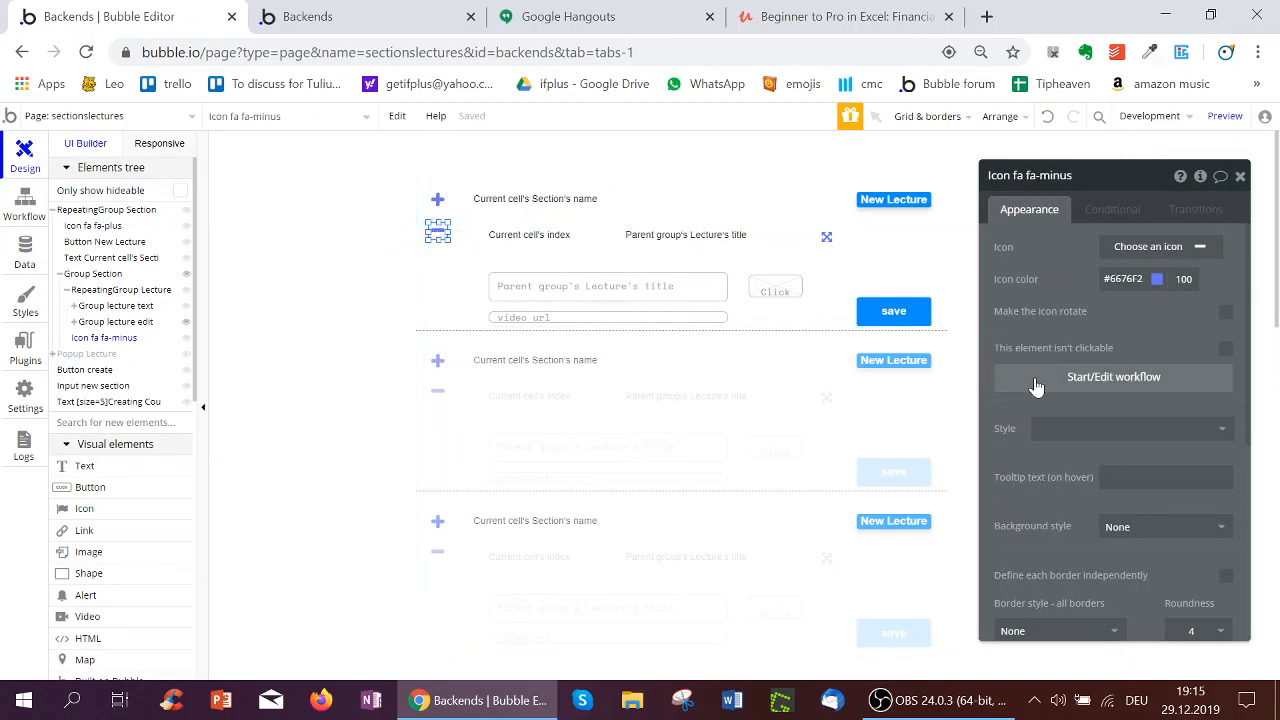
left_click(1113, 377)
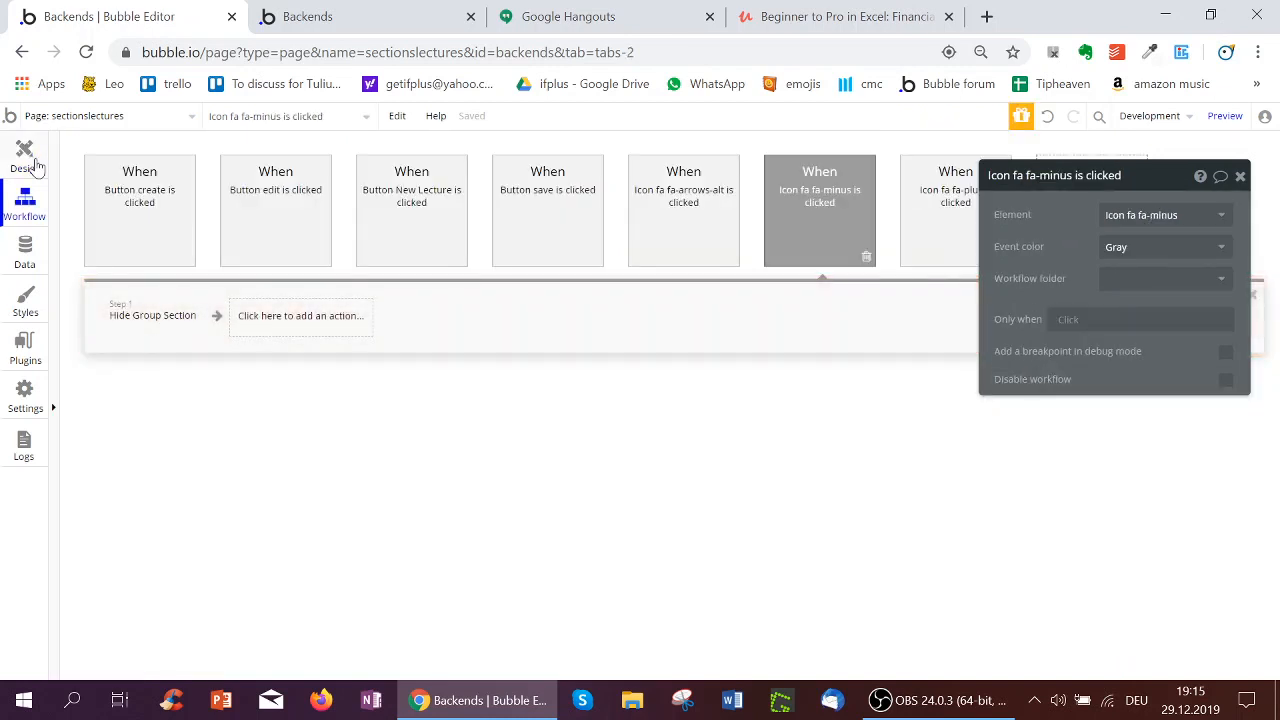
left_click(24, 155)
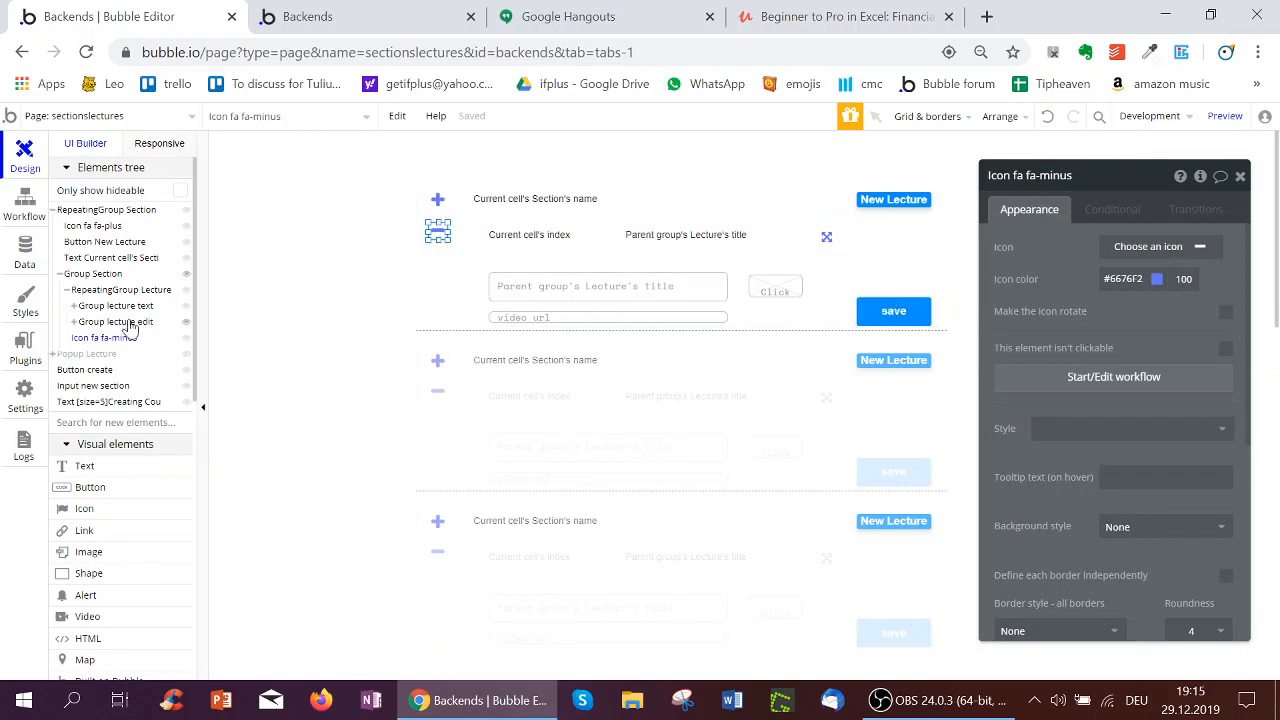
Step: Check Button edit's conditionals and open its hide-lecture-text, show-lecture-edit workflow
left_click(115, 321)
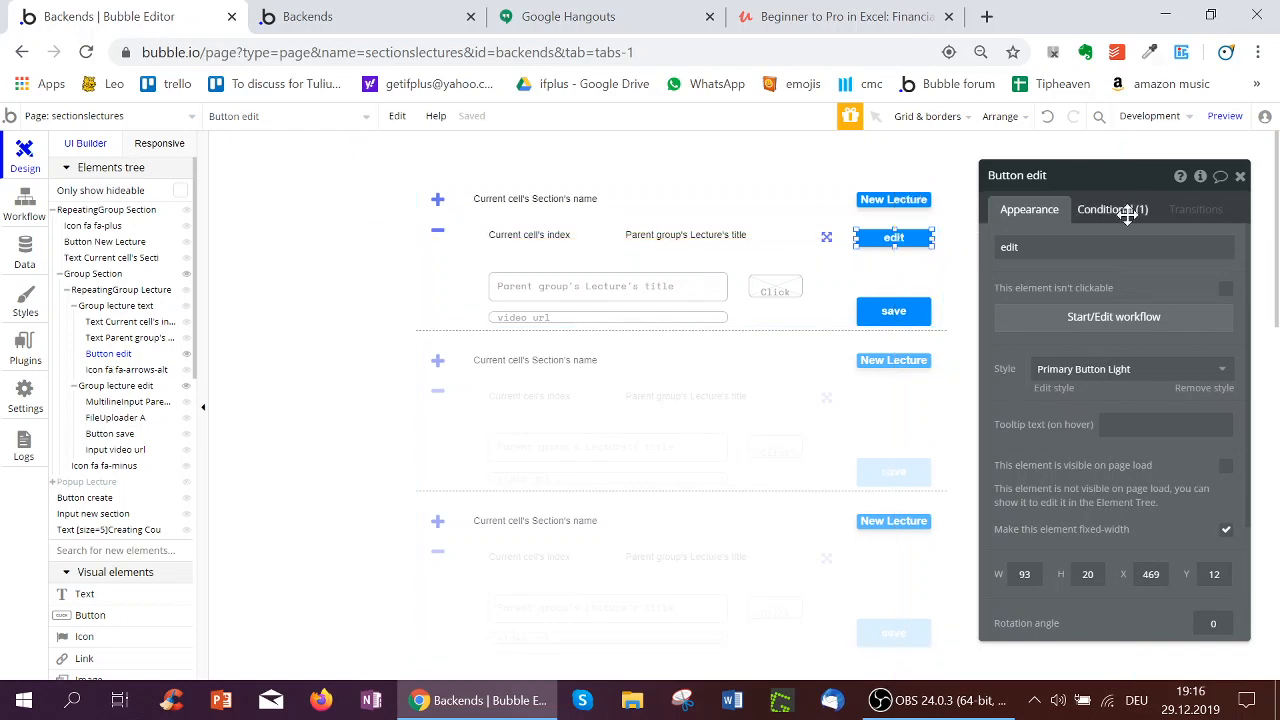
left_click(1112, 209)
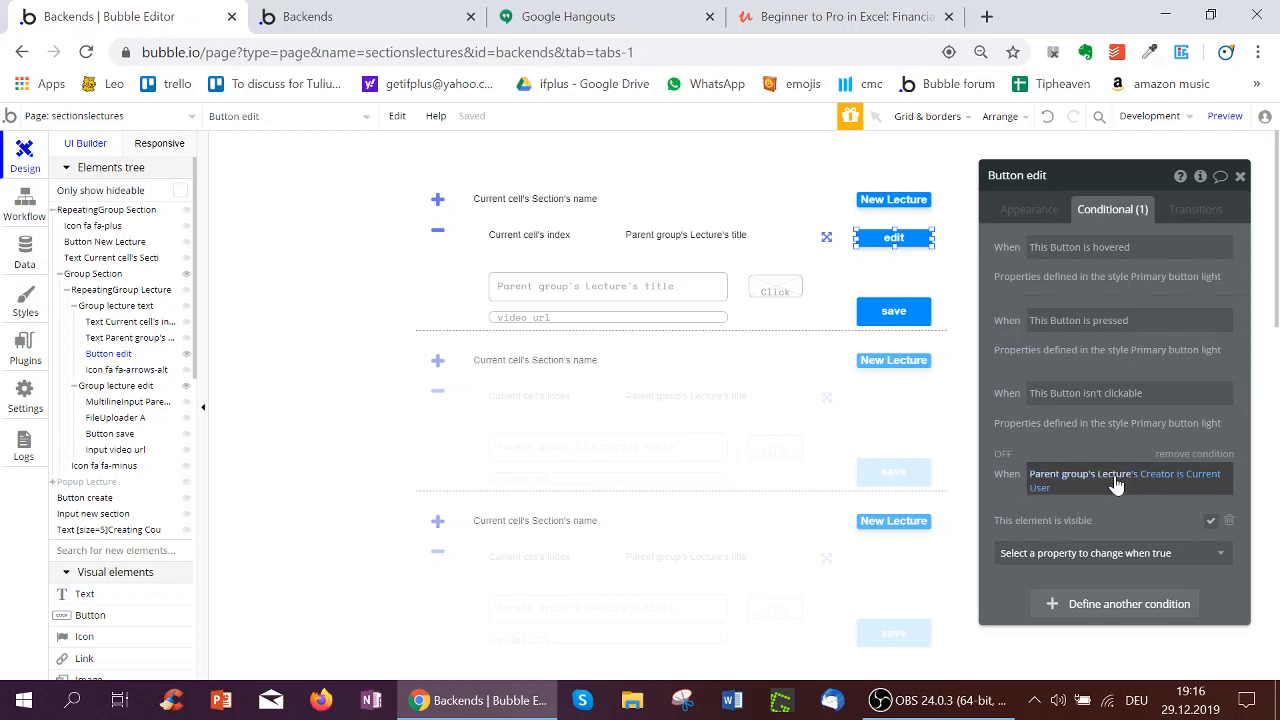
mouse_move(1114, 529)
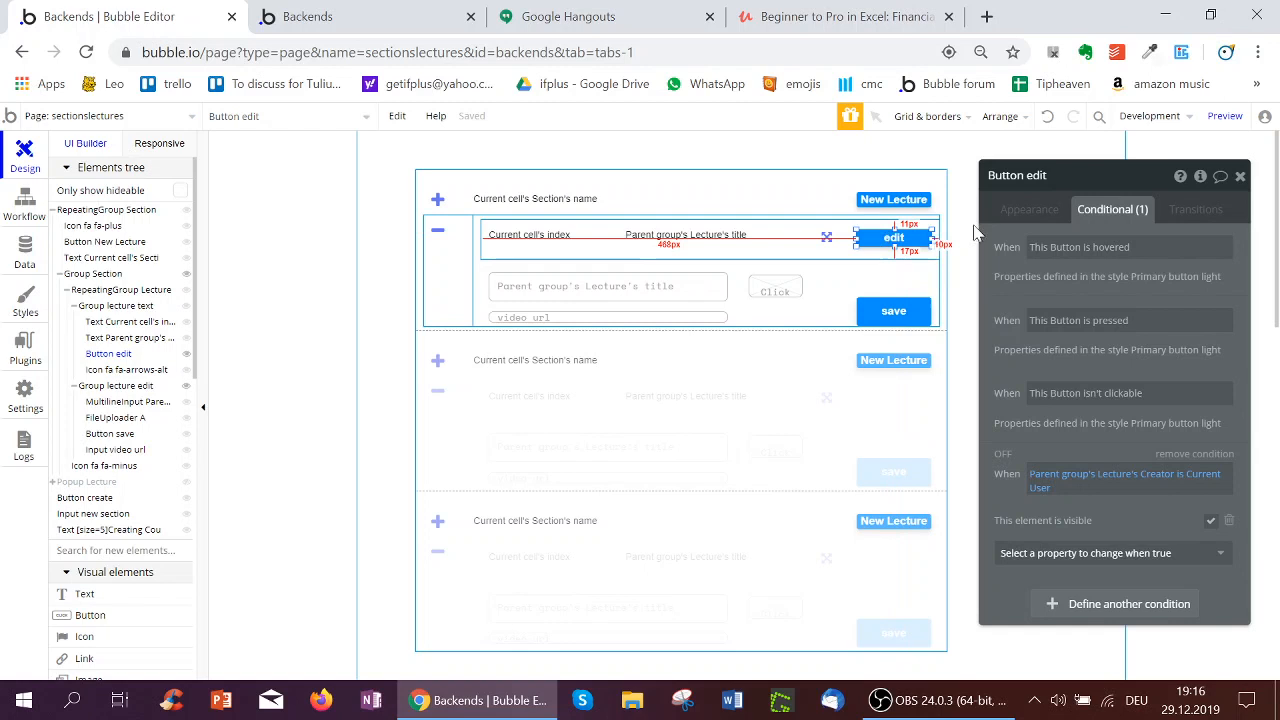
left_click(1029, 209)
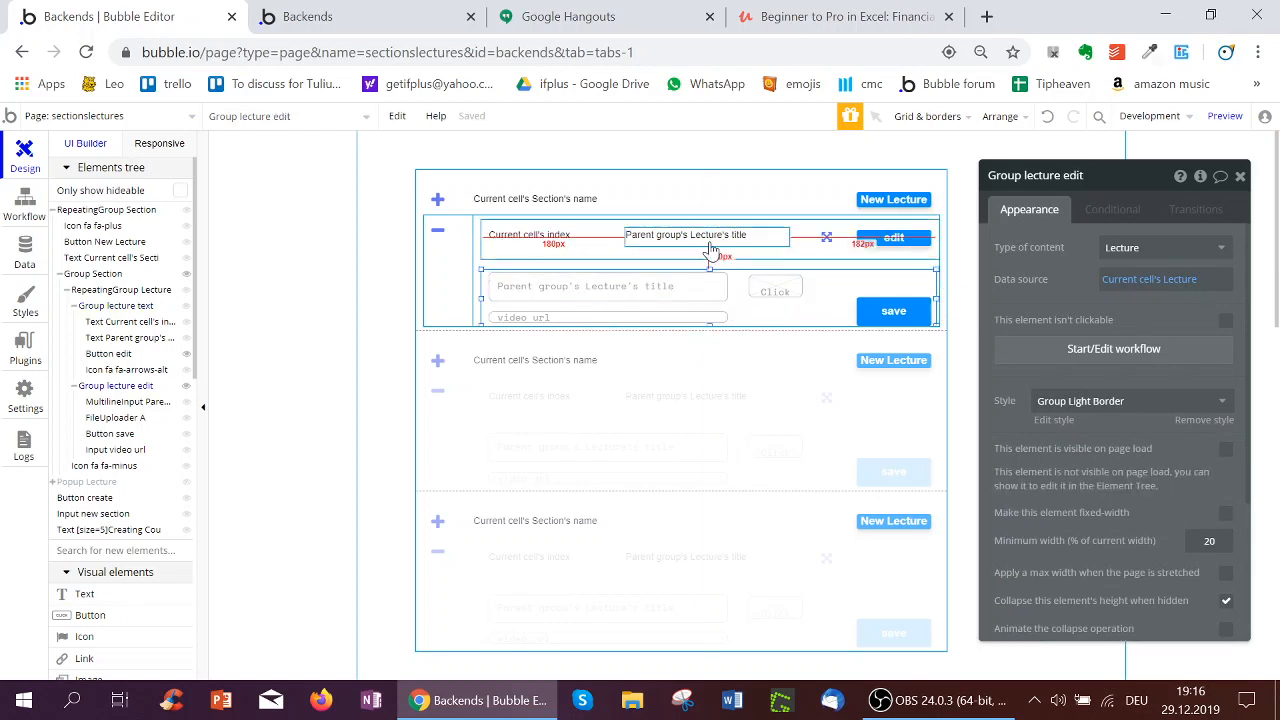
left_click(893, 238)
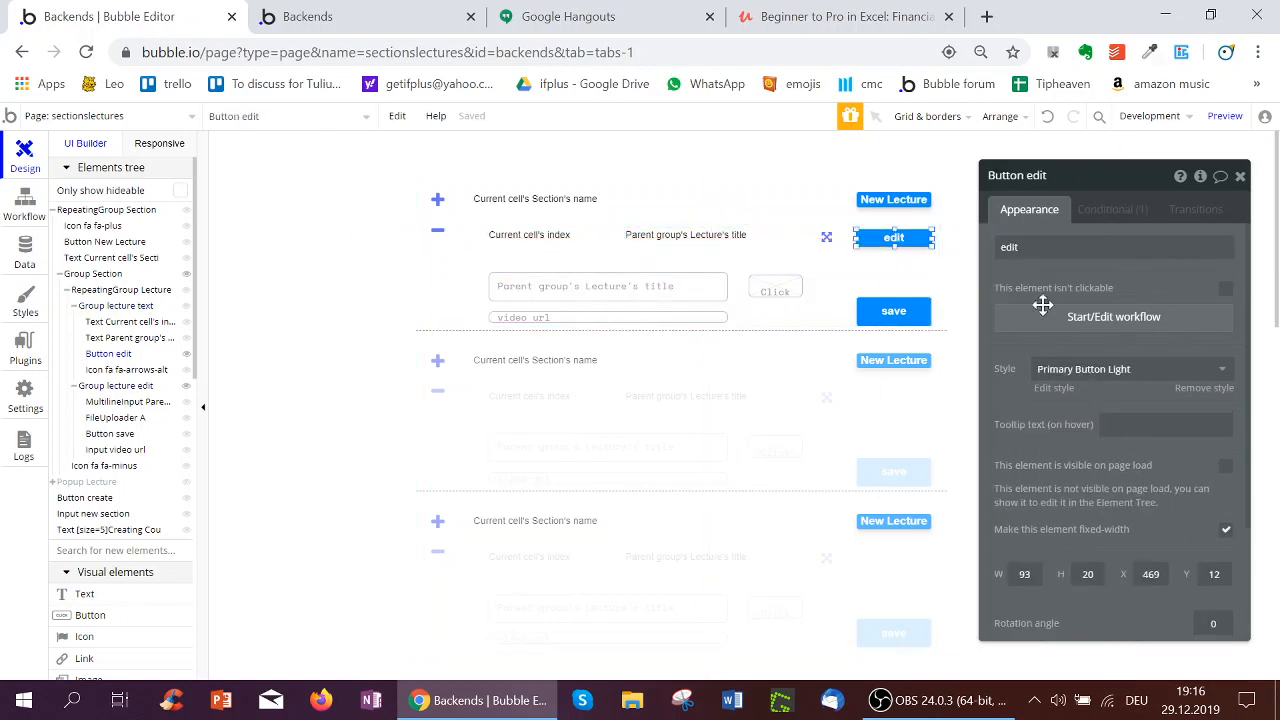
left_click(24, 200)
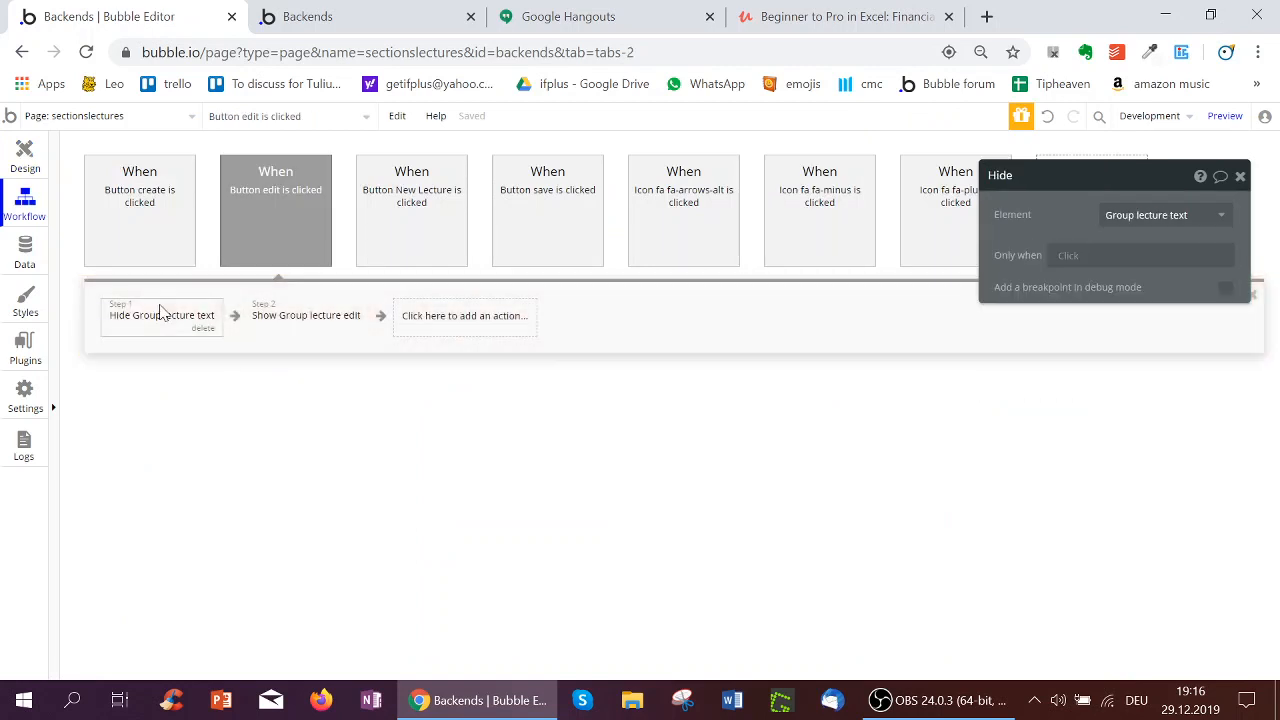
Step: Review the edit workflow's Show step and the save workflow's Show lecture text step
left_click(305, 315)
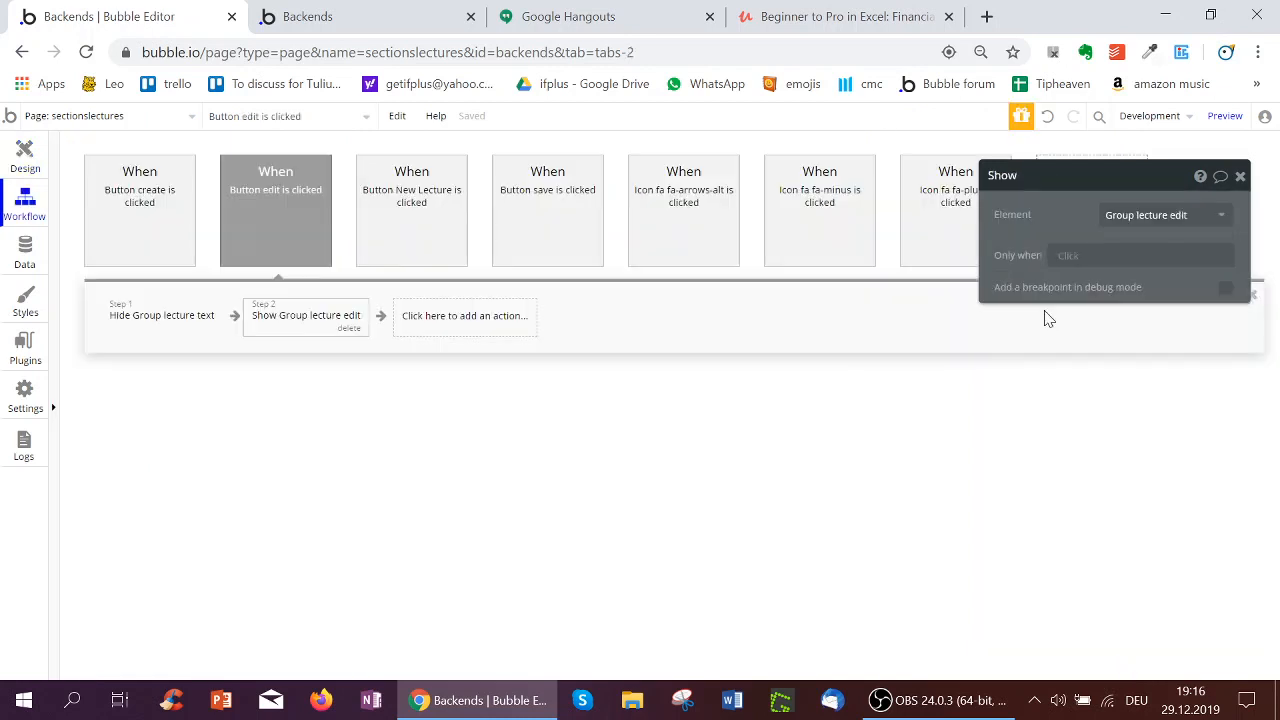
left_click(547, 210)
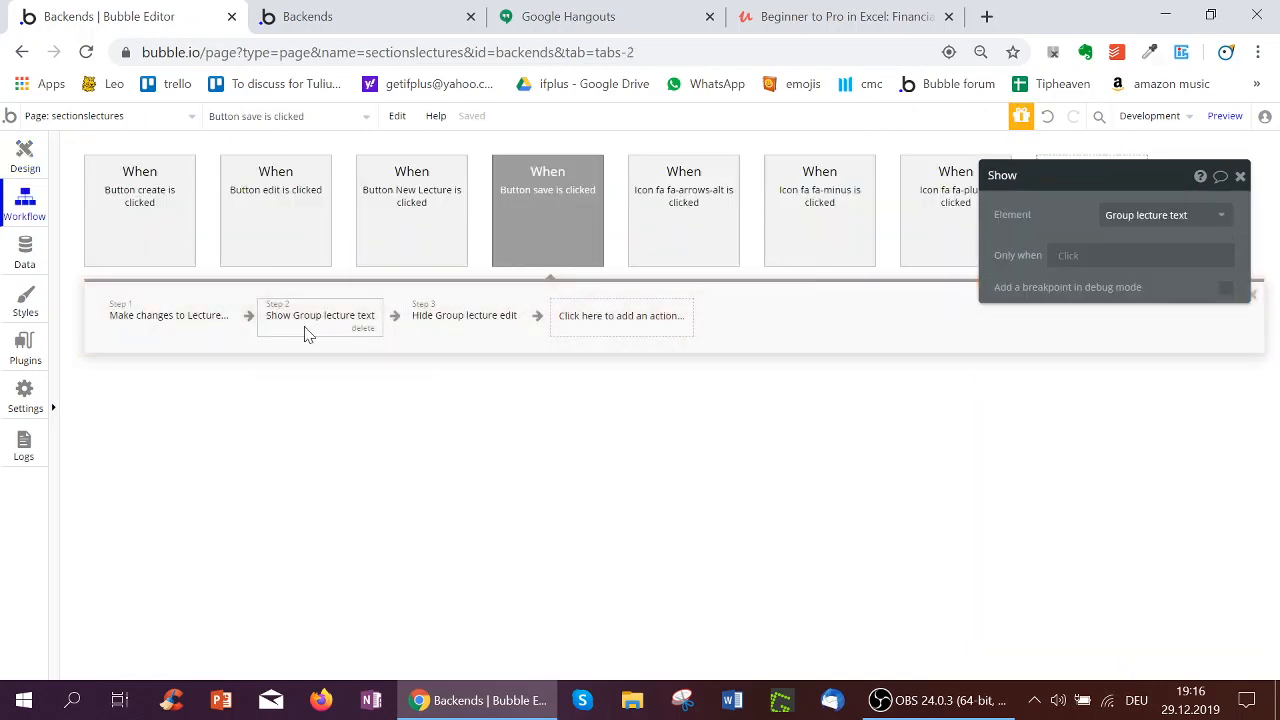
left_click(464, 315)
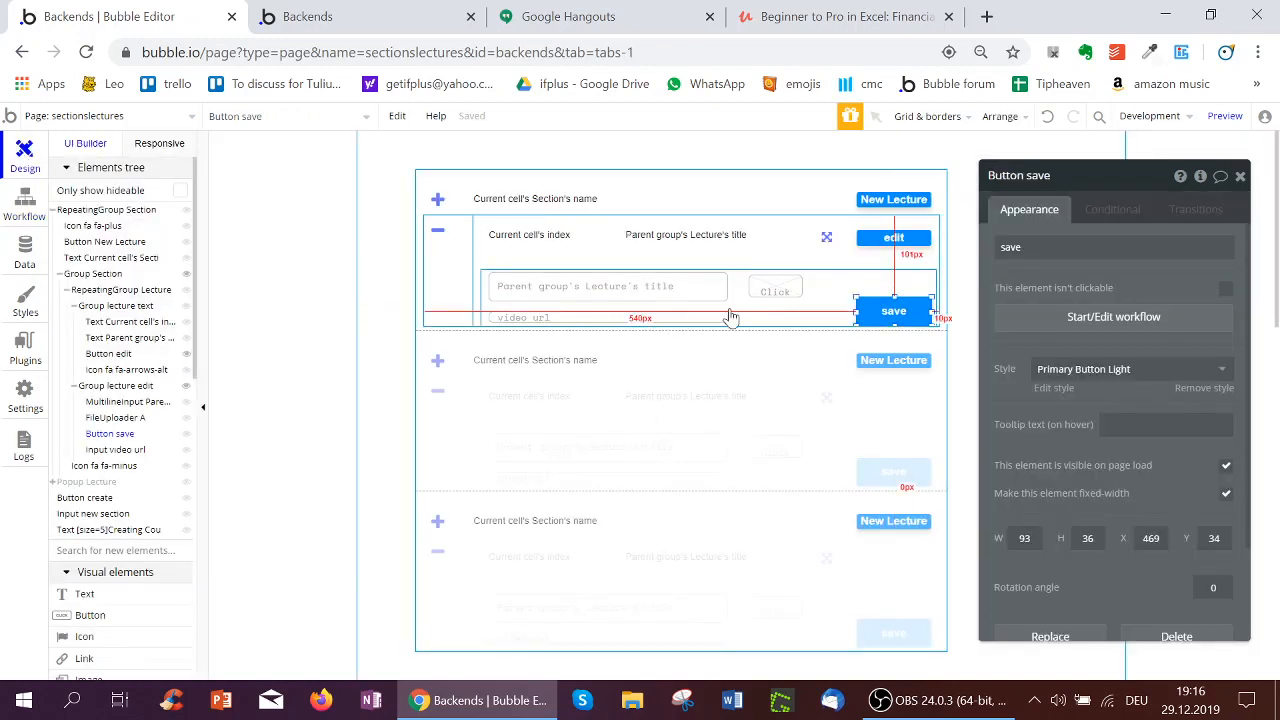
mouse_move(705, 297)
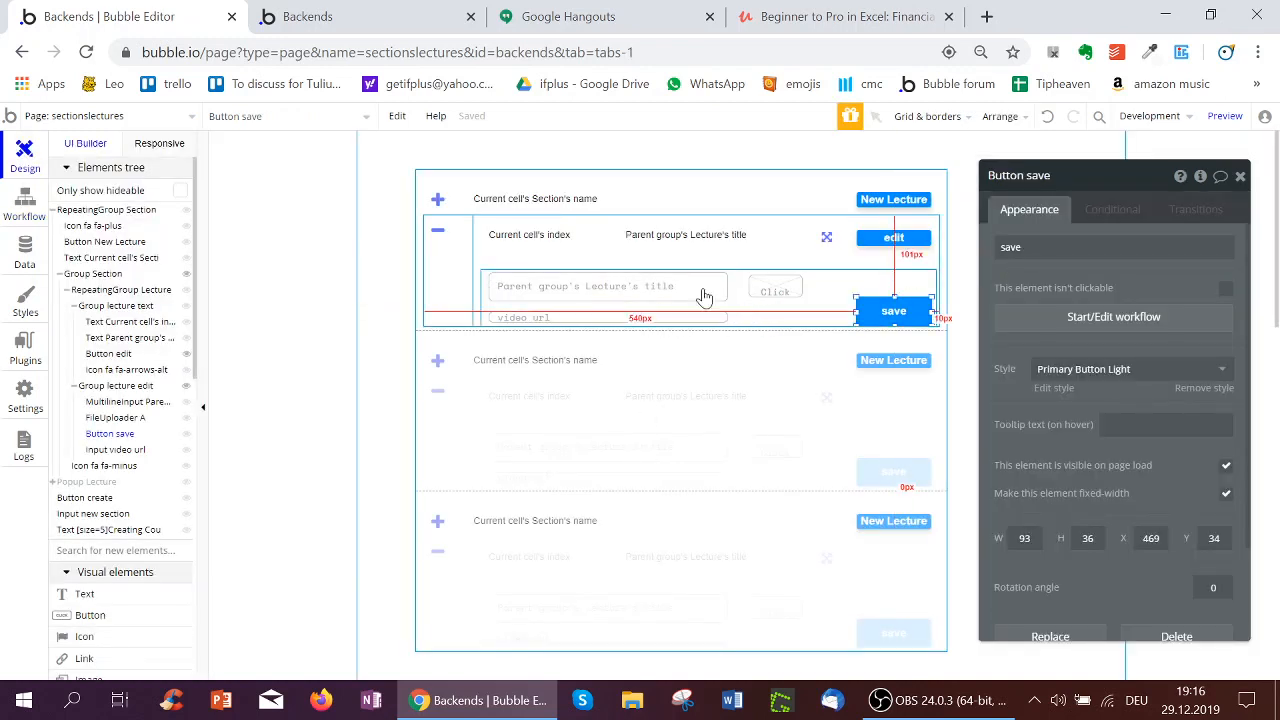
Step: Select Button save and open its workflow with the Make changes to Lecture step
left_click(585, 287)
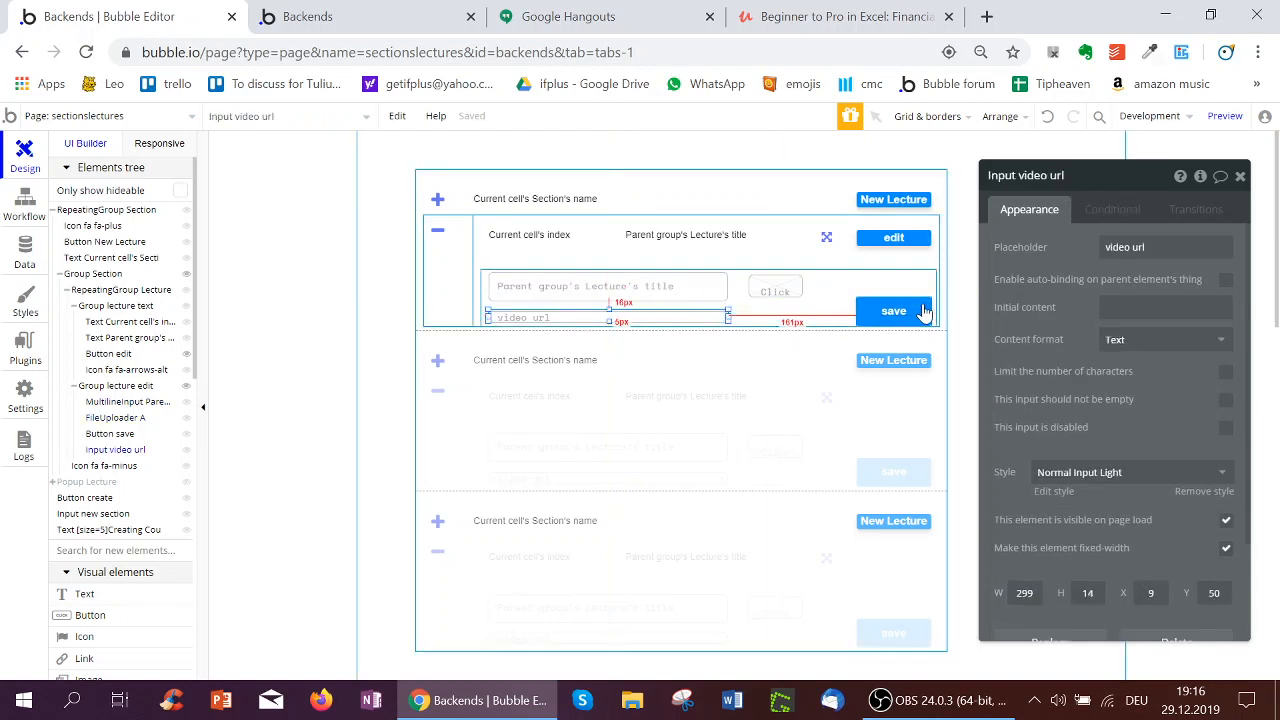
left_click(893, 310)
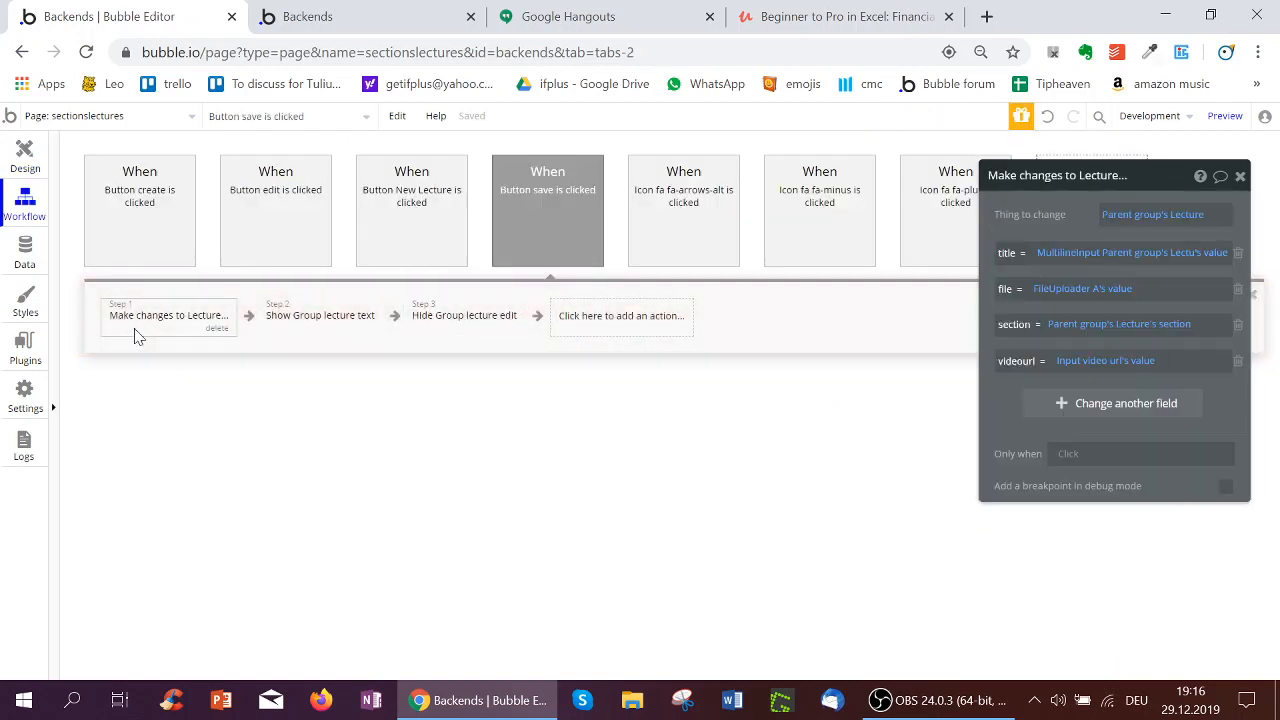
Step: Inspect the update step's file, section and videourl fields
left_click(1163, 214)
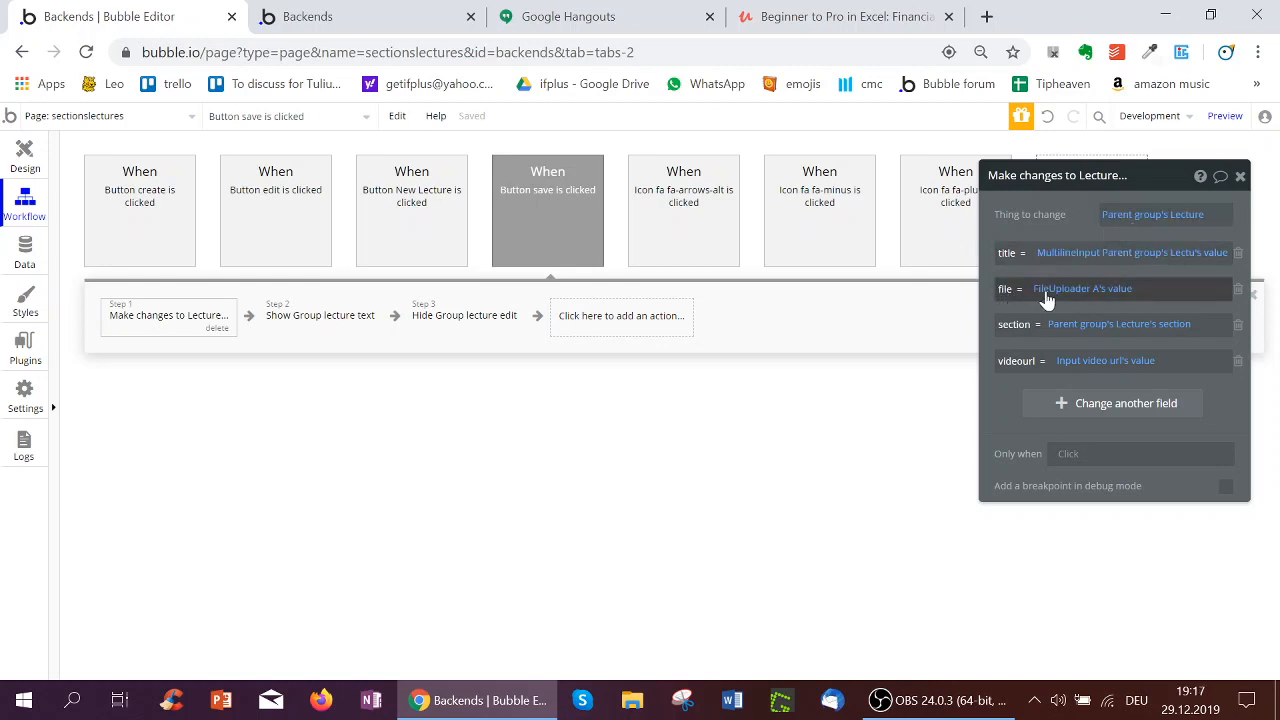
mouse_move(1013, 335)
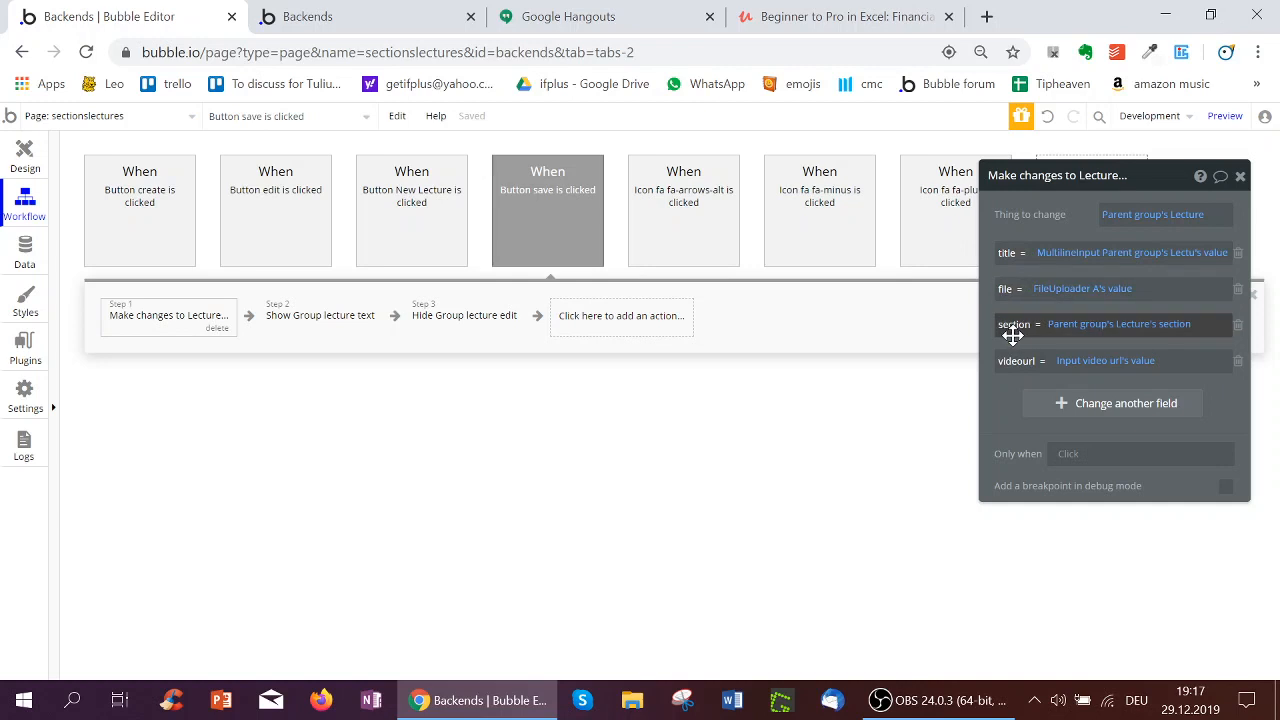
mouse_move(1153, 330)
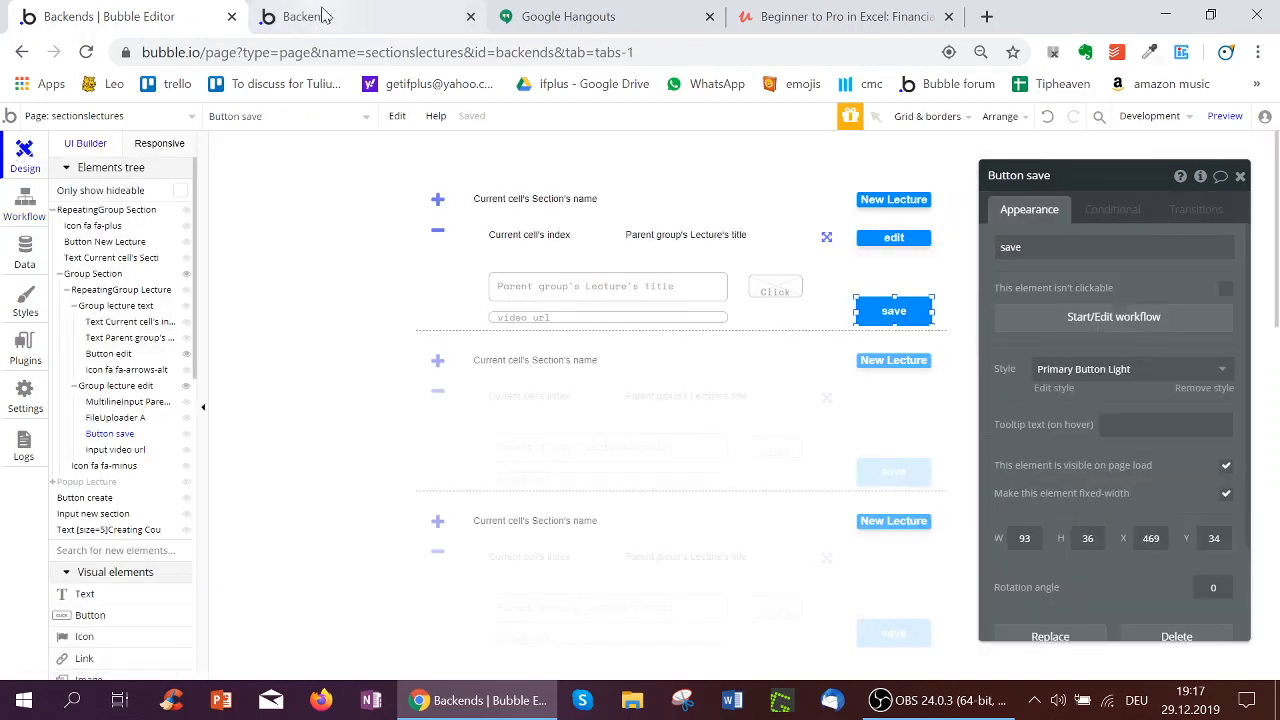
Step: In the preview, retitle Chemistry lecture 1 to Physical Chemistry and open the file uploader
left_click(320, 16)
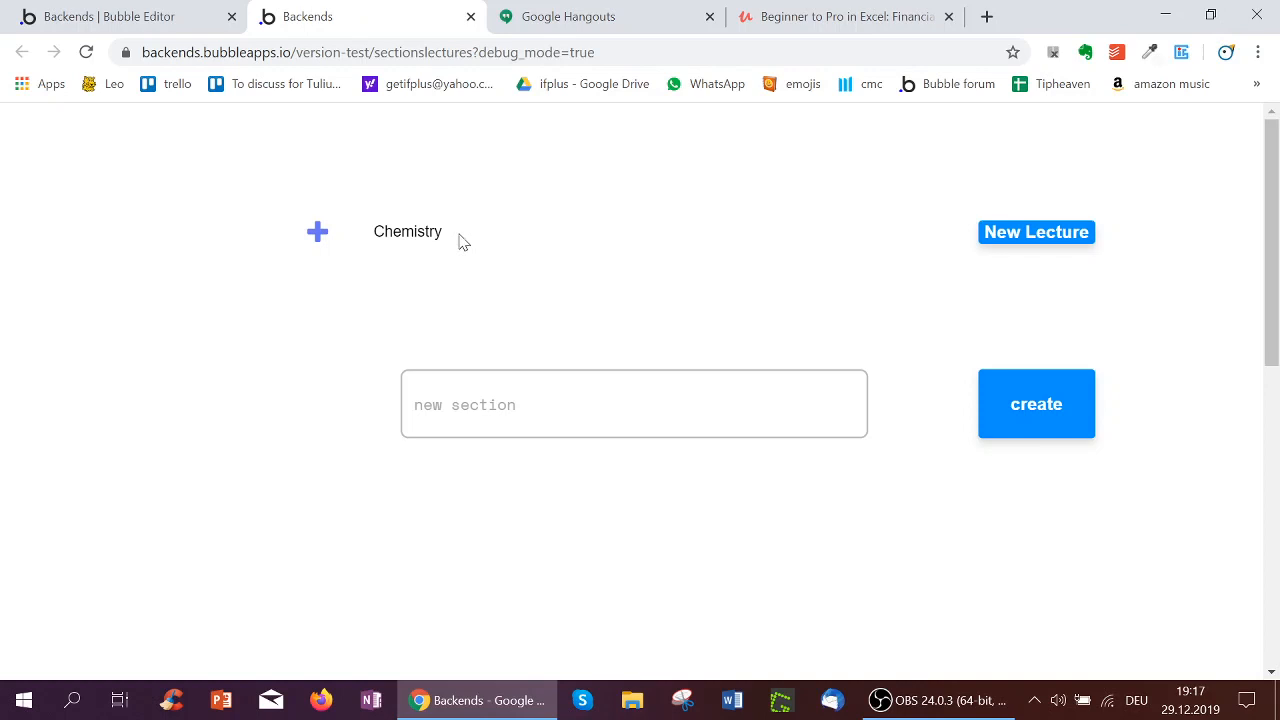
left_click(1036, 231)
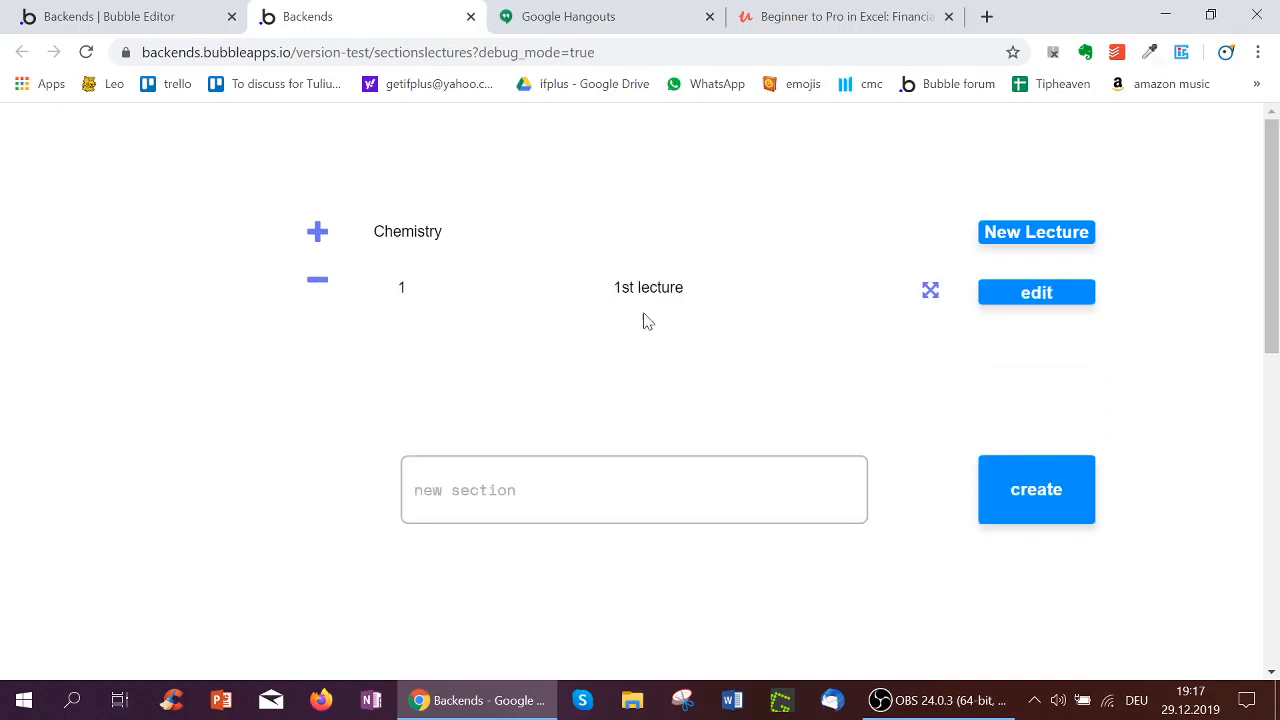
mouse_move(1028, 307)
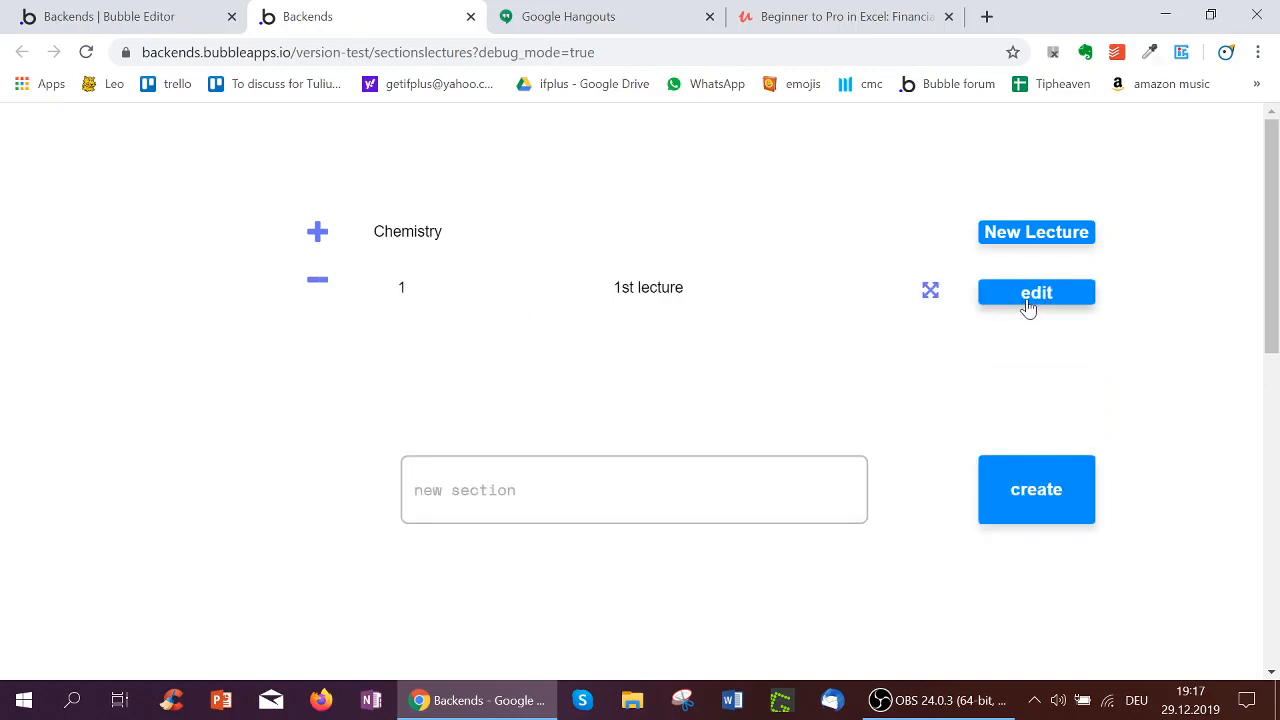
left_click(1036, 292)
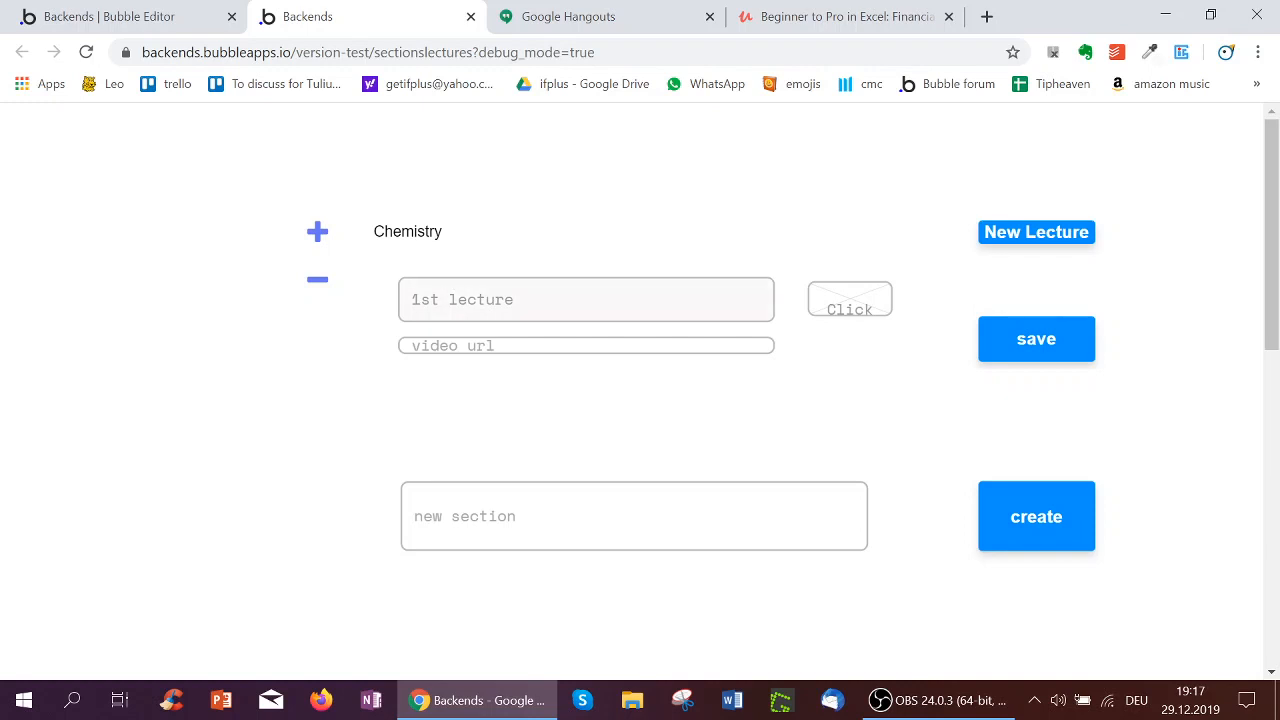
left_click(475, 299)
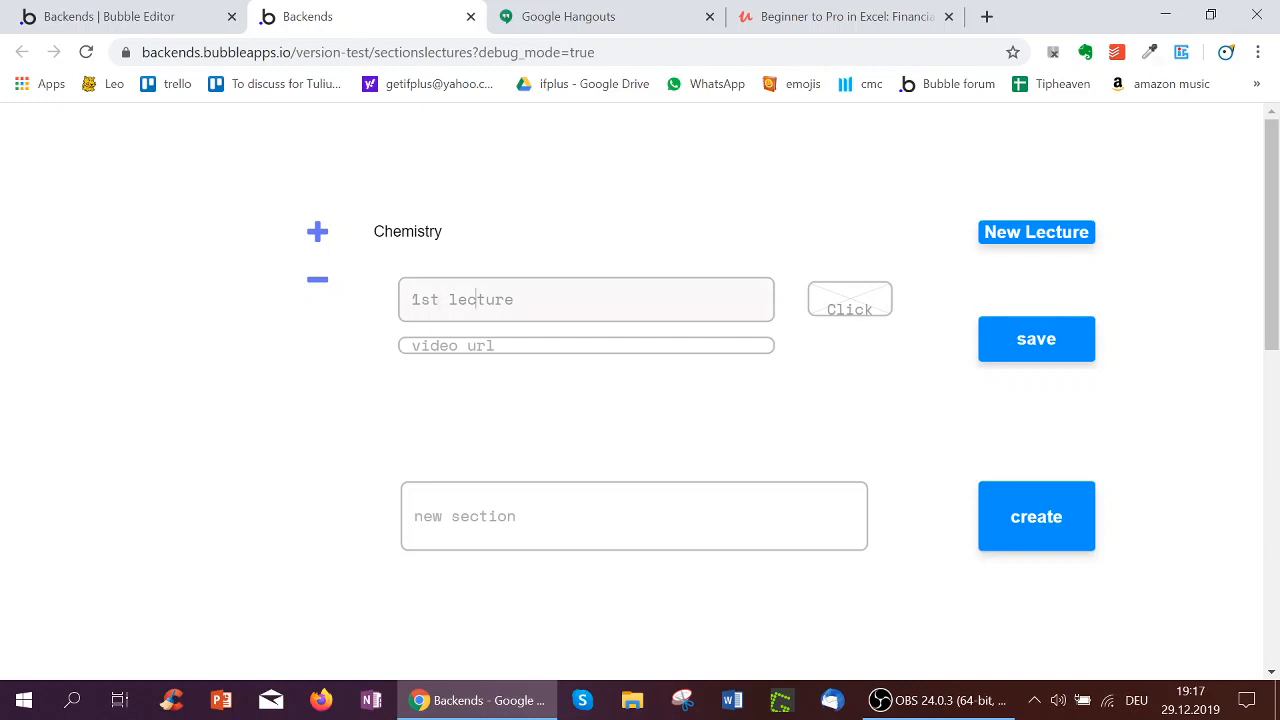
type("Physical Chemistry")
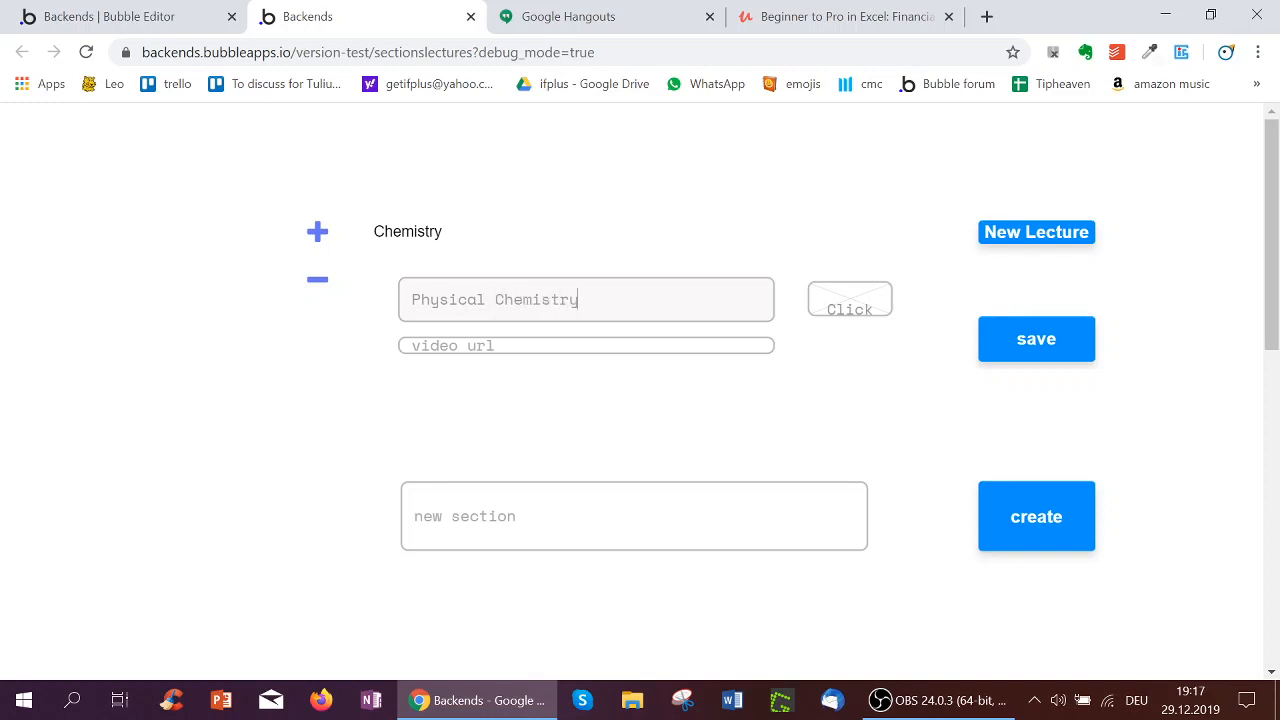
mouse_move(794, 313)
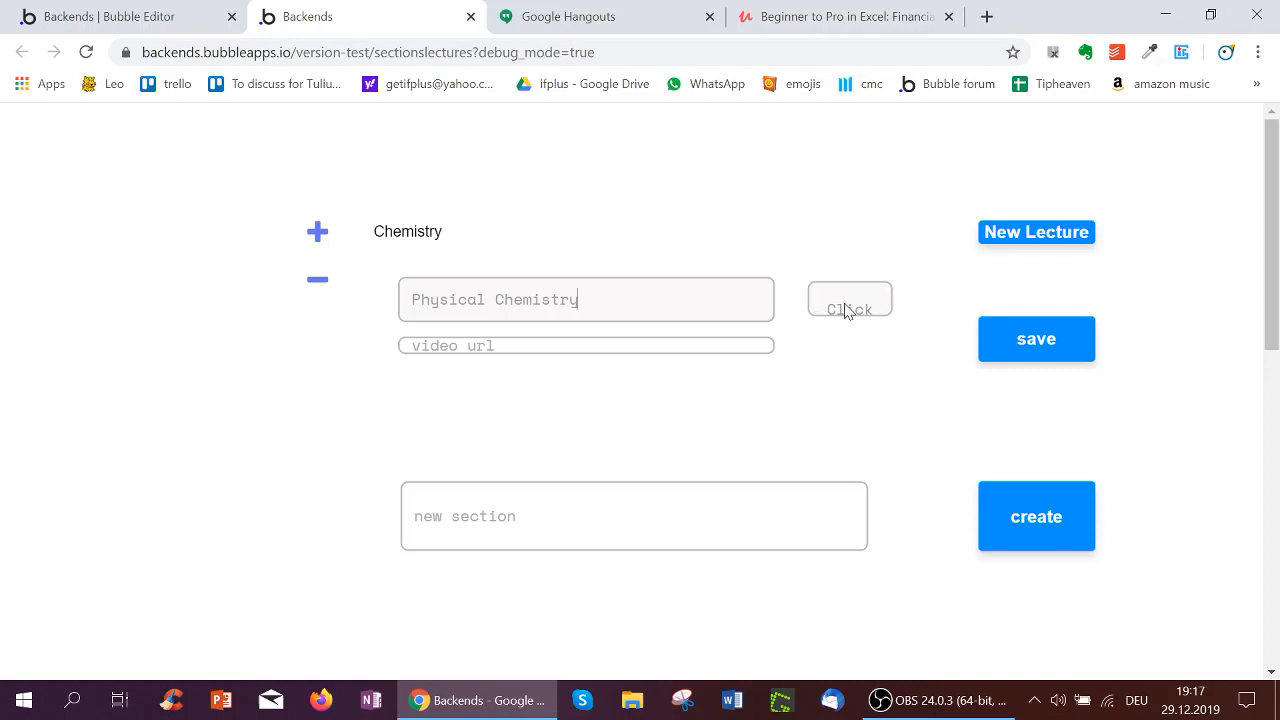
left_click(850, 299)
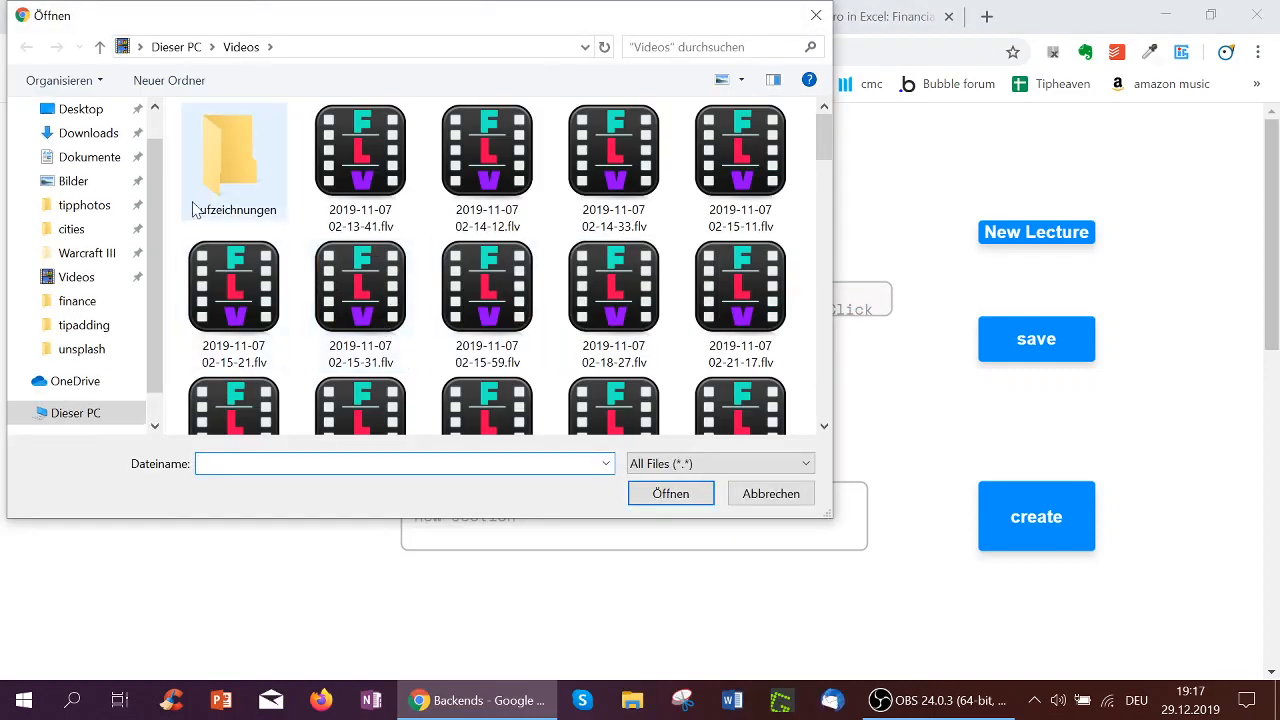
Step: Pick a 2019-11-07 .flv recording from the Videos folder
left_click(360, 150)
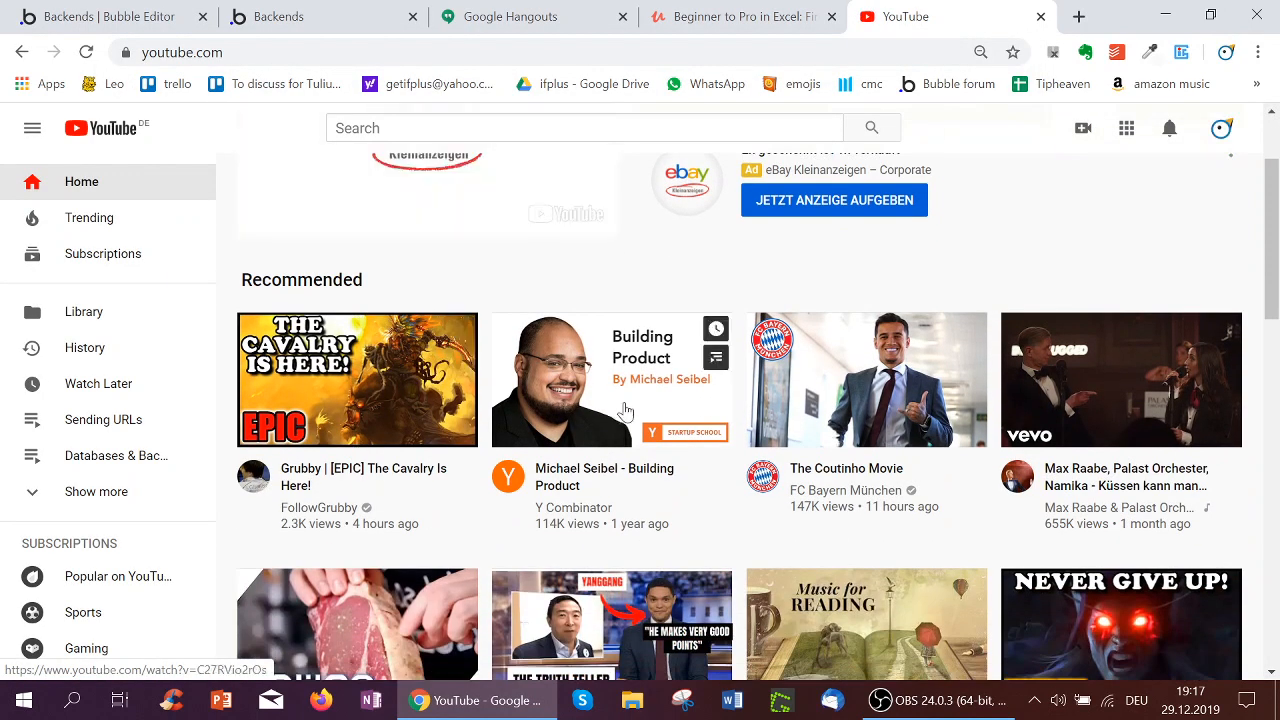
Step: Open and pause the Building Product YouTube talk, then return to the app preview
left_click(611, 379)
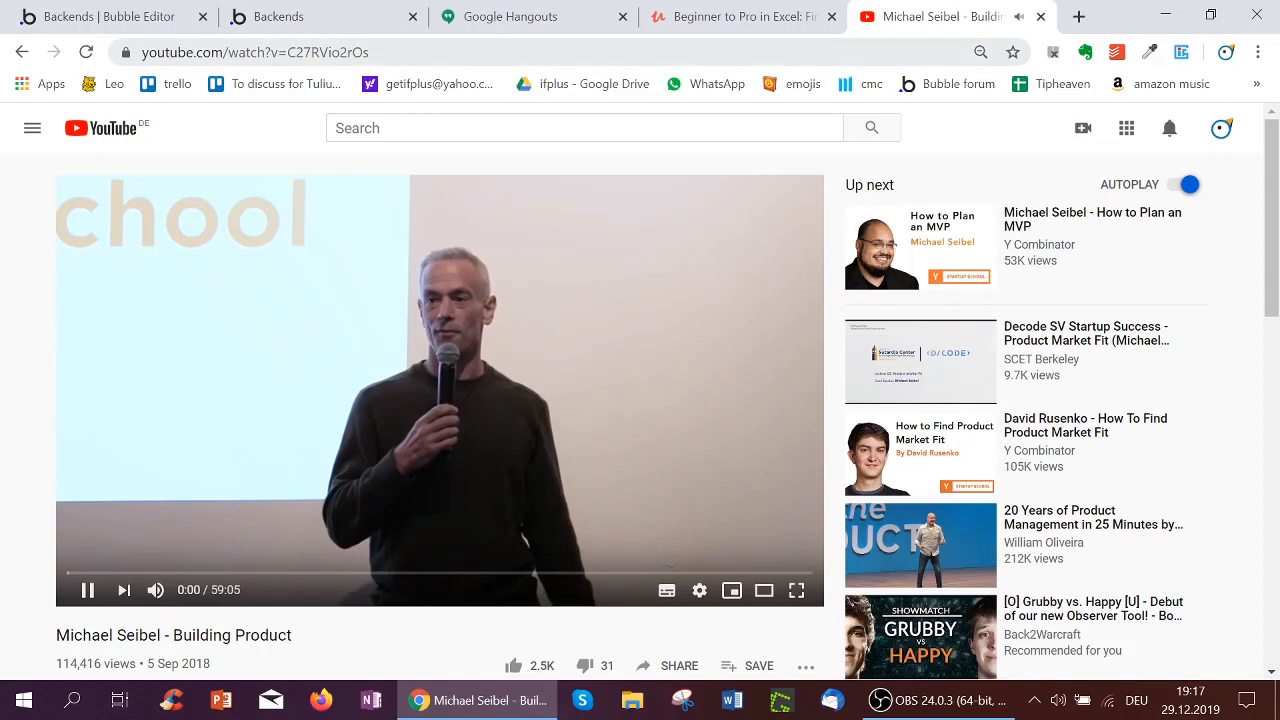
left_click(87, 590)
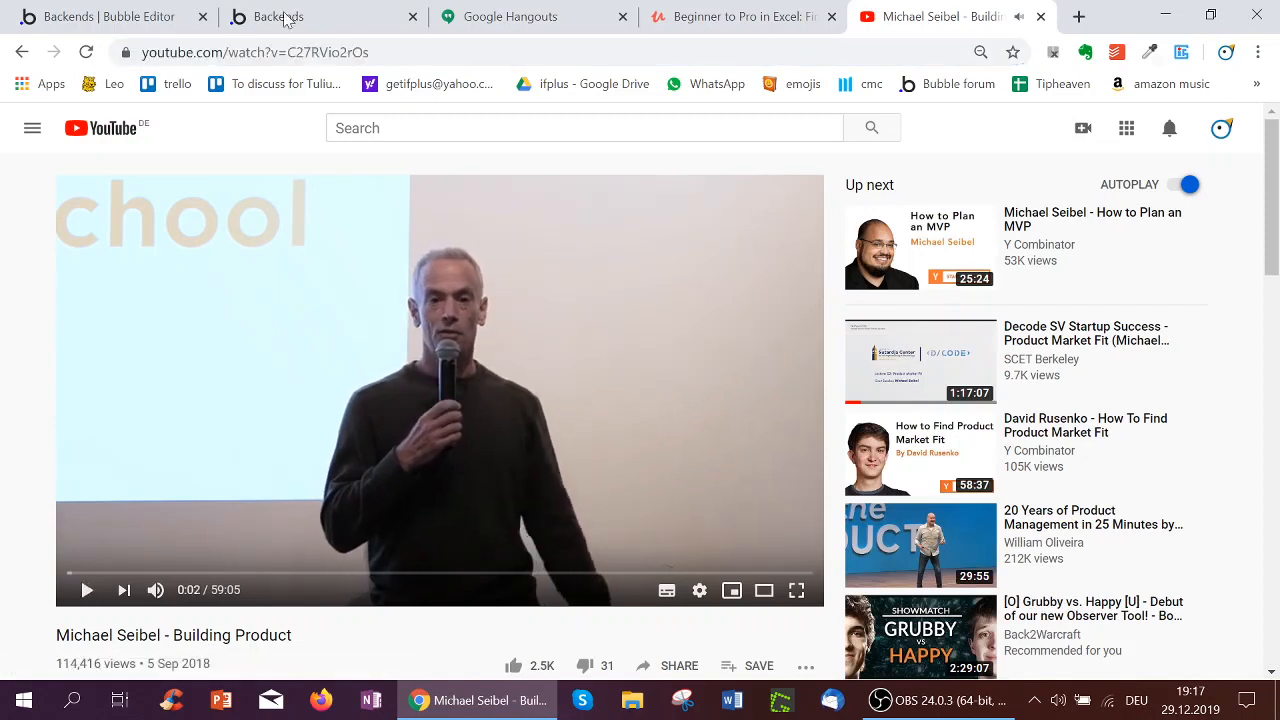
left_click(290, 16)
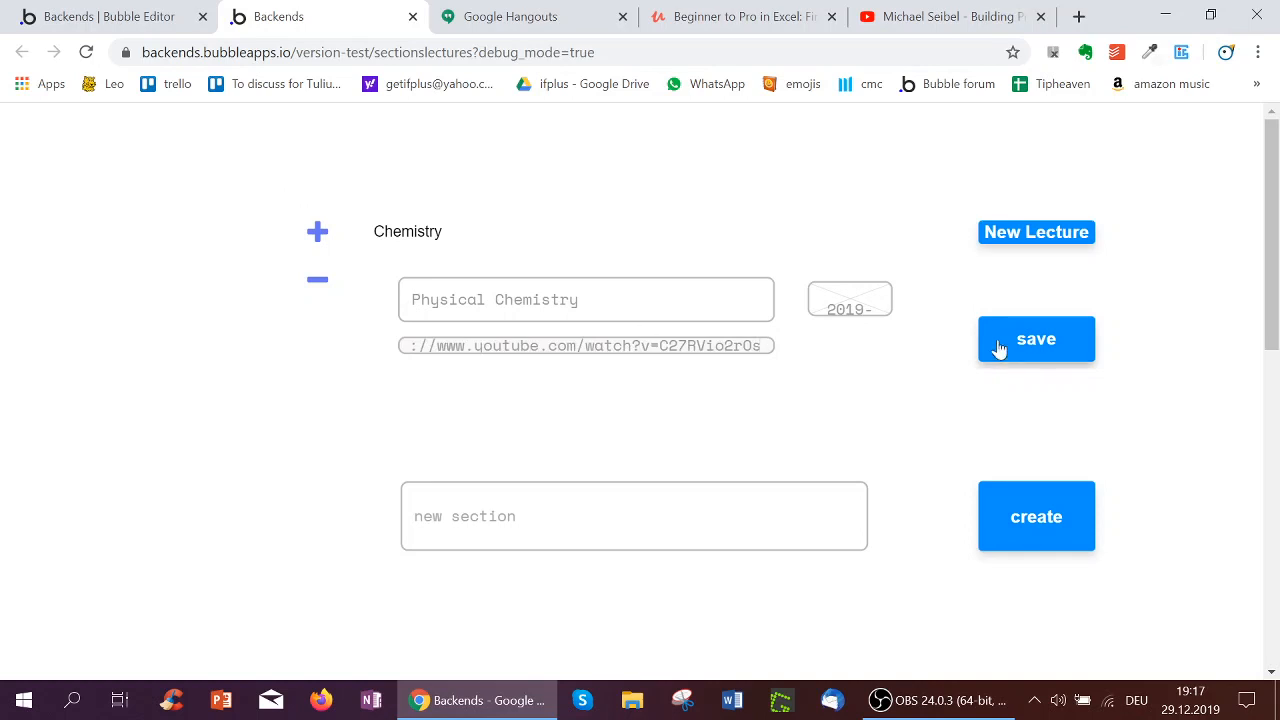
Step: Save Physical Chemistry, then add and save a second Chemistry lecture titled Organic Chemistry
left_click(1036, 338)
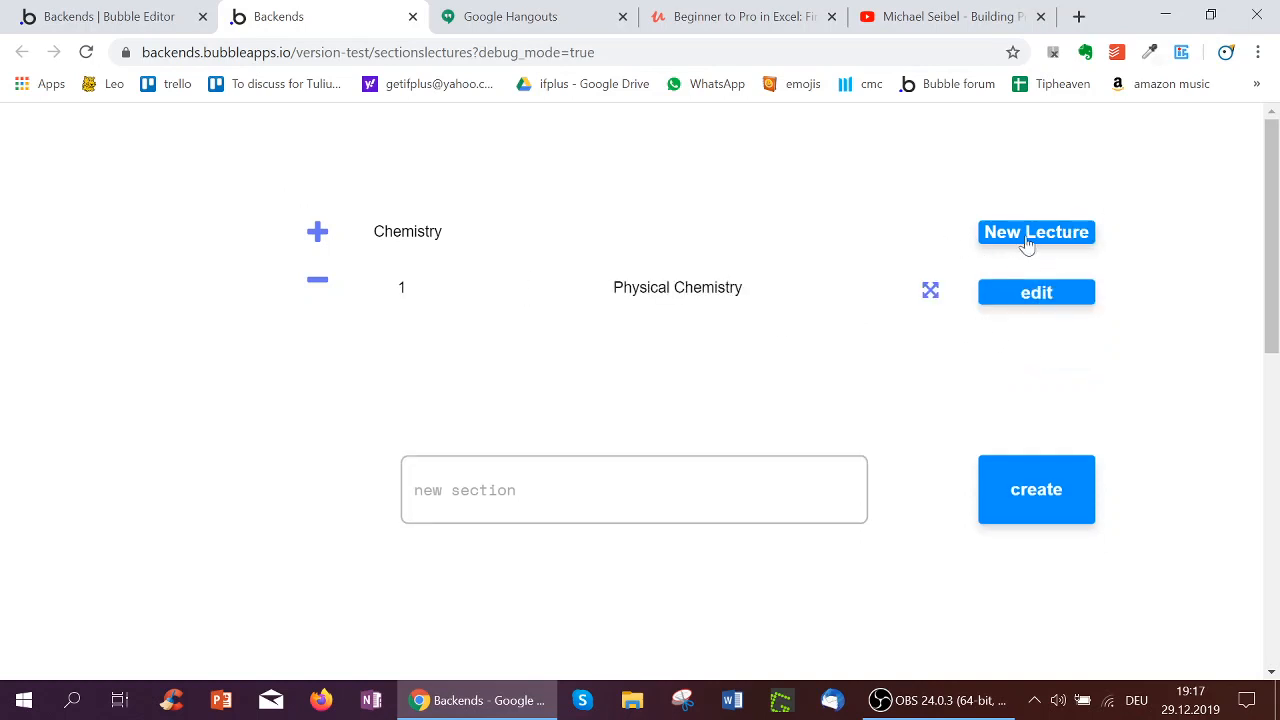
left_click(1036, 232)
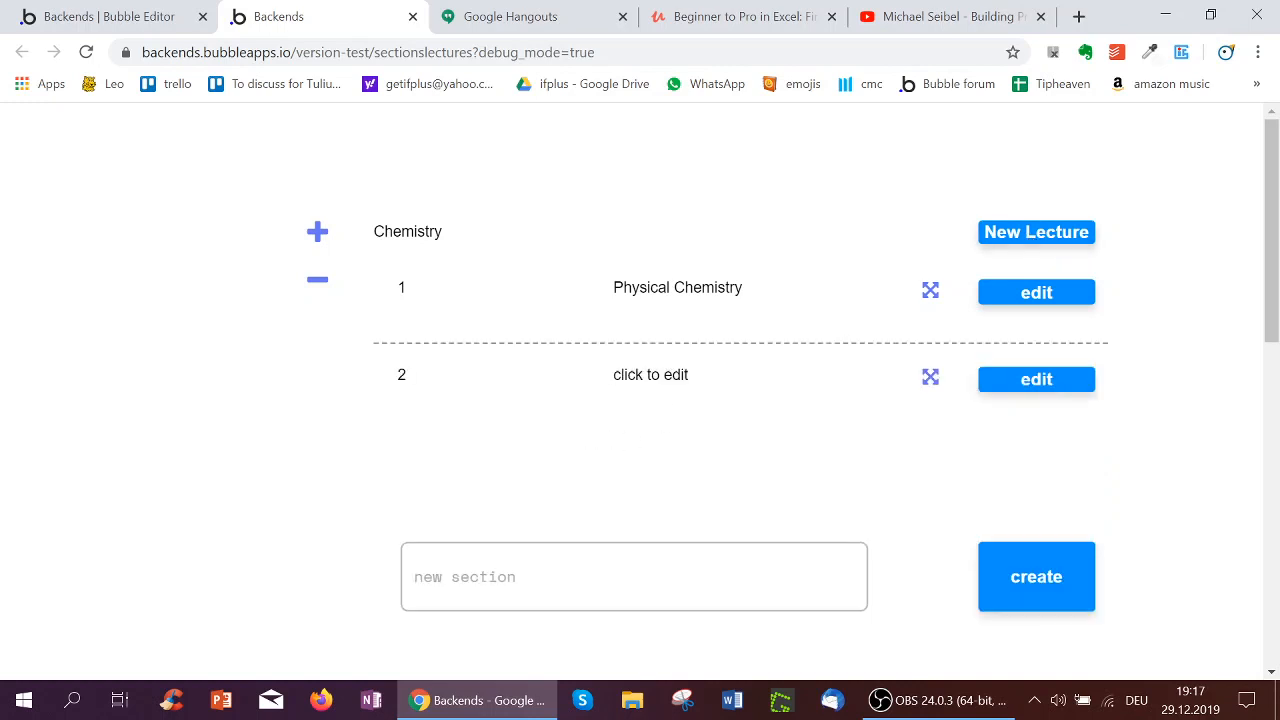
left_click(1036, 379)
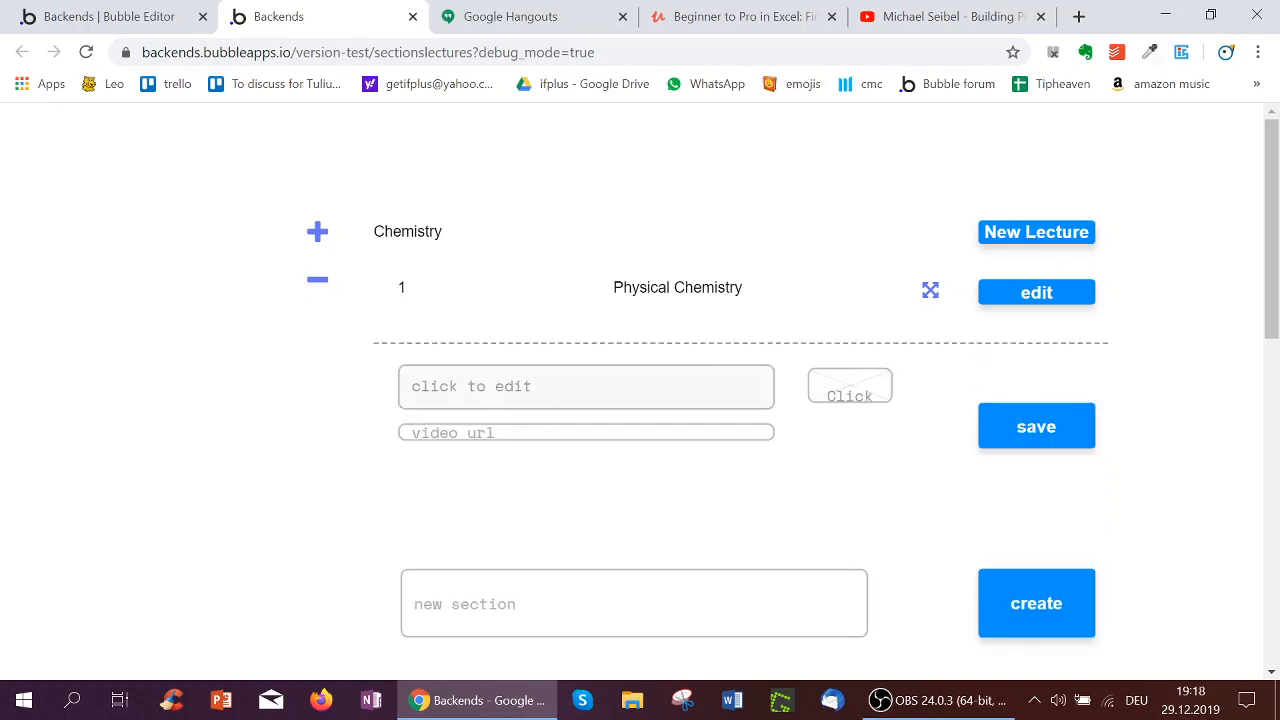
type("Organic Chemistry")
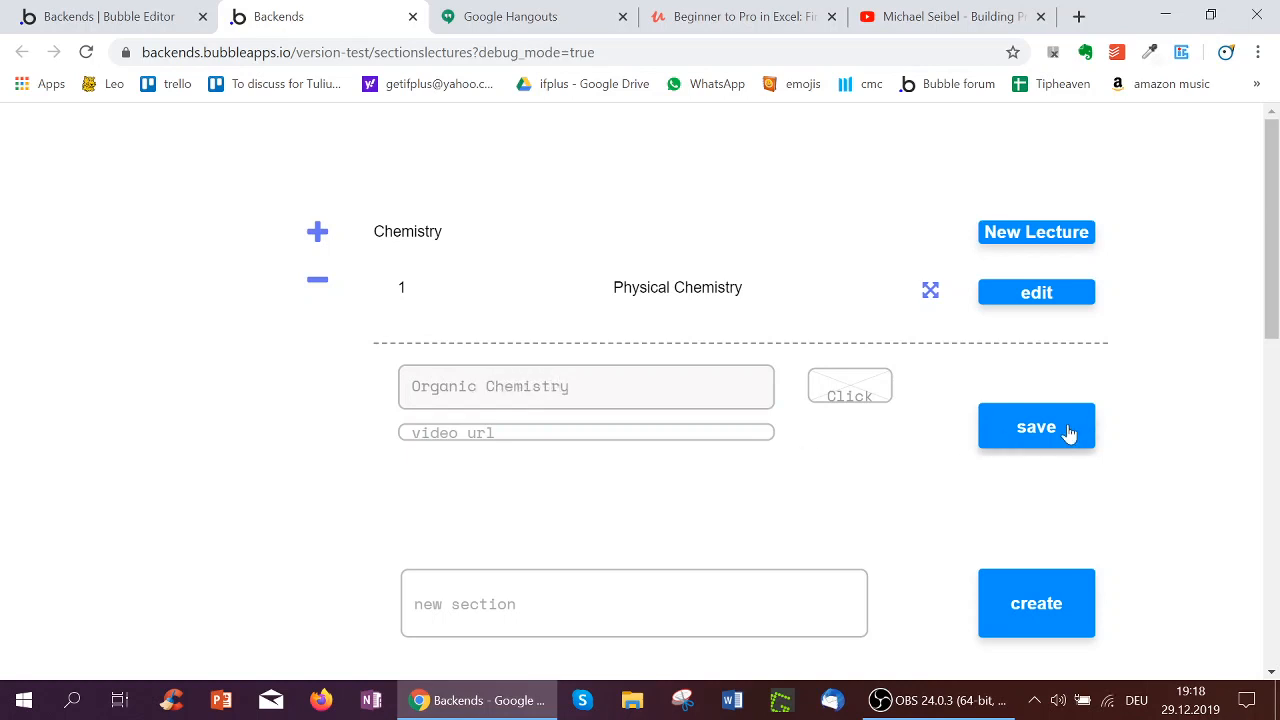
left_click(1036, 426)
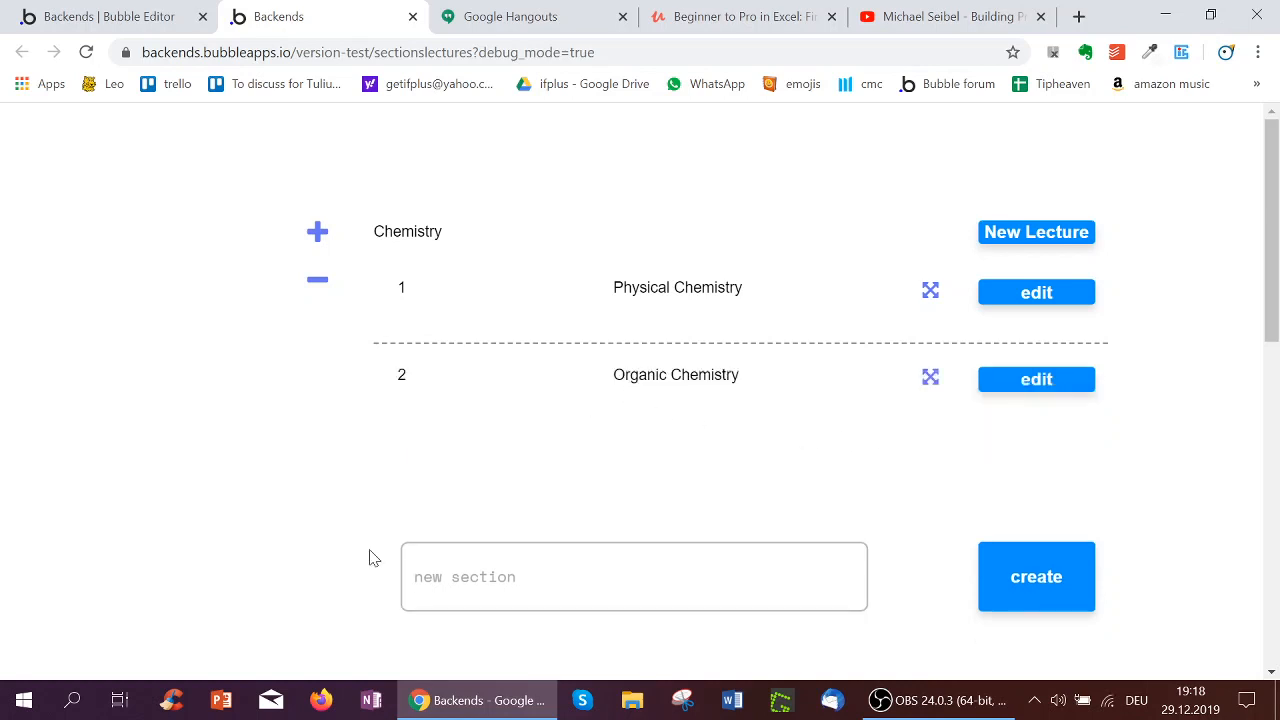
left_click(634, 576)
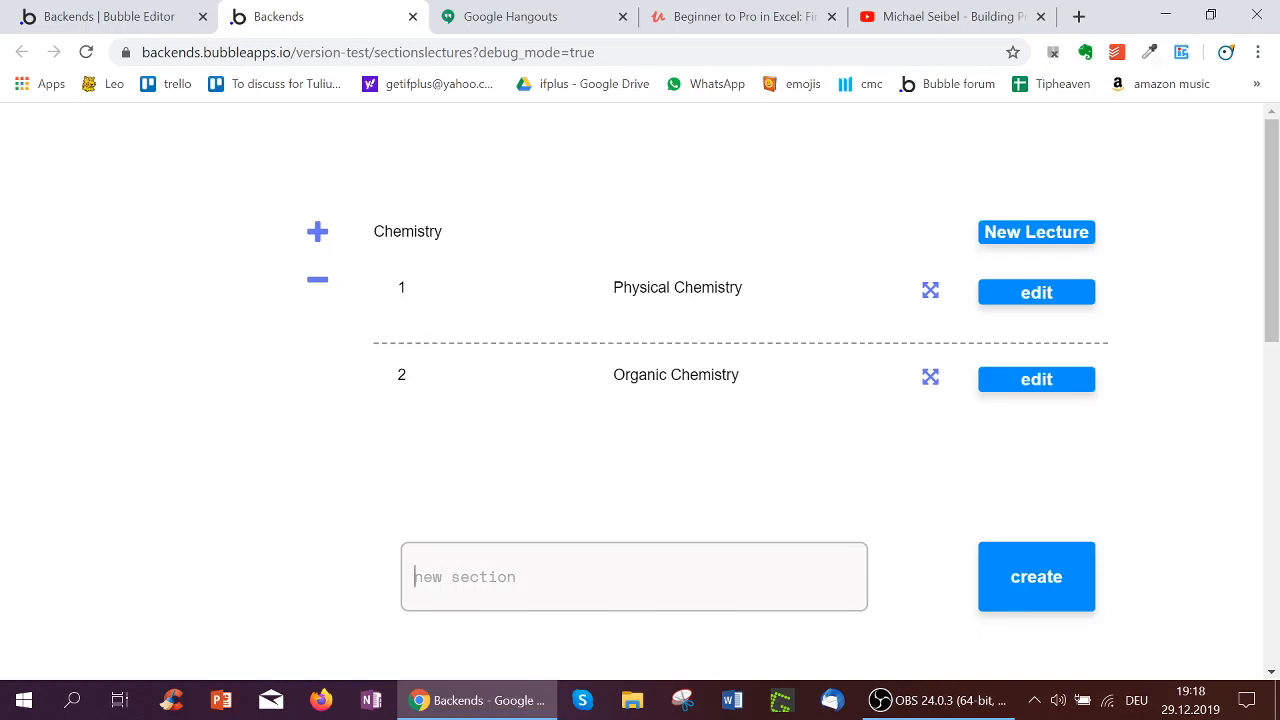
Step: Create the Biology section and retitle its second lecture to Plants
type("Biology")
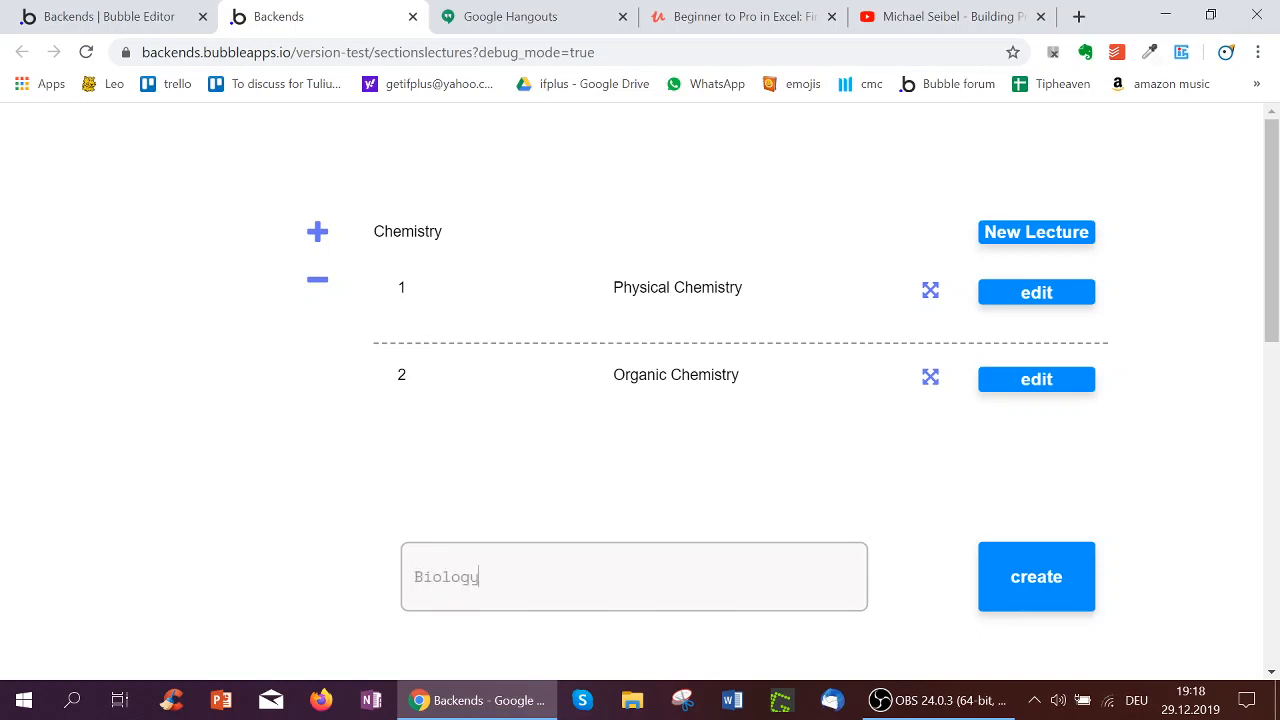
left_click(1036, 577)
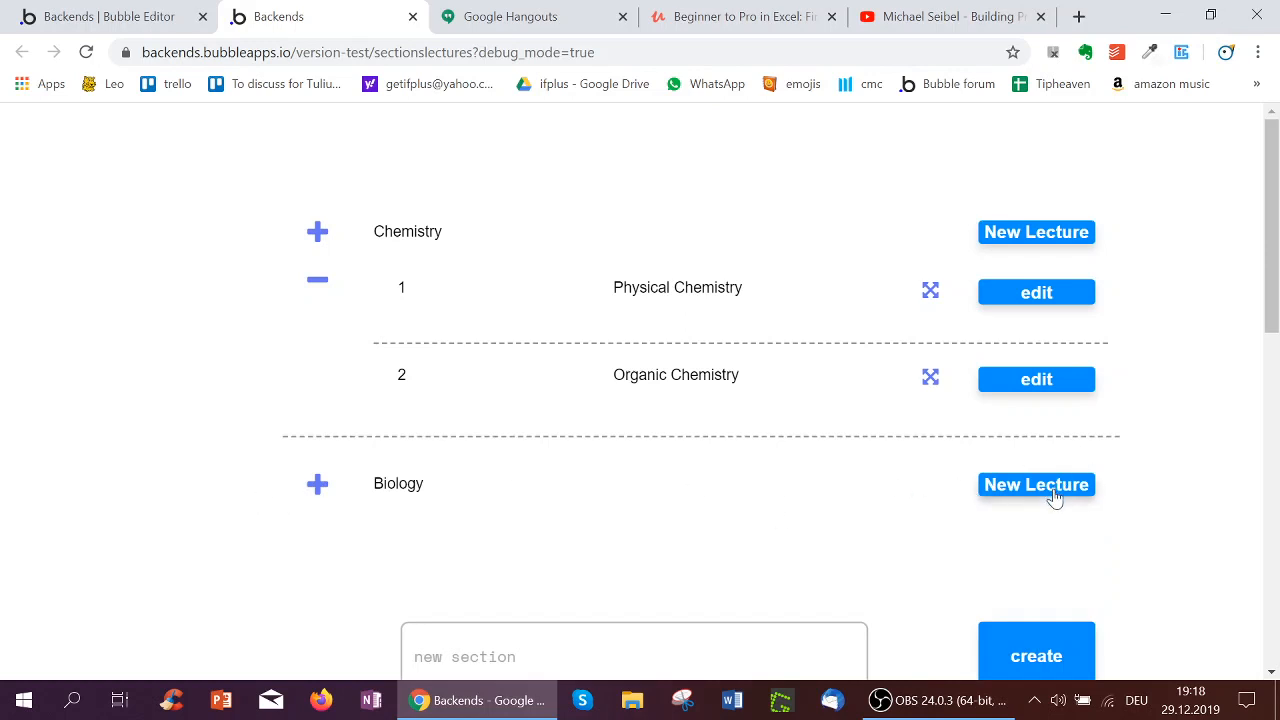
mouse_move(316, 484)
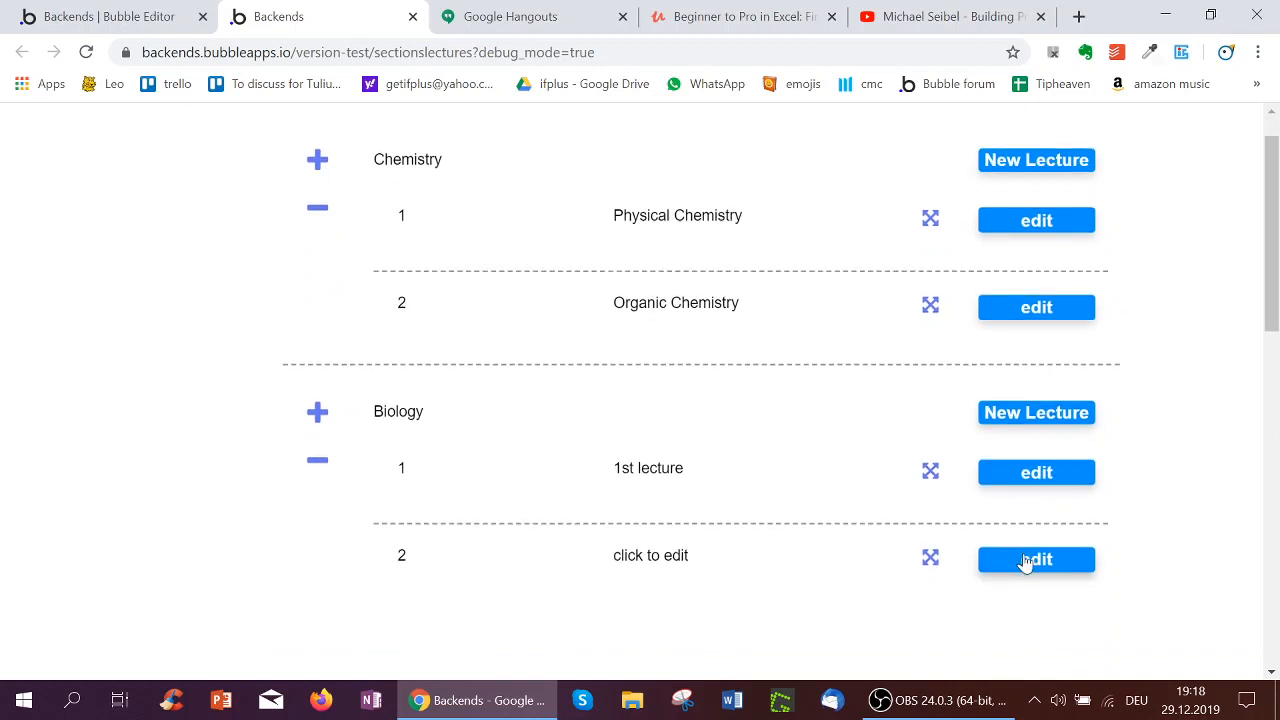
left_click(1035, 560)
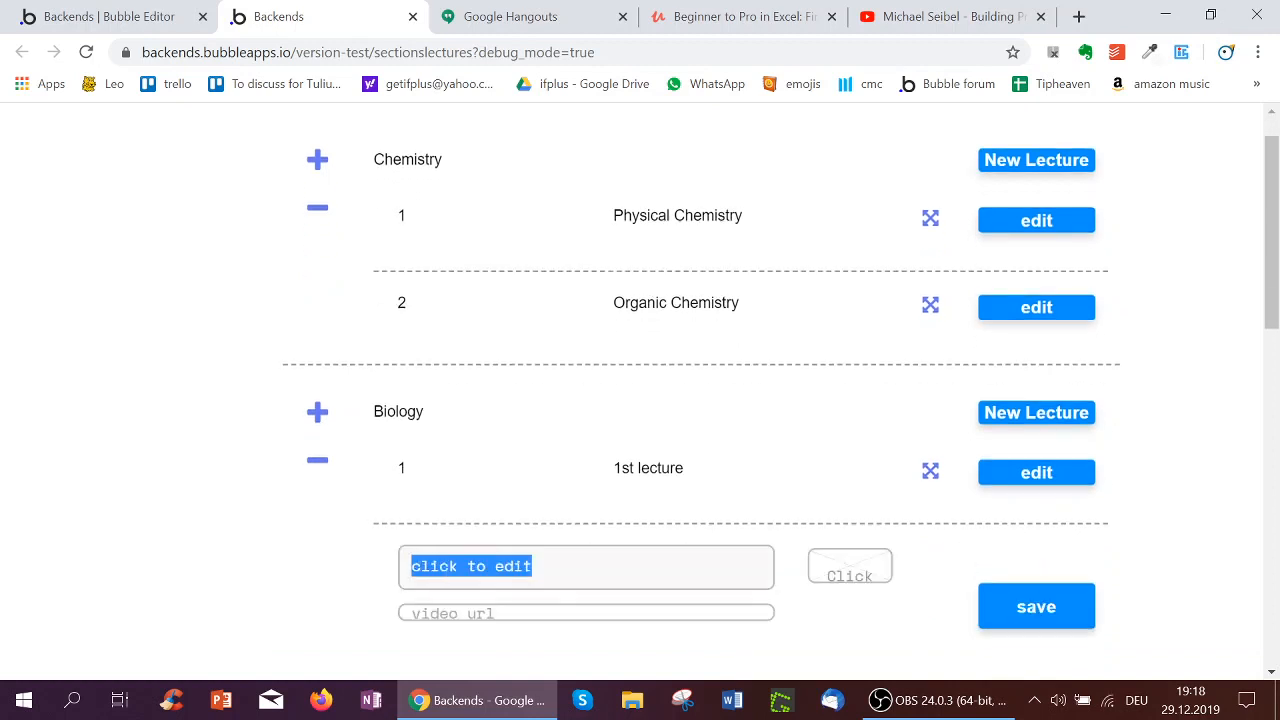
type("Plants")
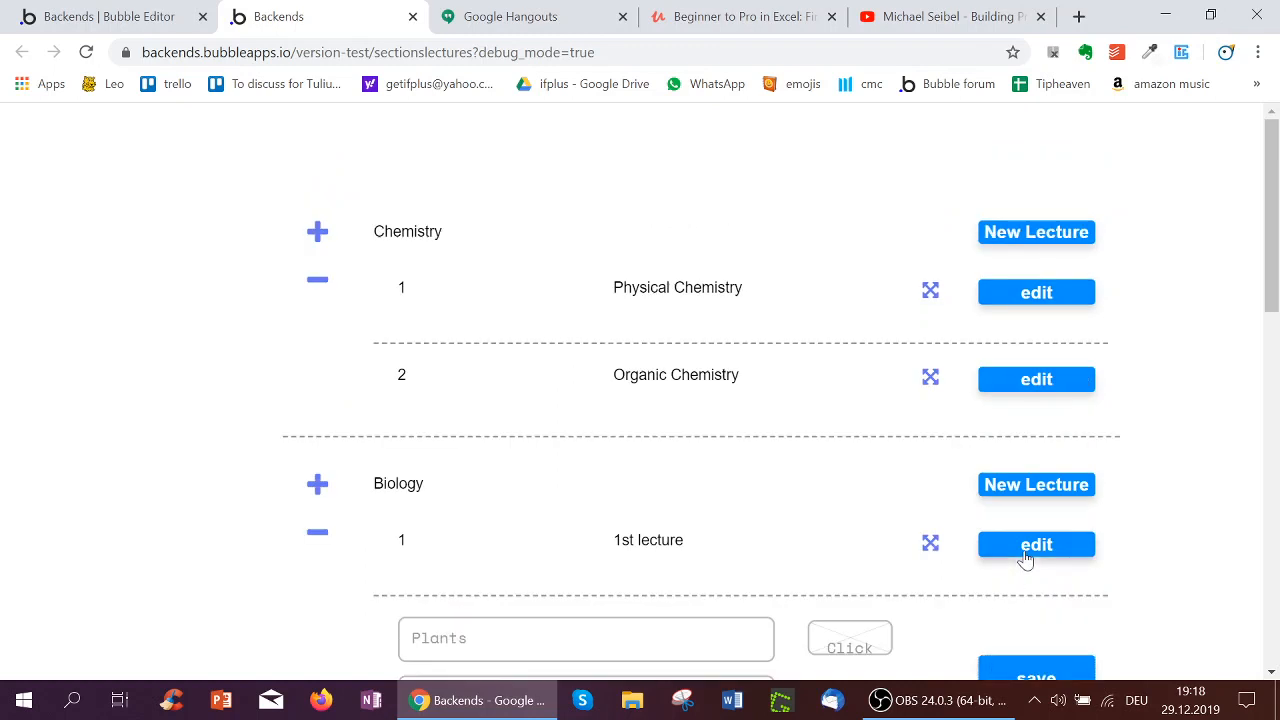
Step: Retitle the first Biology lecture to Animals and save both lectures
left_click(1036, 544)
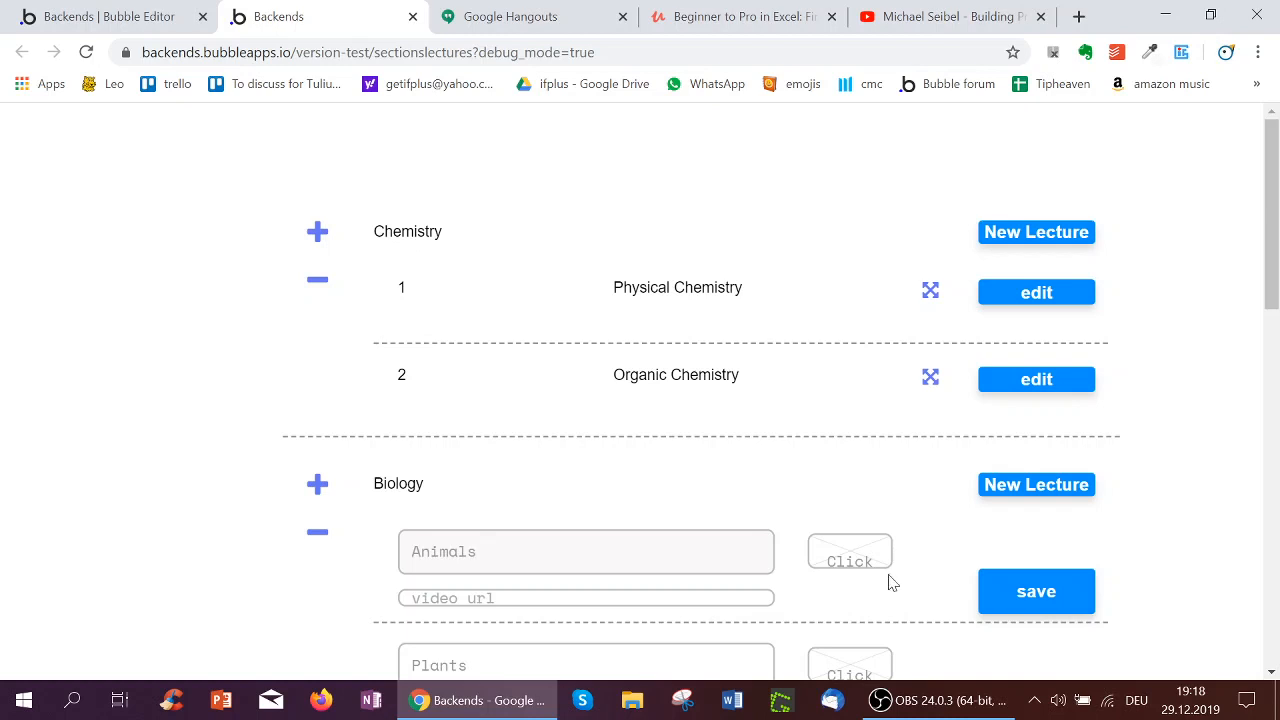
left_click(1036, 591)
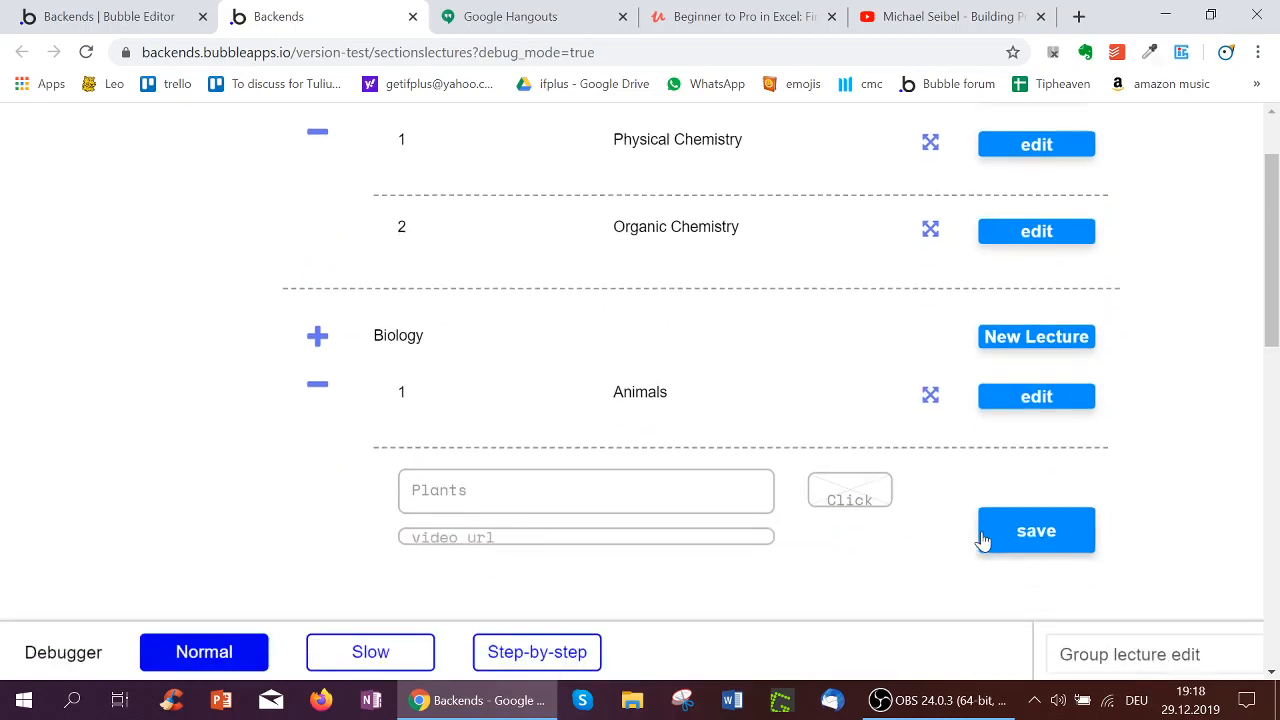
left_click(1036, 530)
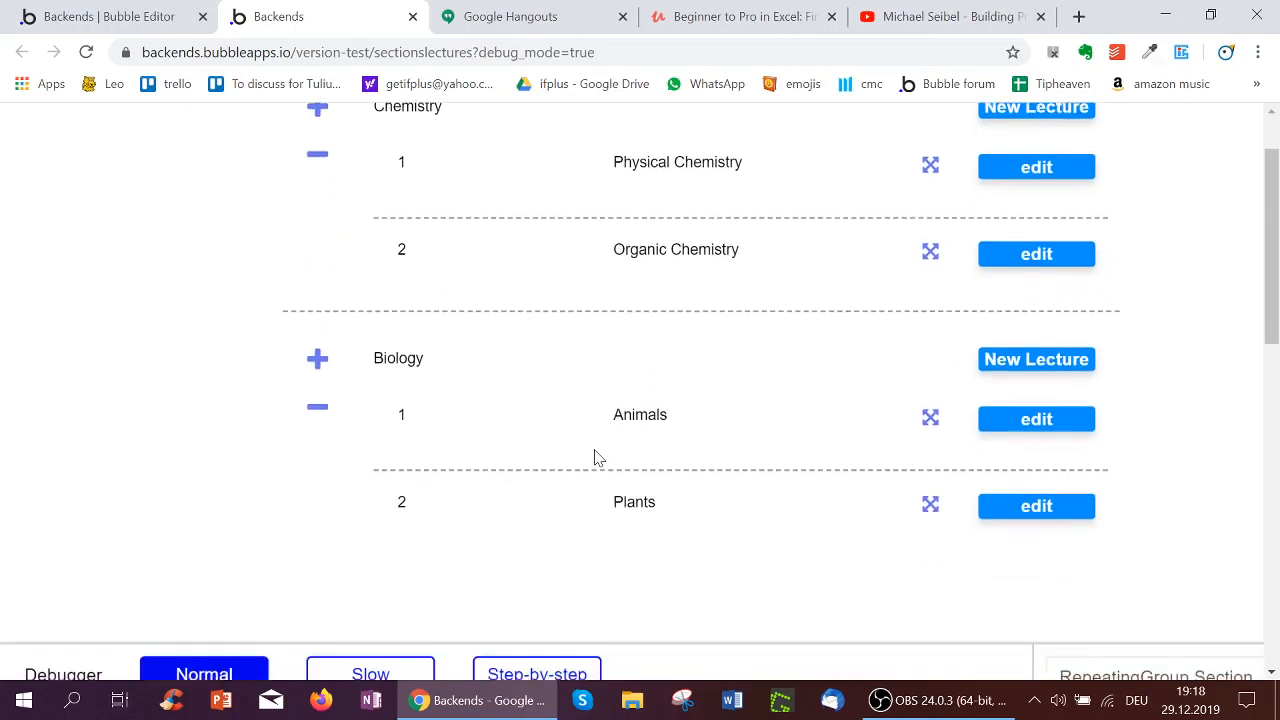
left_click(100, 17)
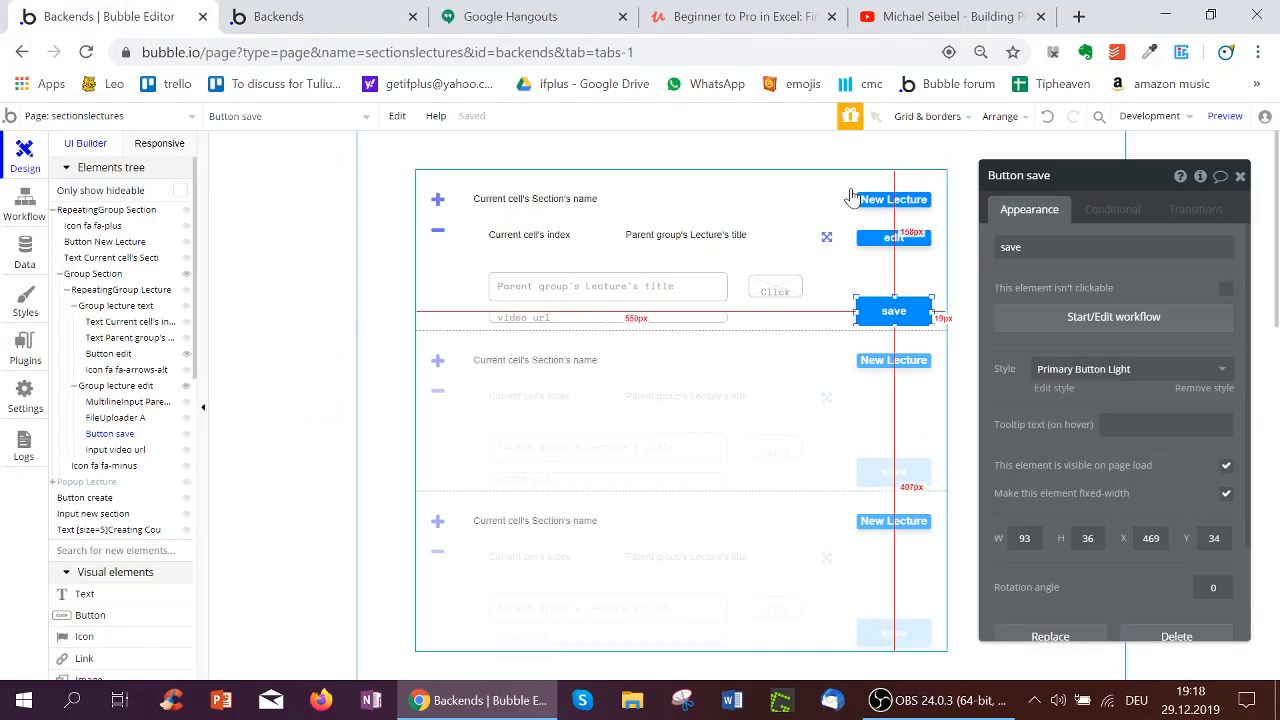
Step: Inspect Button New Lecture's workflow steps: create a lecture, add it to the section
left_click(893, 199)
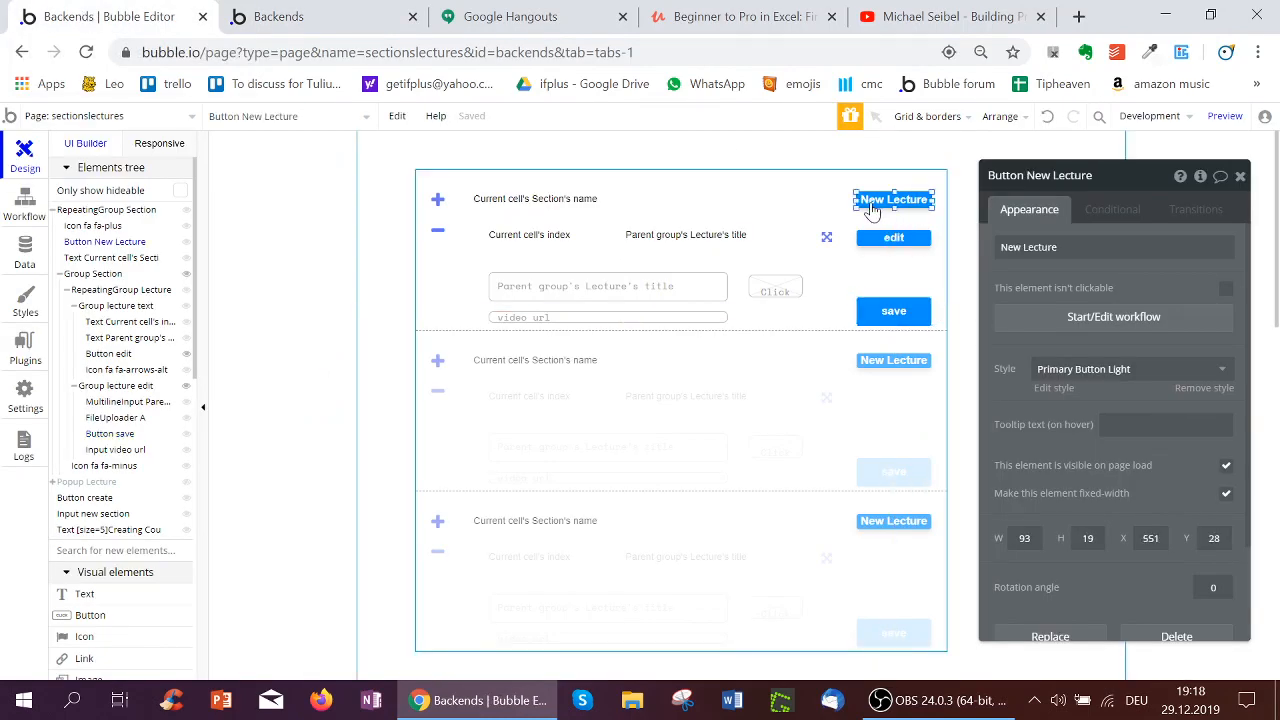
left_click(1113, 316)
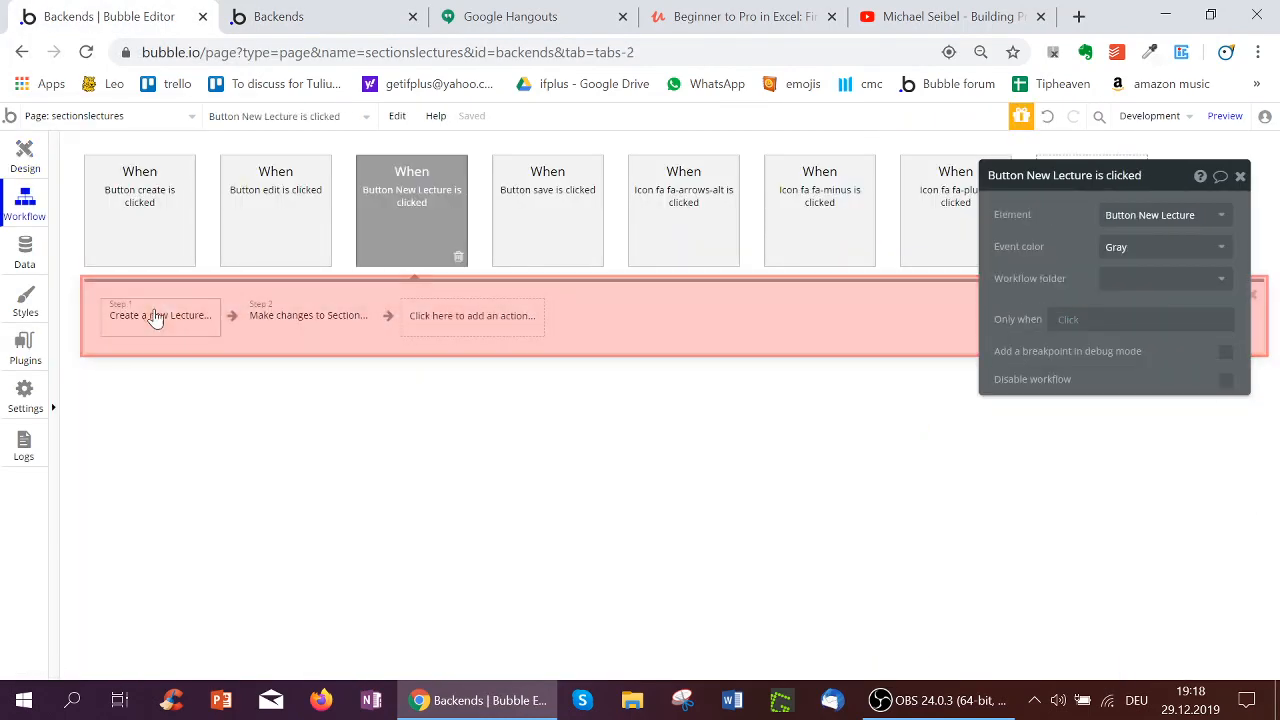
left_click(160, 315)
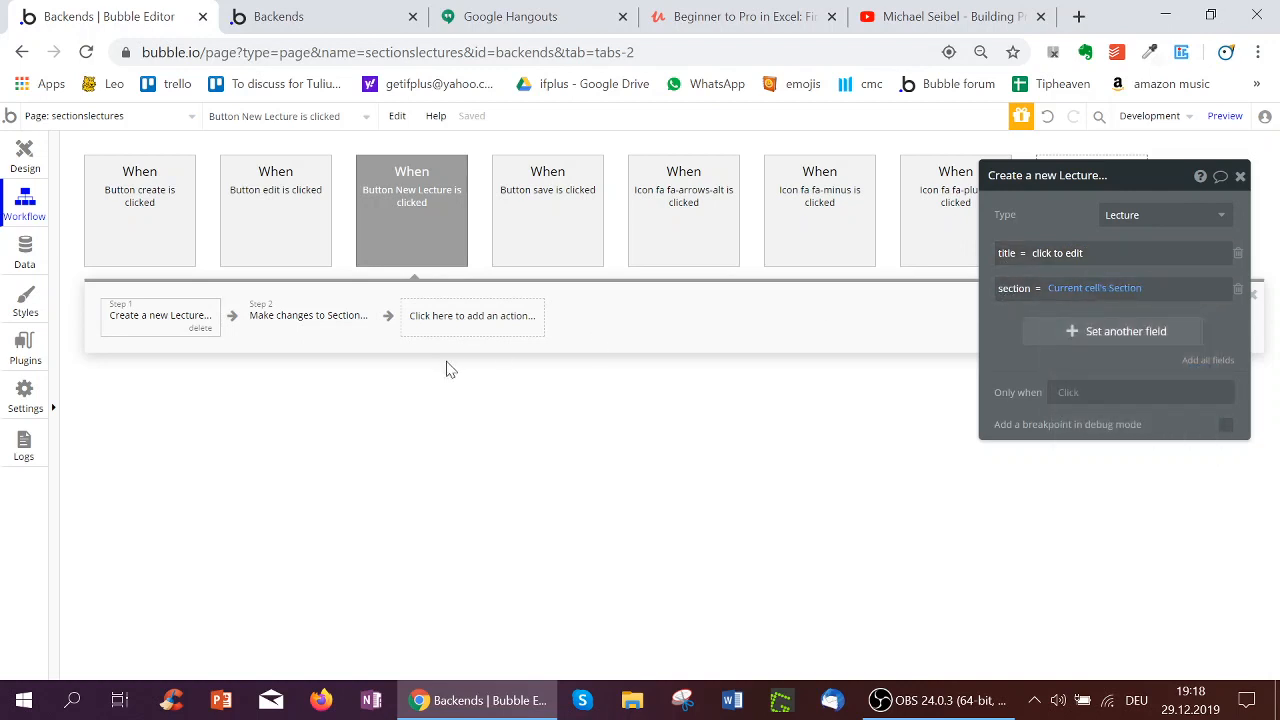
left_click(308, 315)
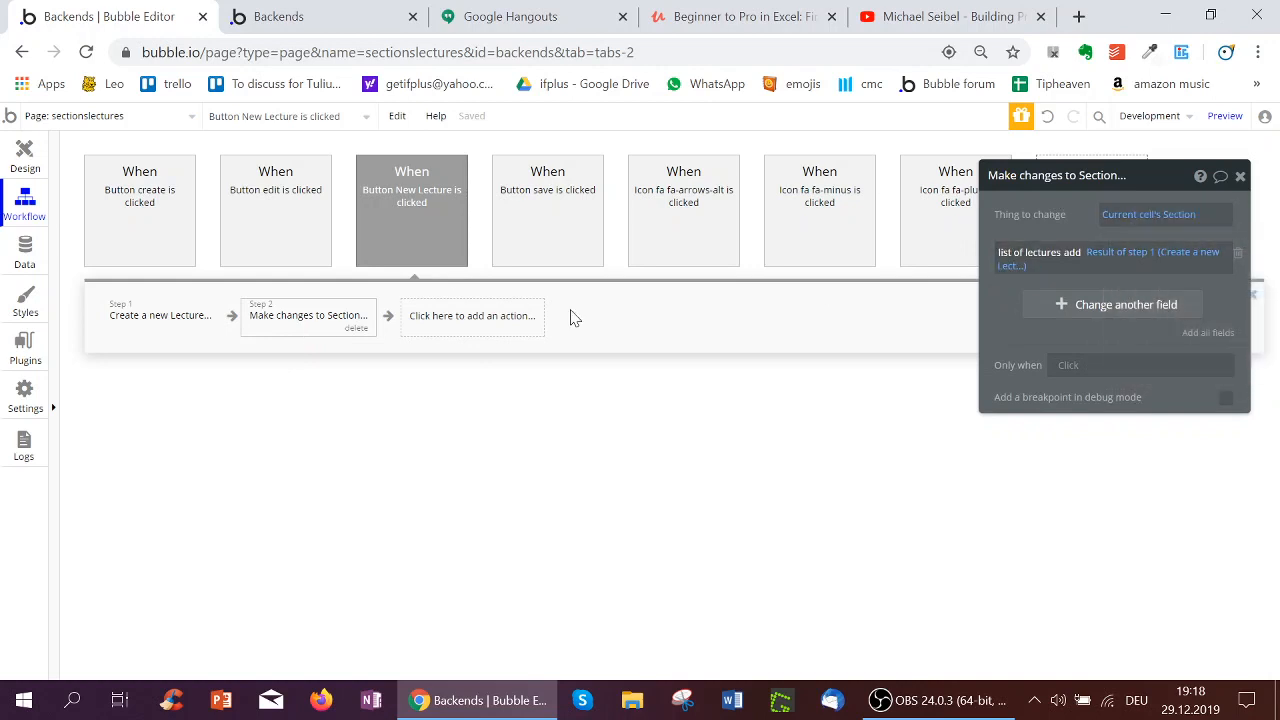
mouse_move(1035, 258)
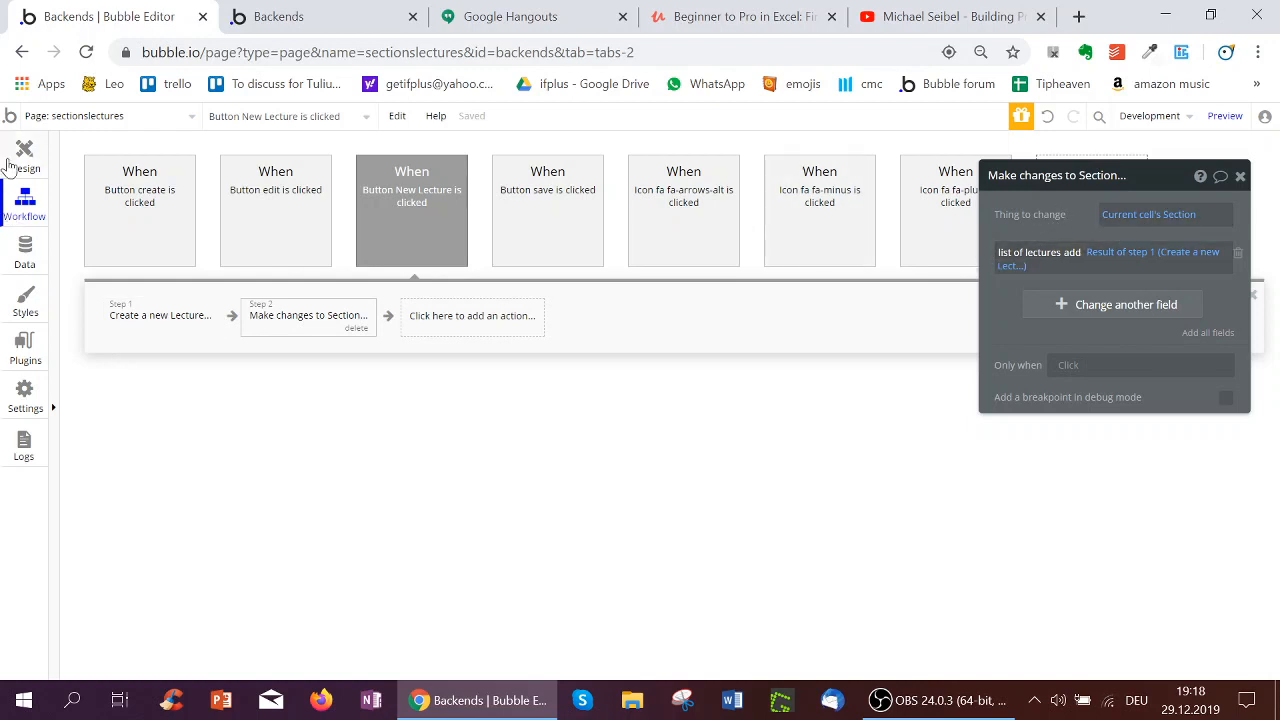
left_click(24, 152)
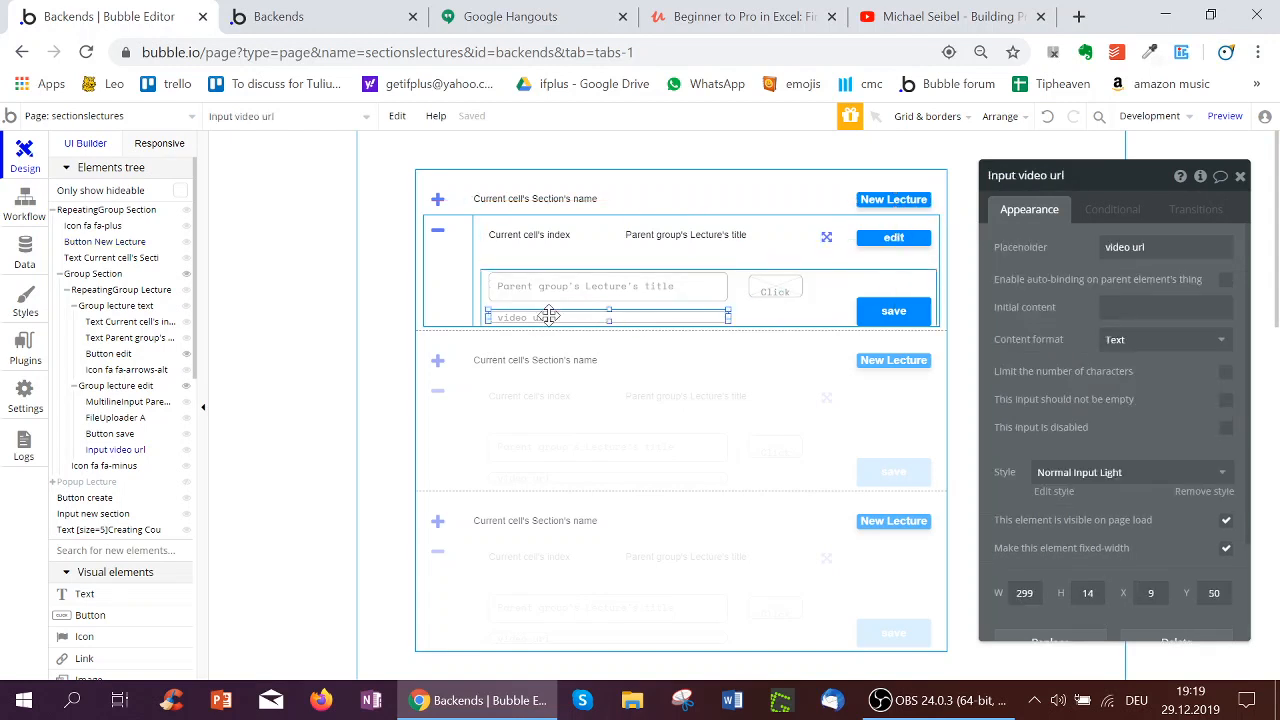
left_click(826, 237)
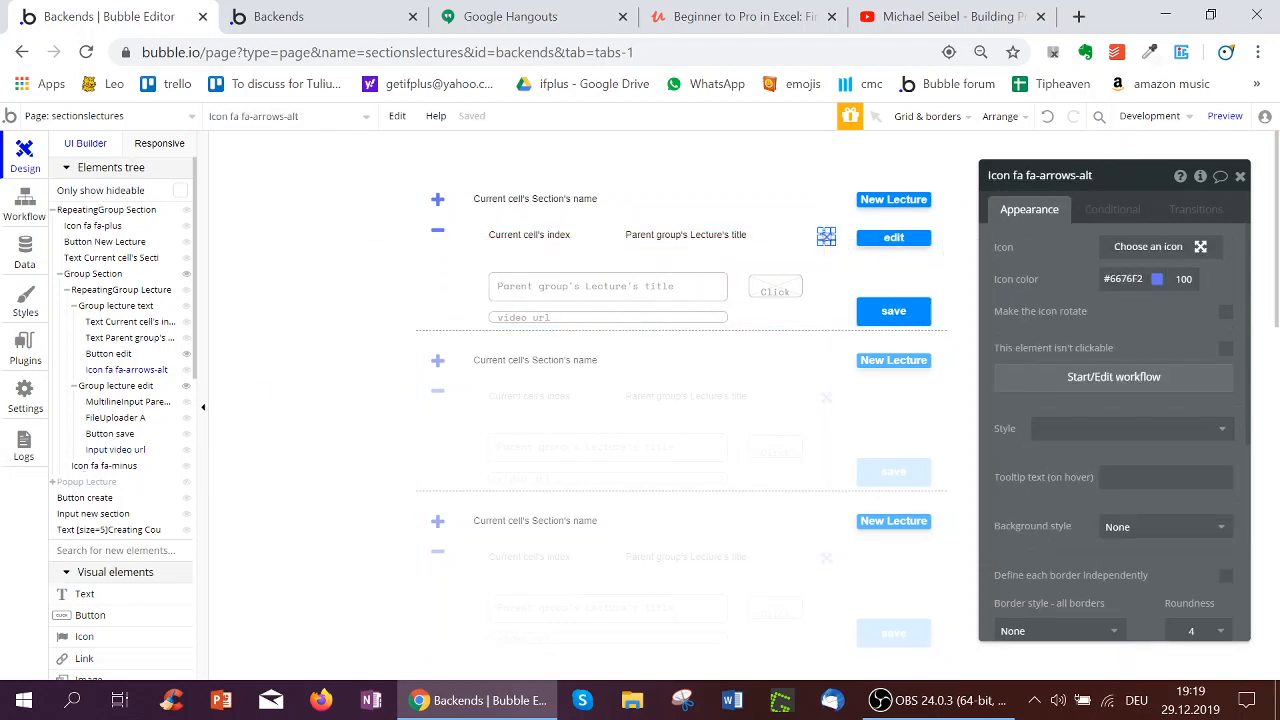
mouse_move(1040, 398)
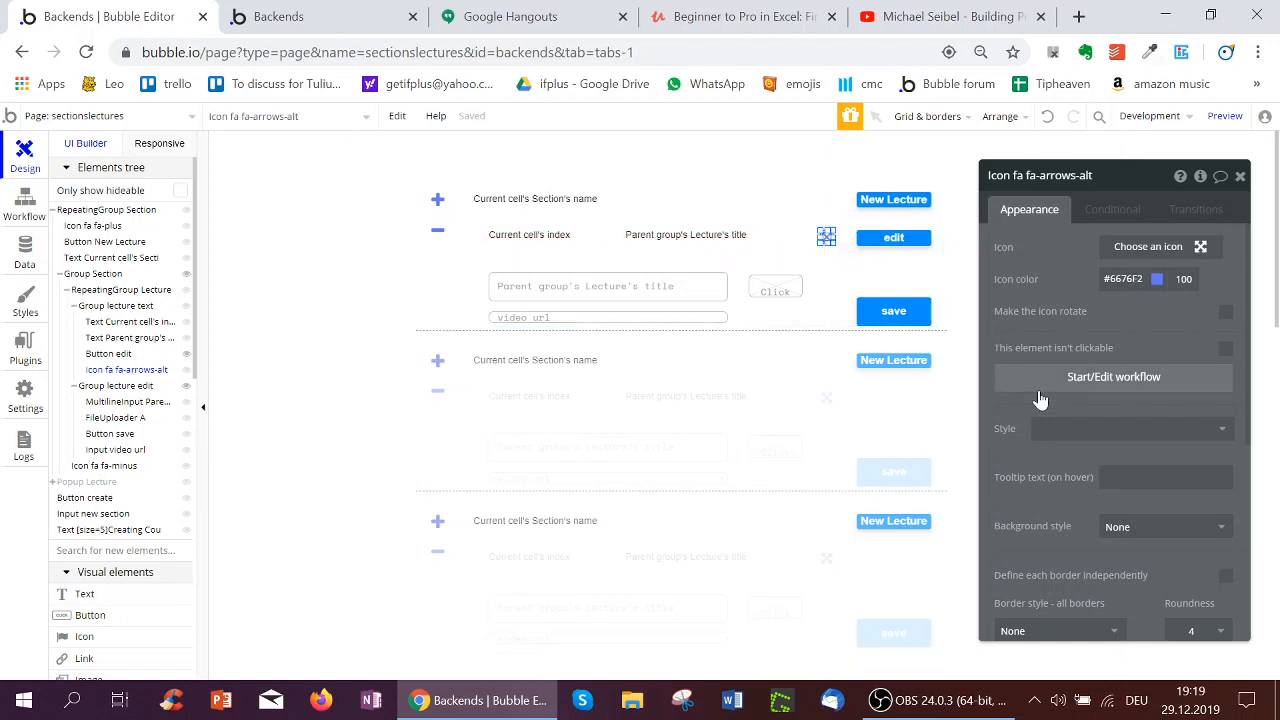
left_click(1113, 377)
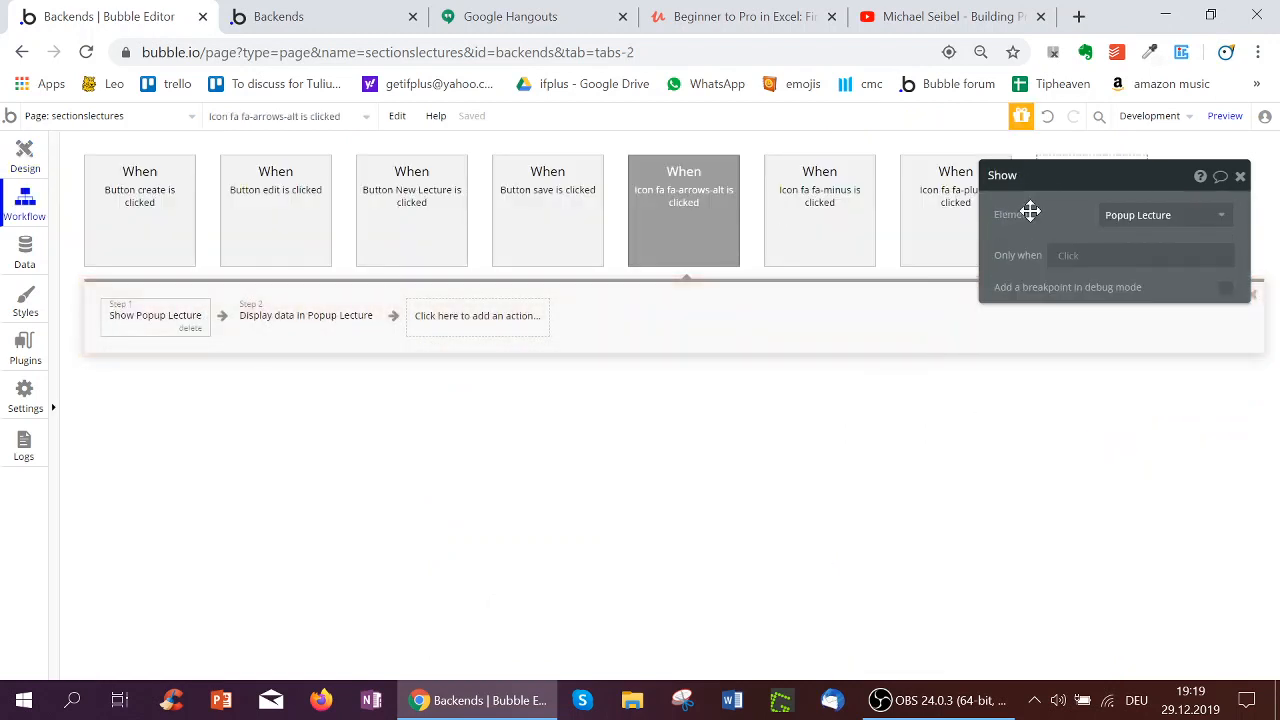
left_click(305, 315)
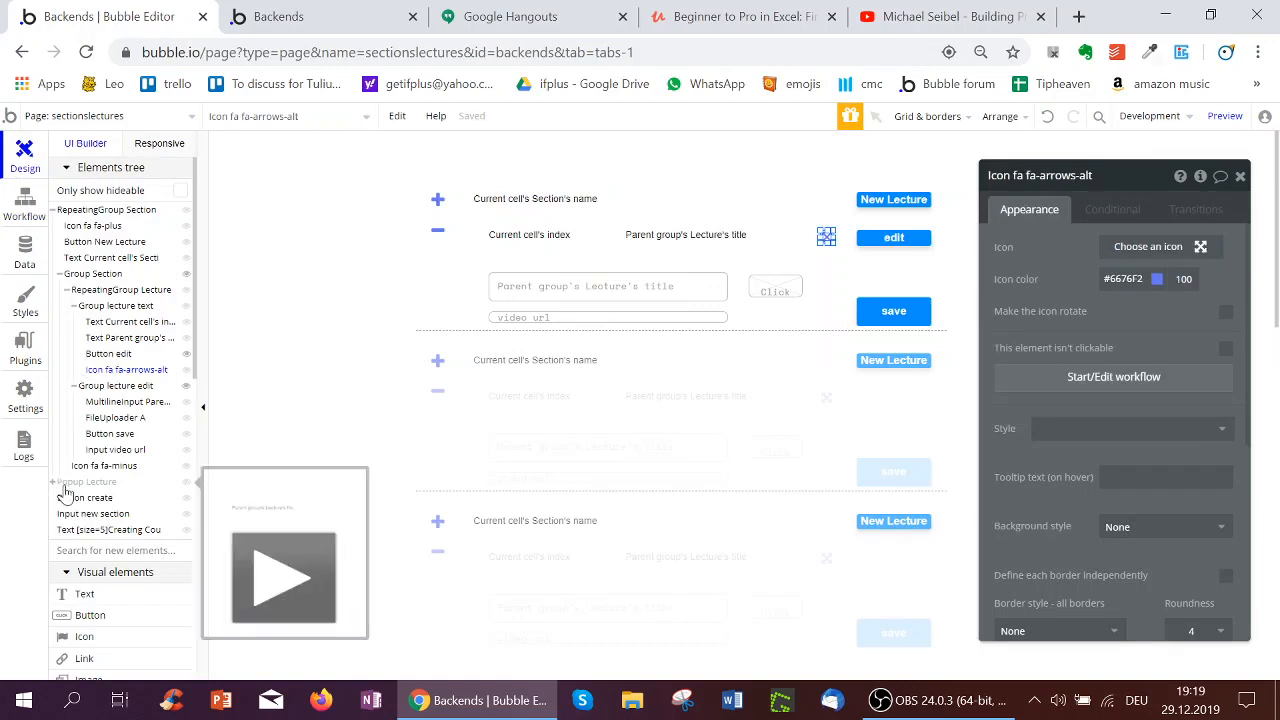
Step: Select Popup Lecture and inspect its Lecture content type and file text element
left_click(86, 481)
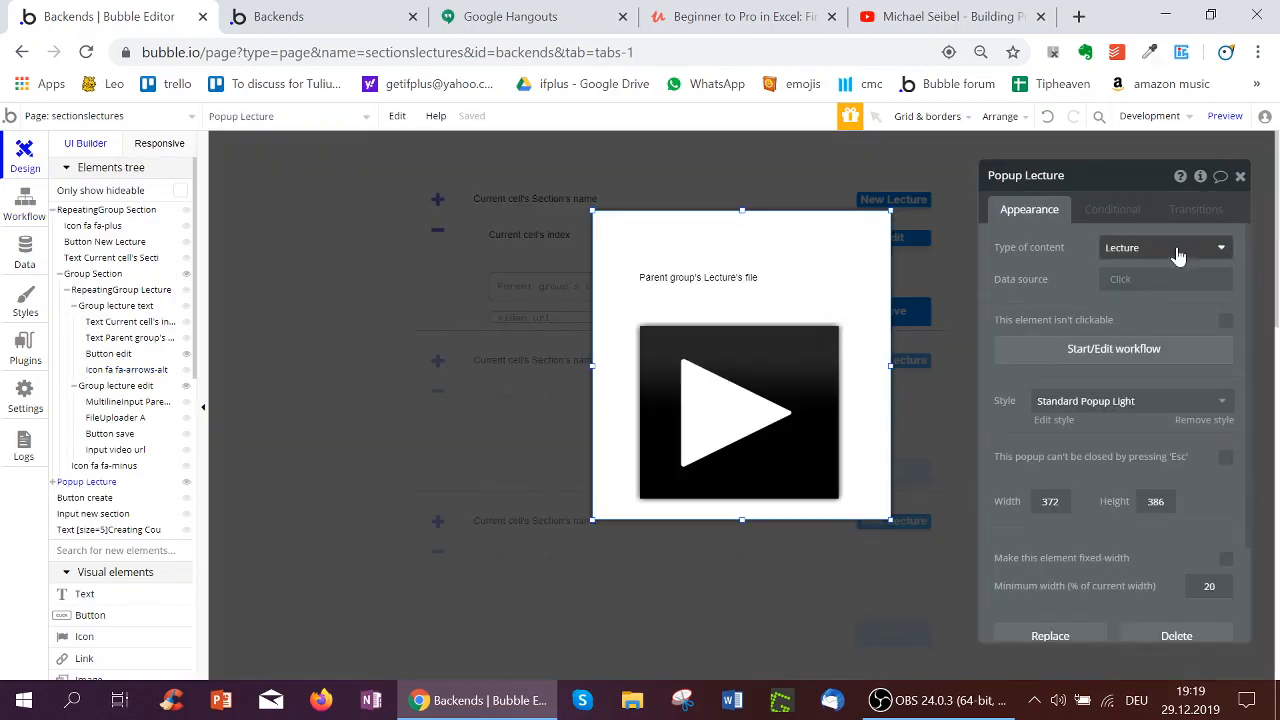
mouse_move(1123, 253)
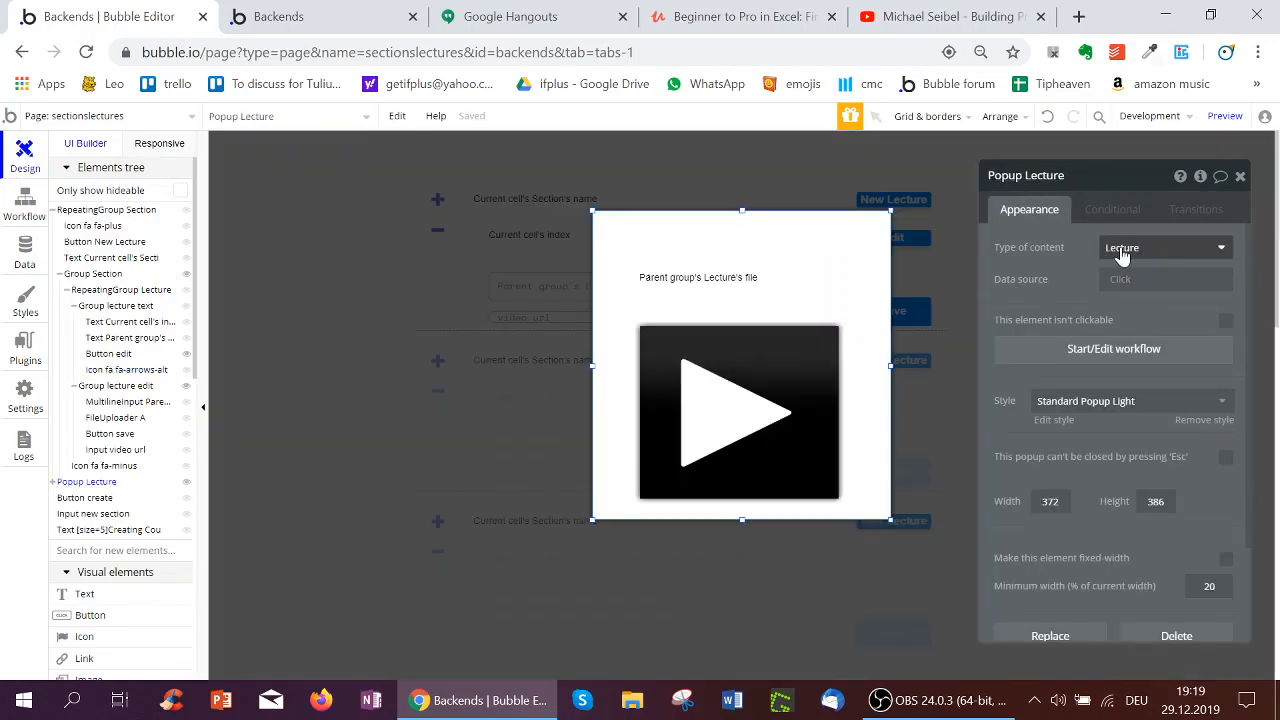
left_click(698, 277)
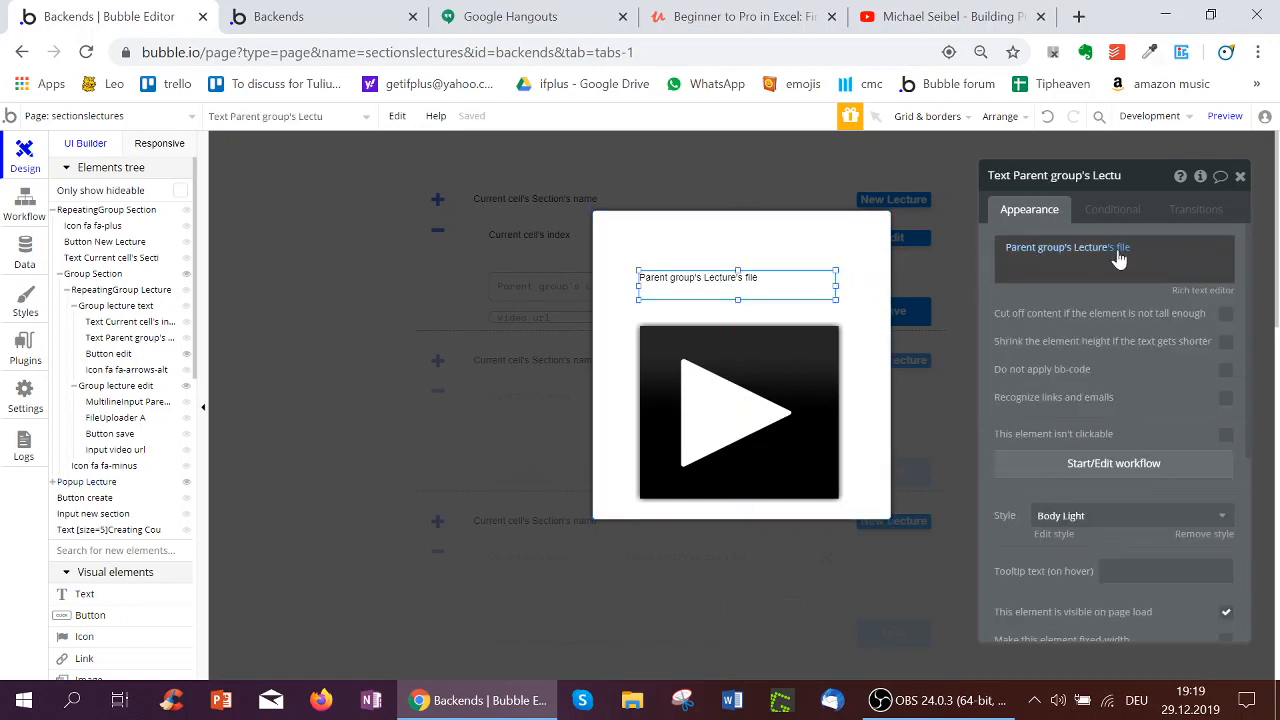
left_click(738, 412)
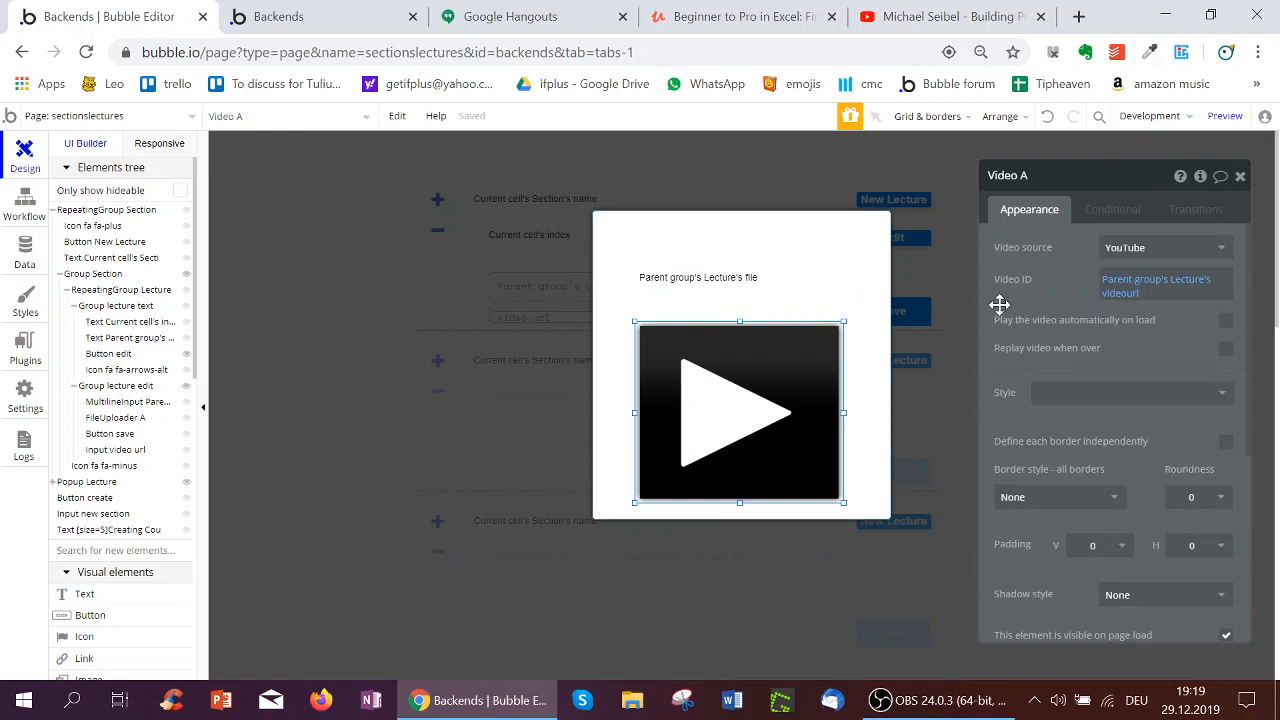
mouse_move(1165, 292)
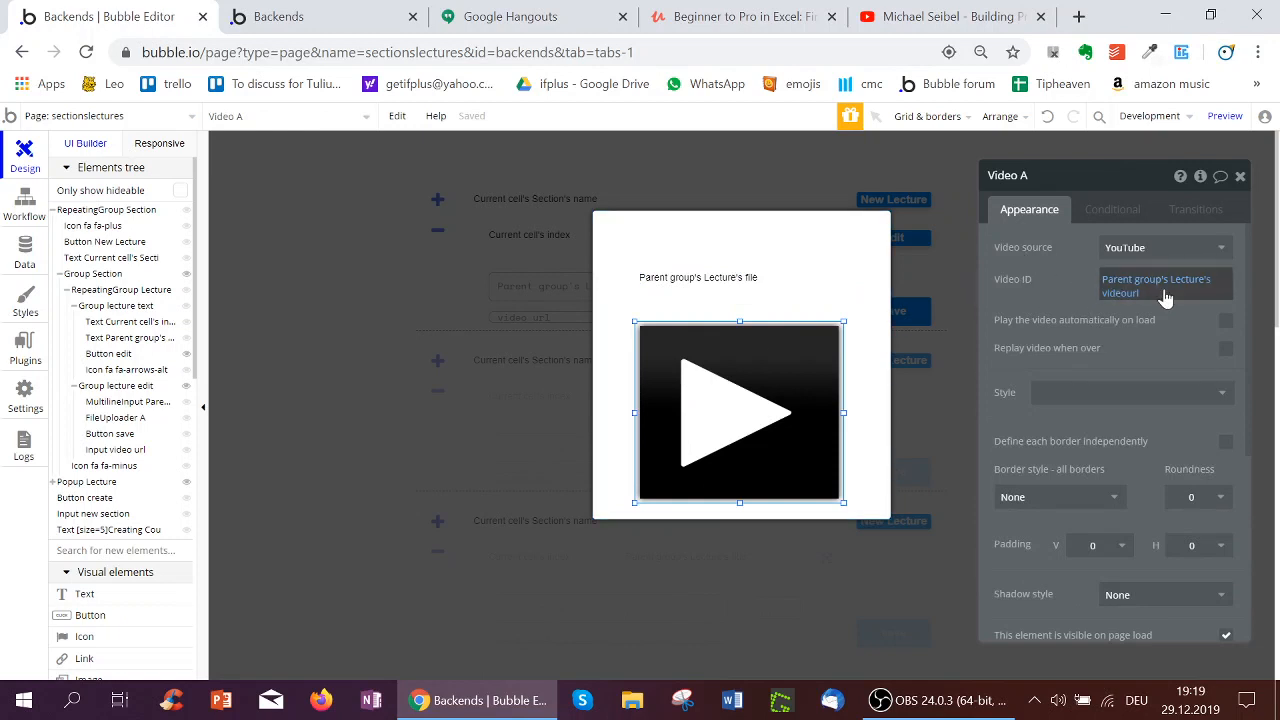
mouse_move(1177, 295)
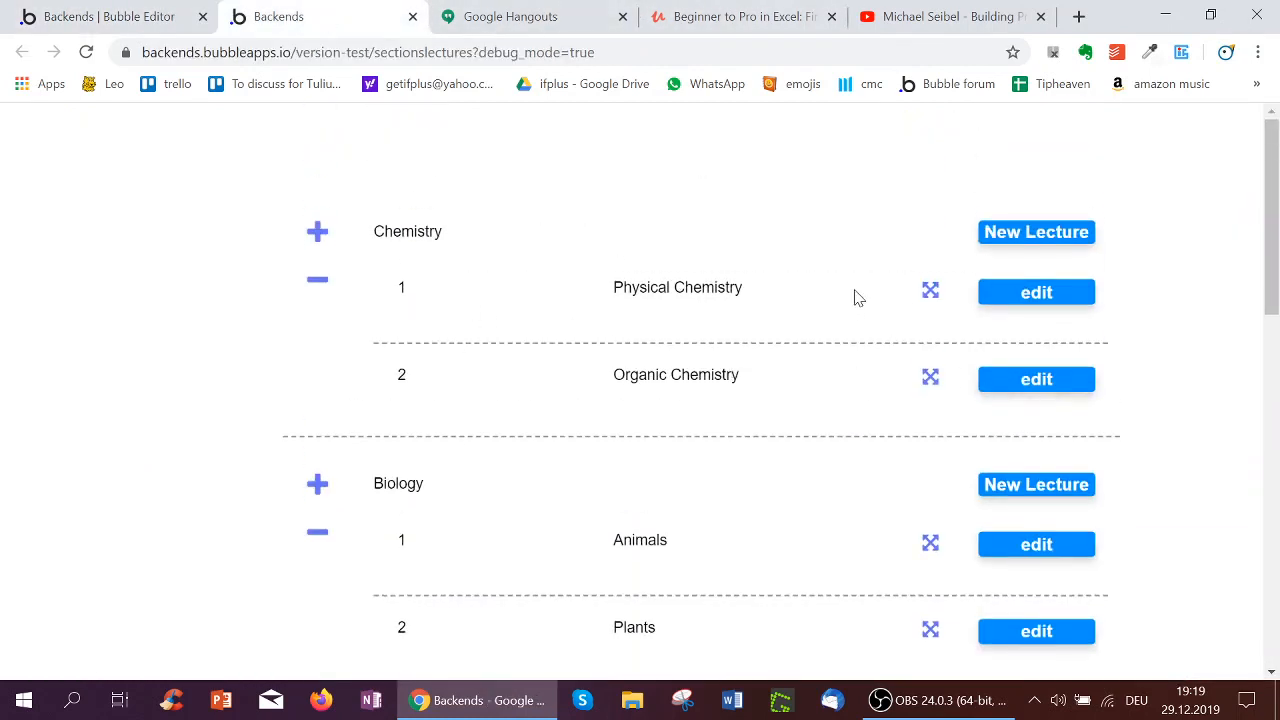
mouse_move(1039, 298)
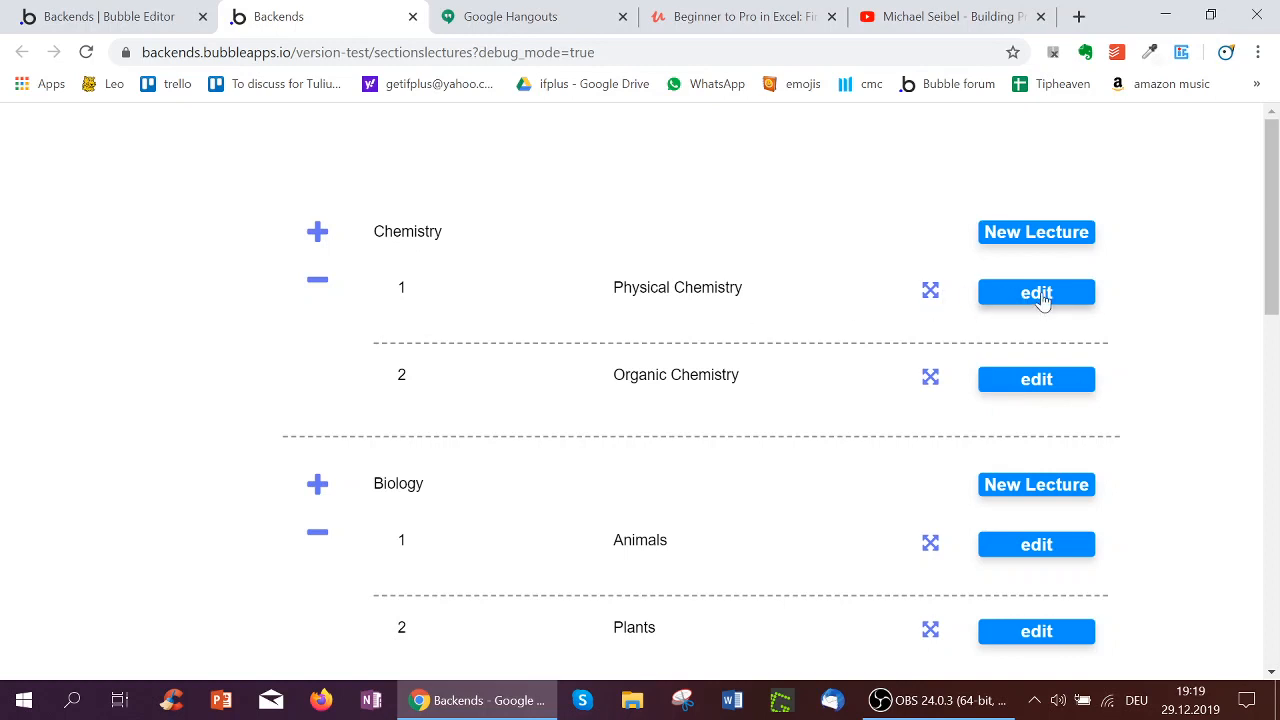
left_click(1036, 292)
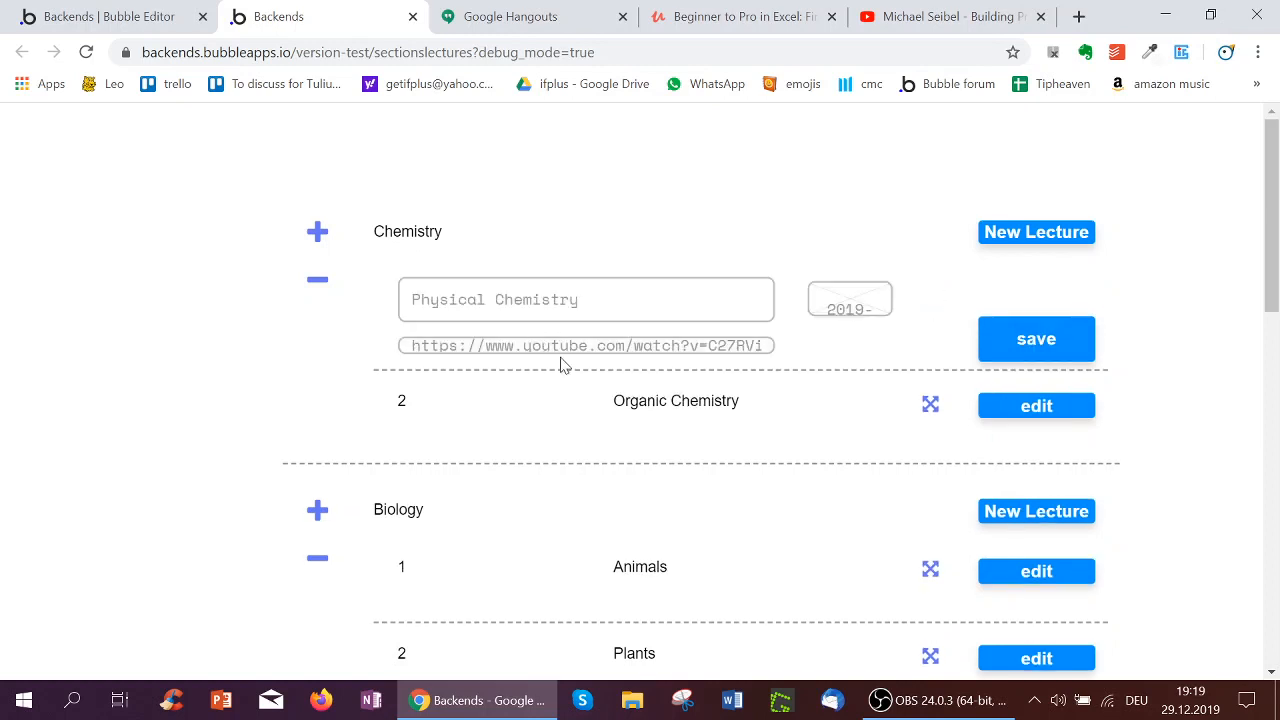
mouse_move(846, 330)
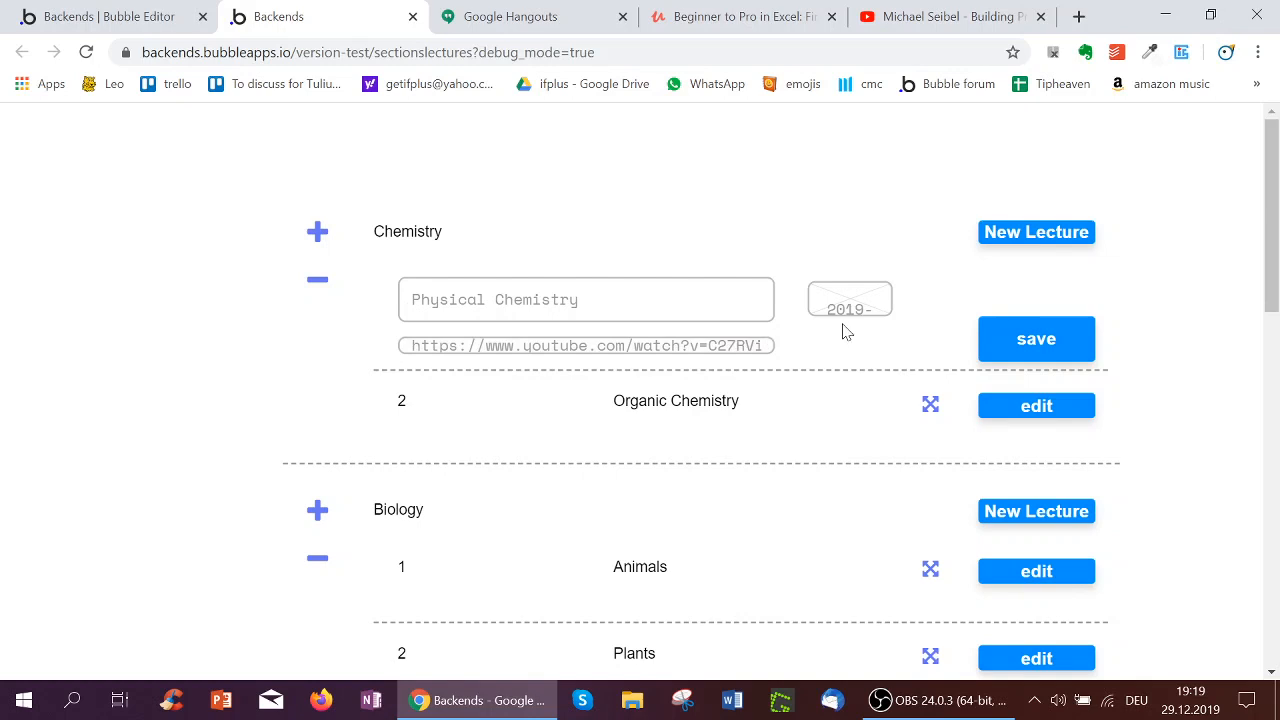
left_click(1036, 338)
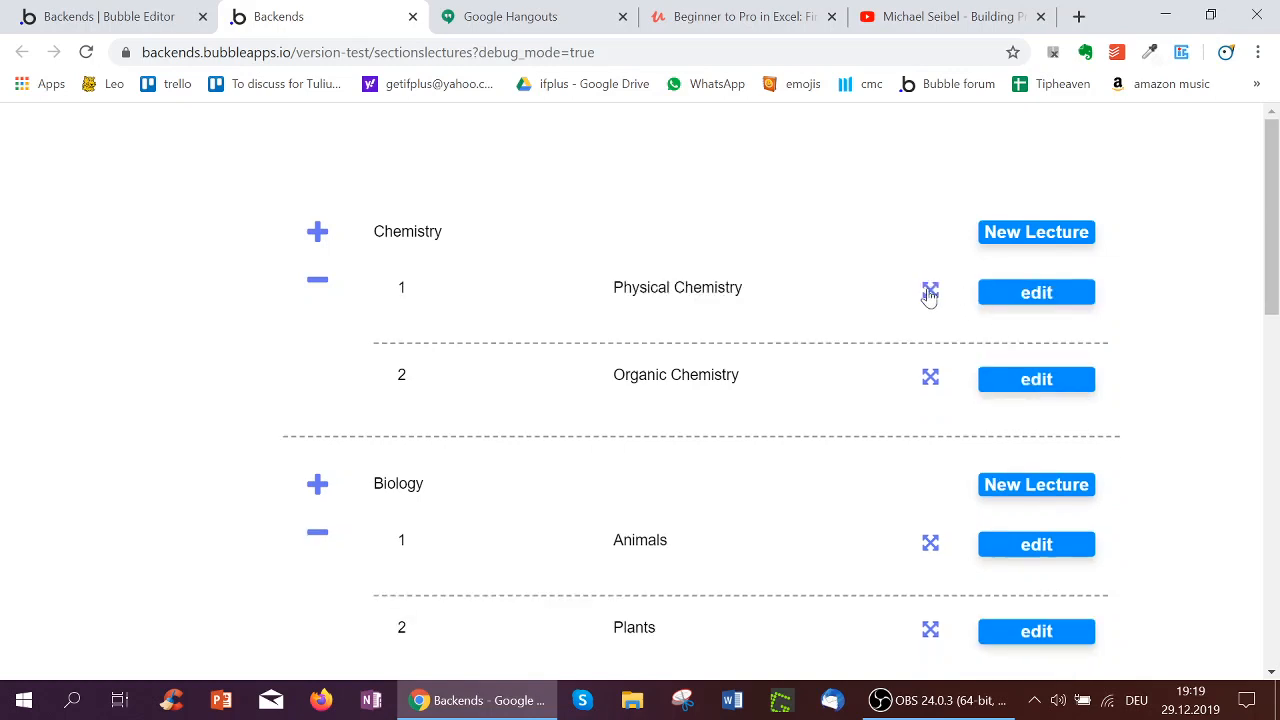
Step: Open the Physical Chemistry lecture popup showing its file address and YouTube video
left_click(930, 291)
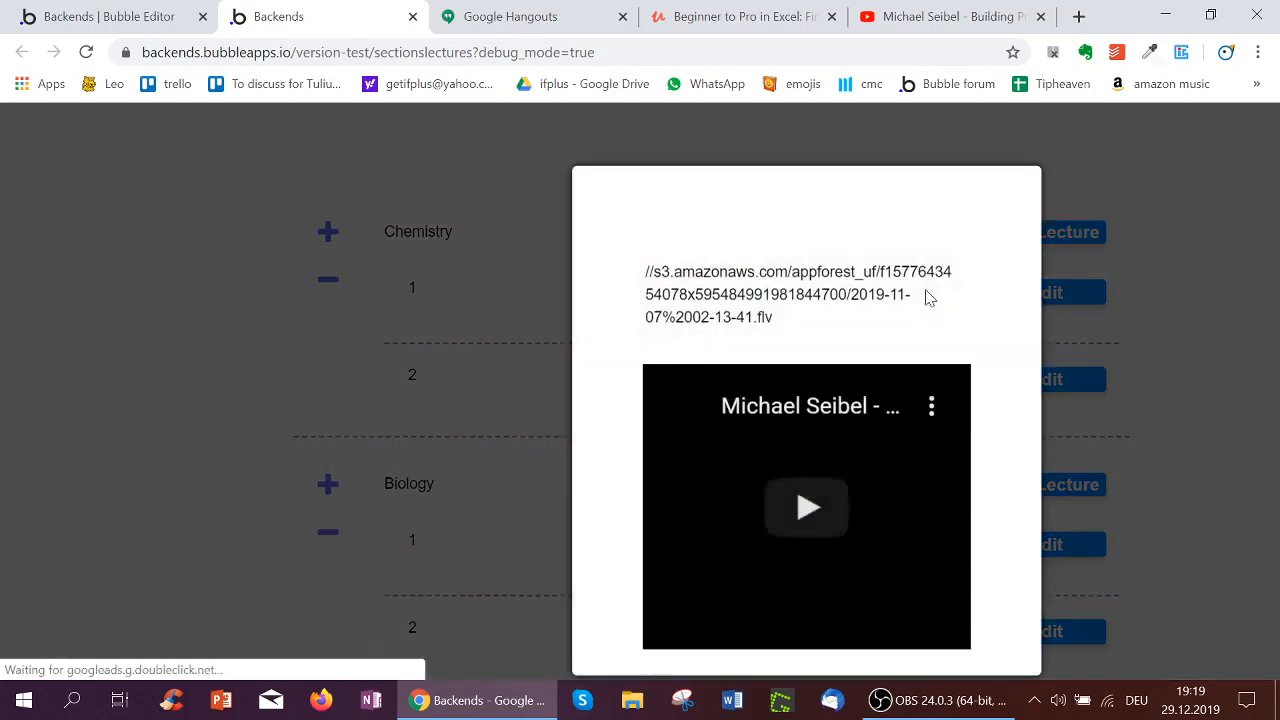
left_click(806, 507)
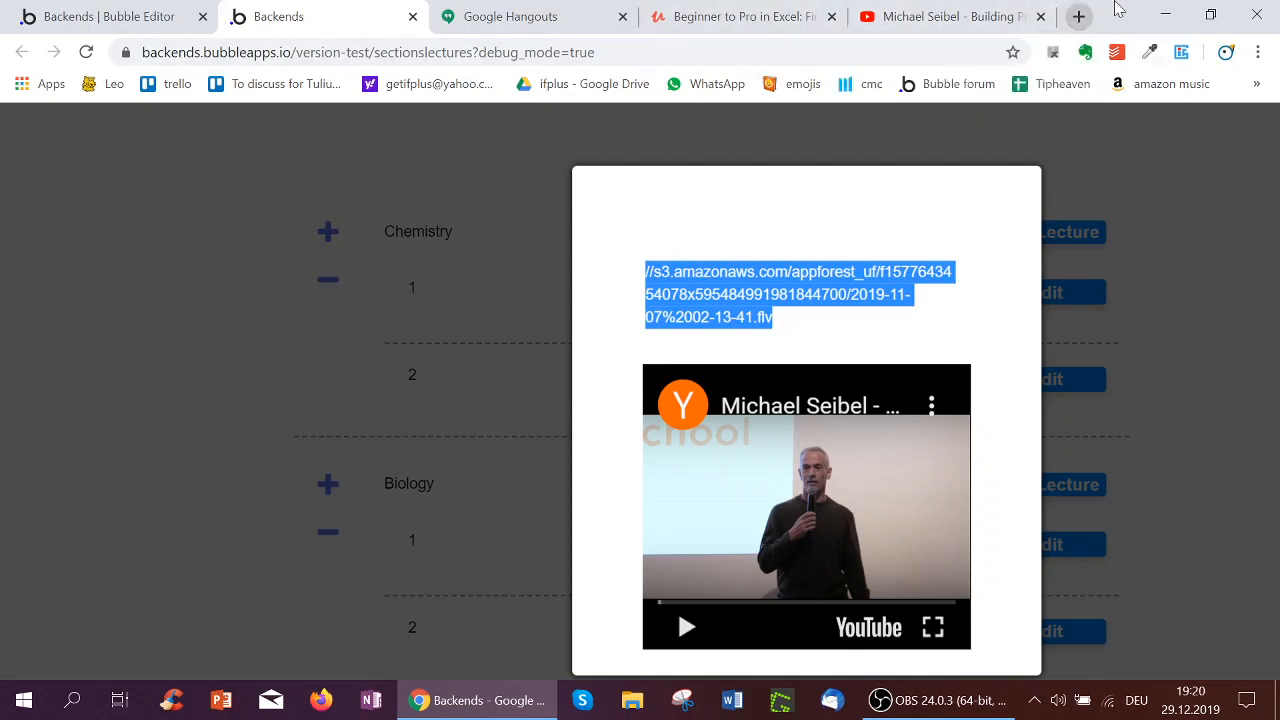
mouse_move(1076, 16)
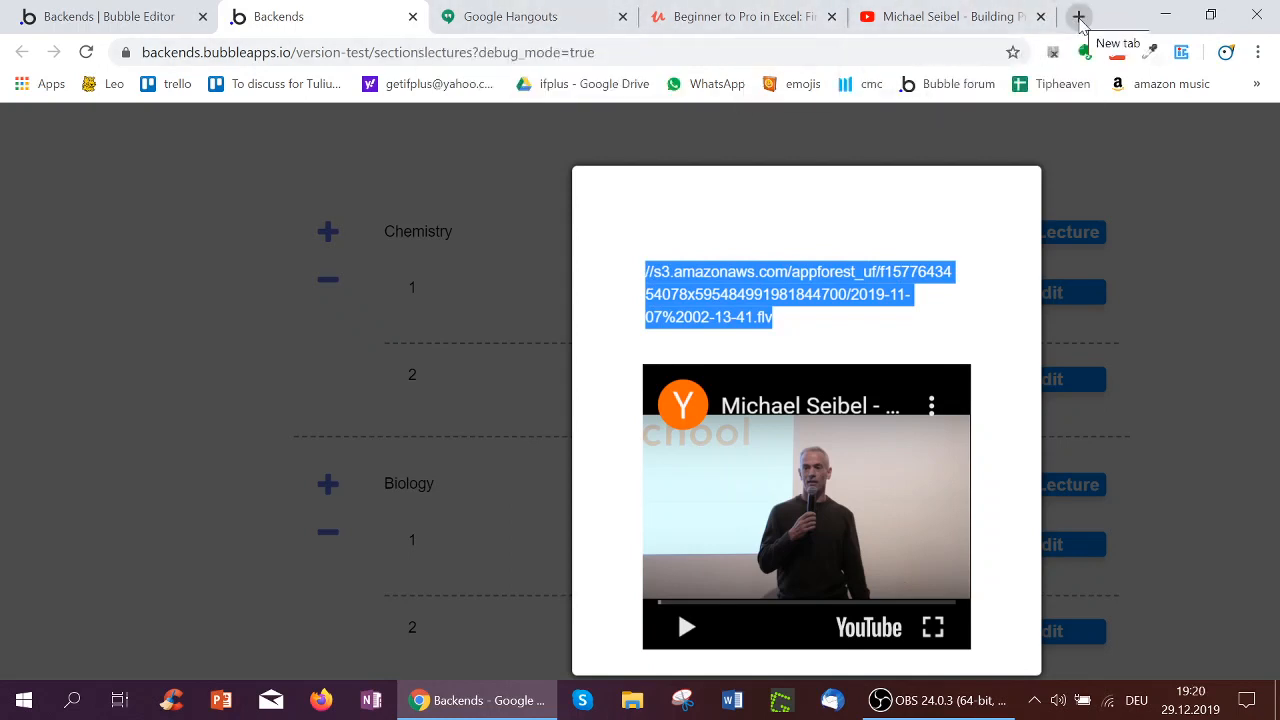
mouse_move(750, 291)
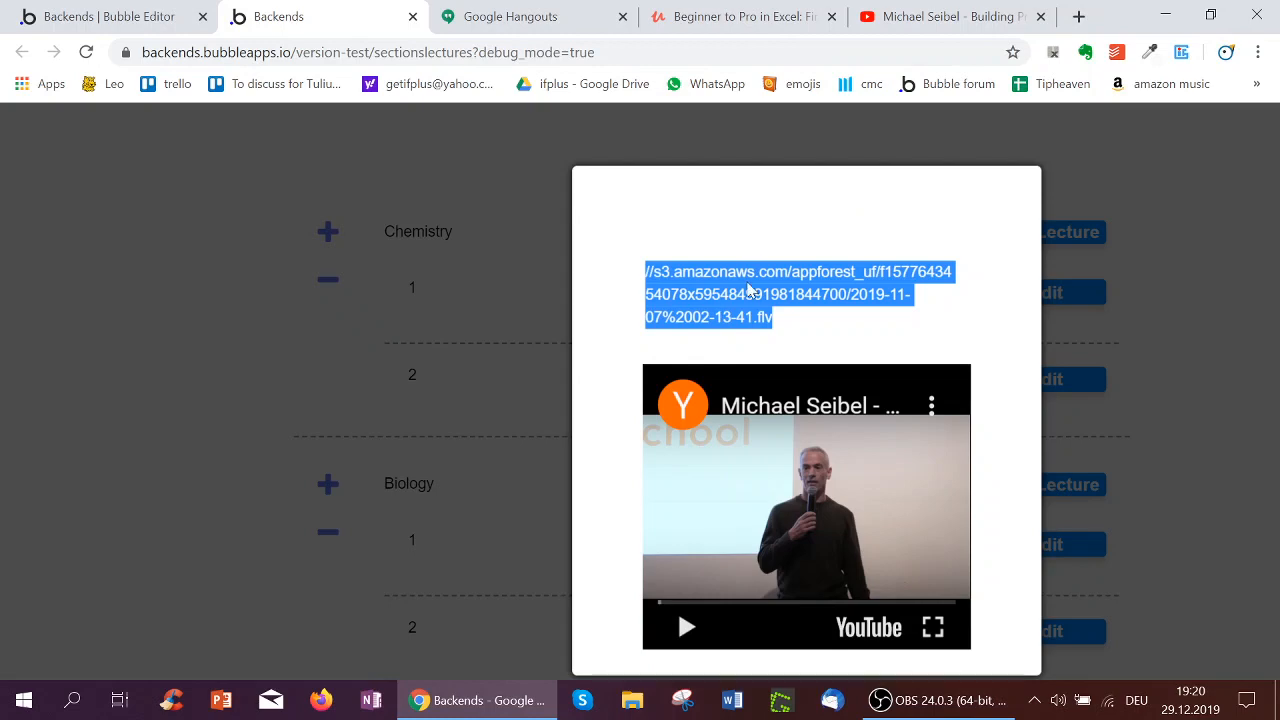
mouse_move(140, 16)
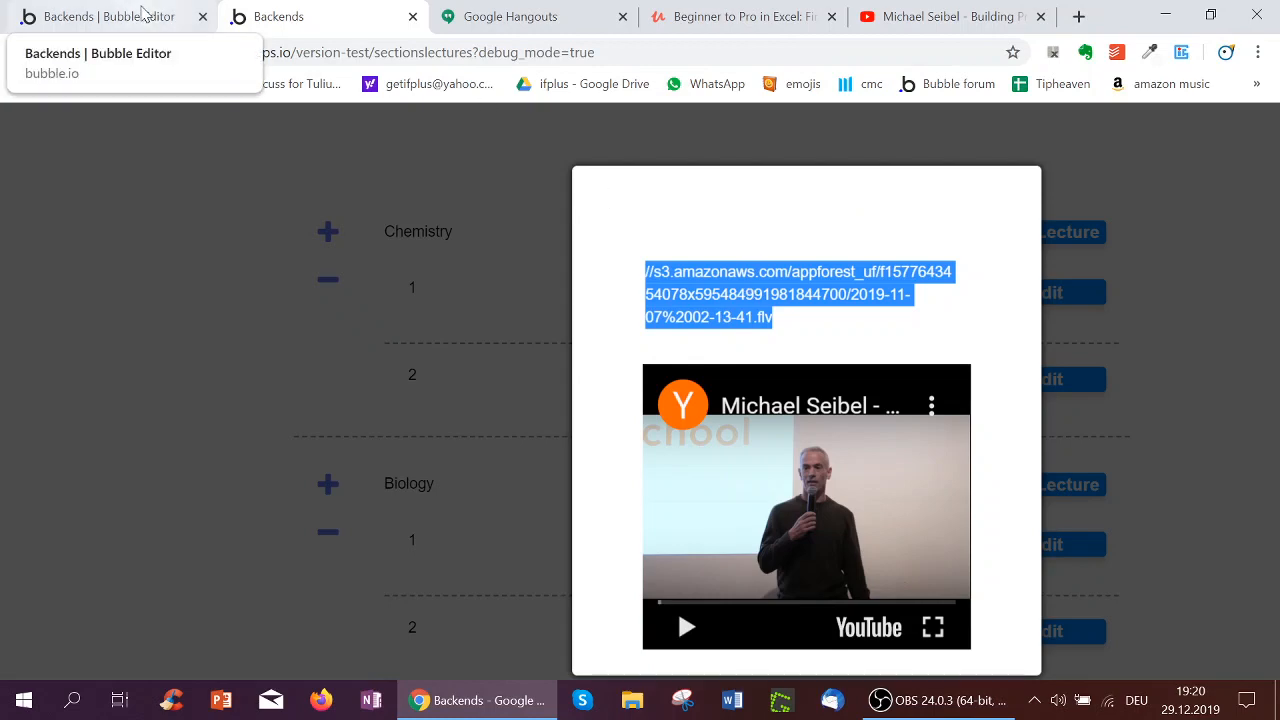
mouse_move(218, 368)
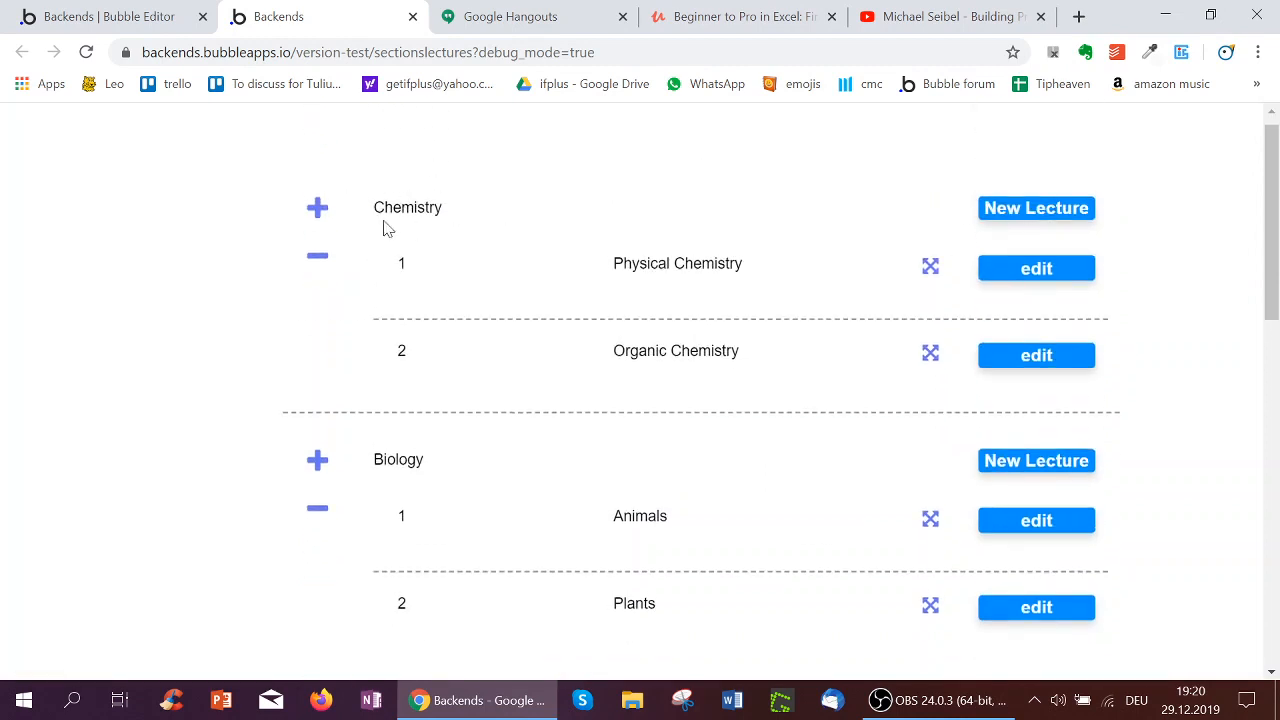
mouse_move(531, 285)
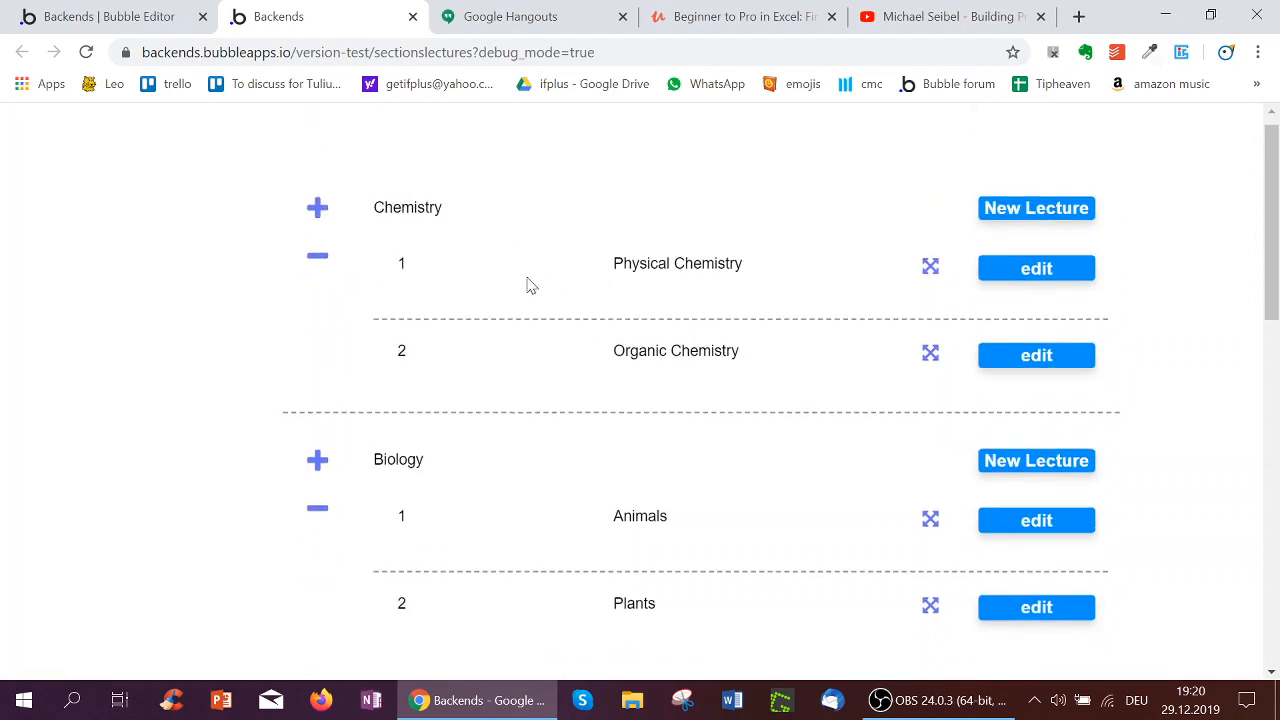
mouse_move(602, 298)
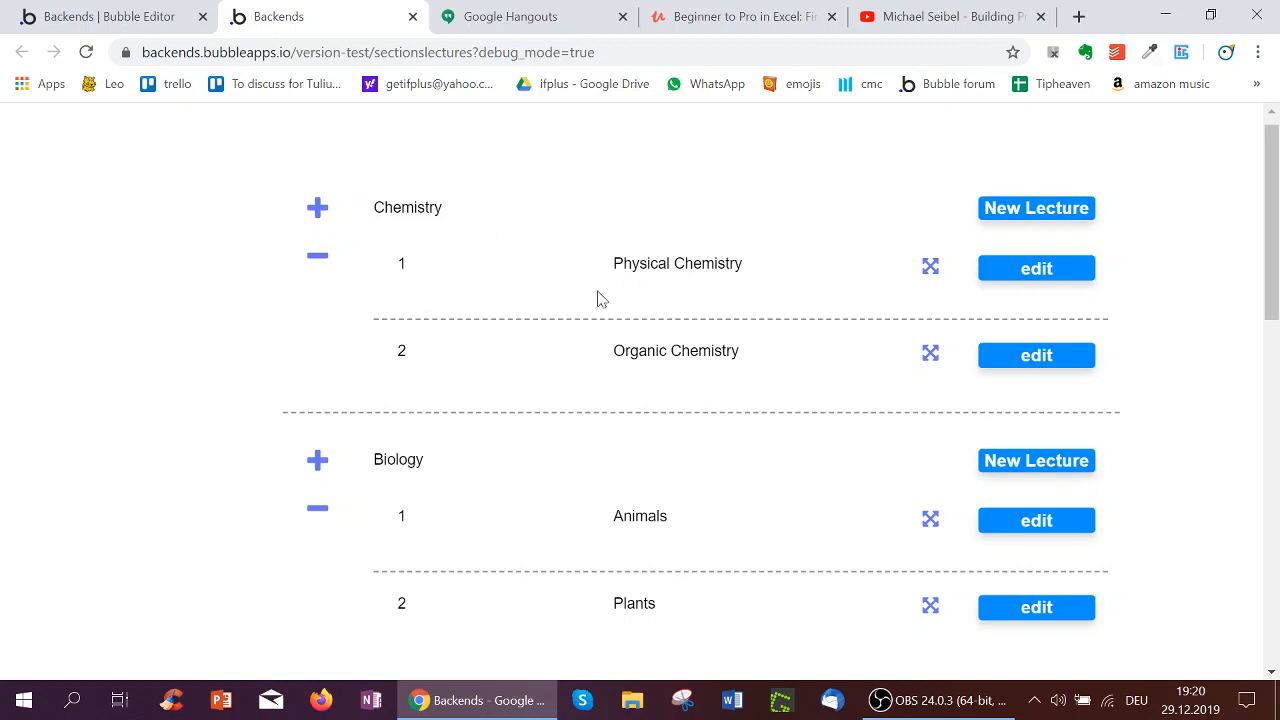
mouse_move(380, 247)
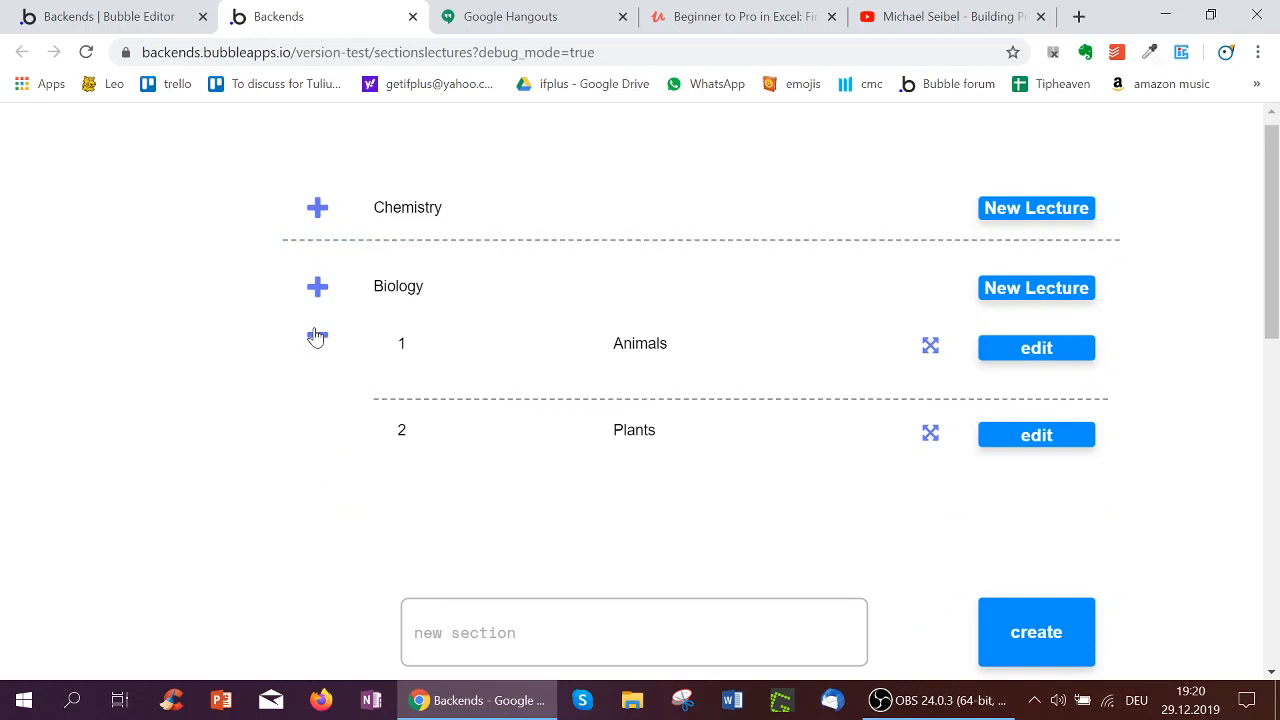
Step: Collapse Chemistry's lectures with the minus icon, leaving Biology's Animals and Plants listed
left_click(317, 335)
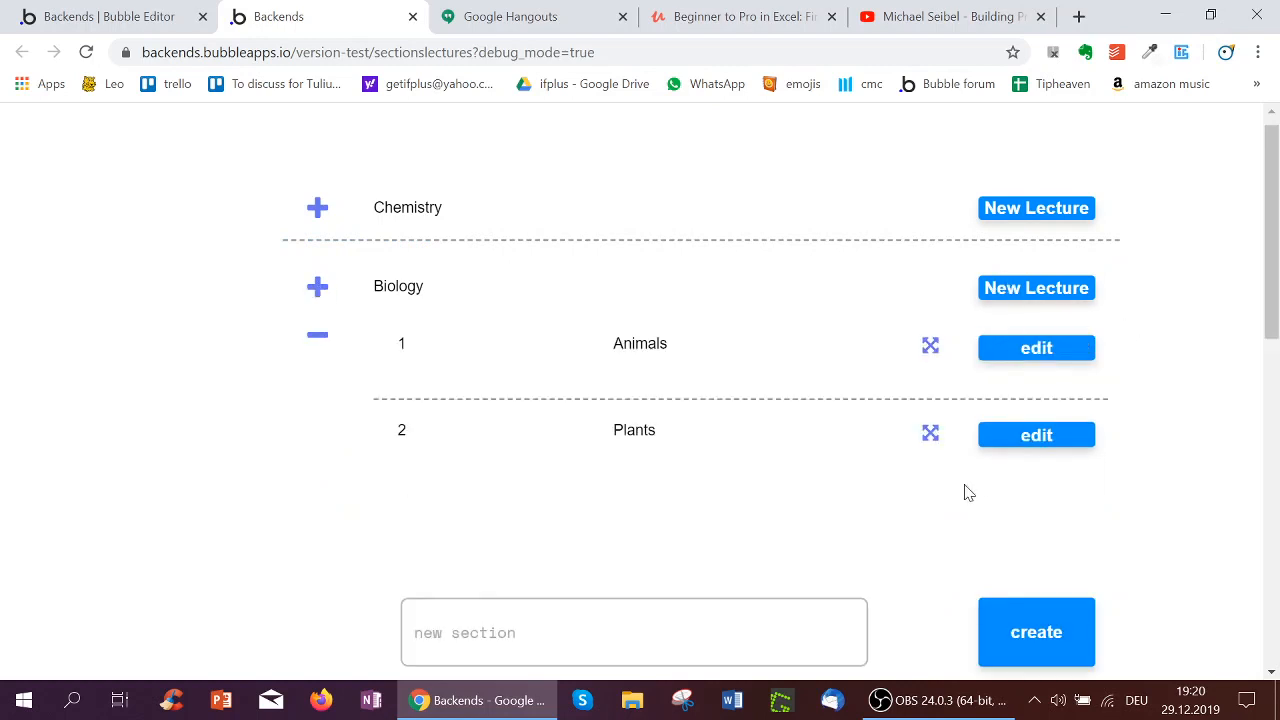
mouse_move(930, 351)
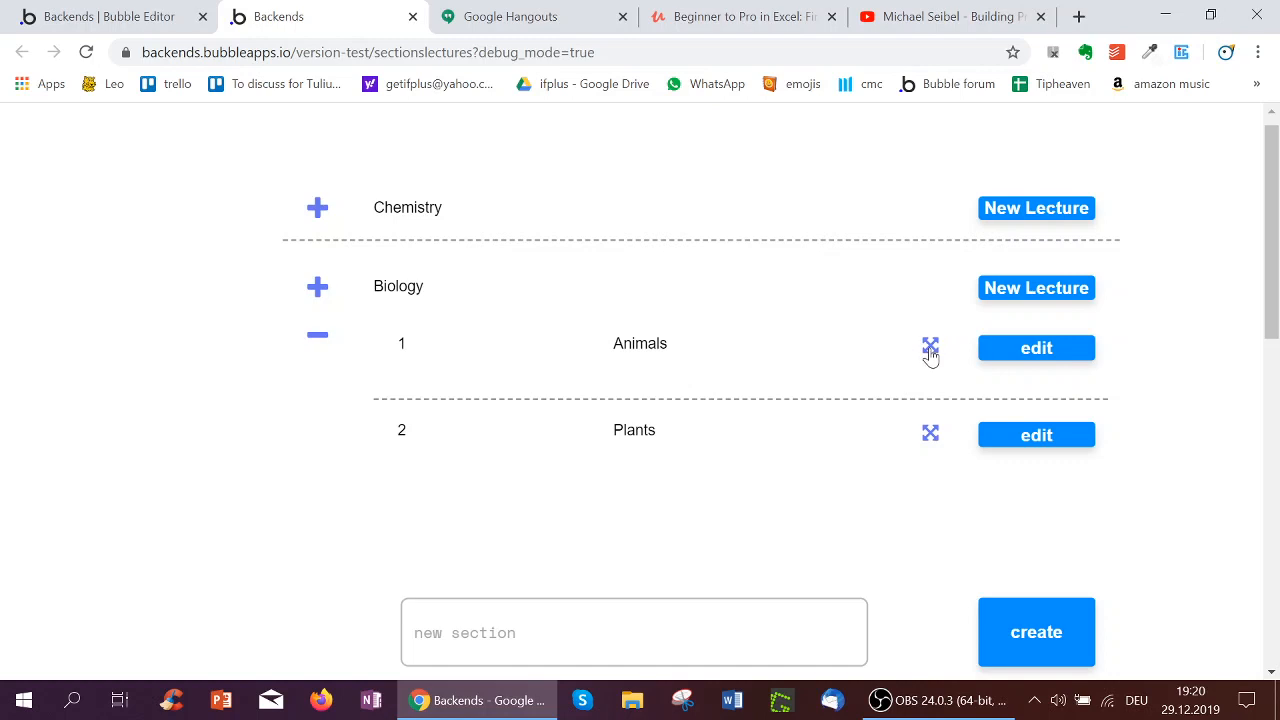
mouse_move(552, 323)
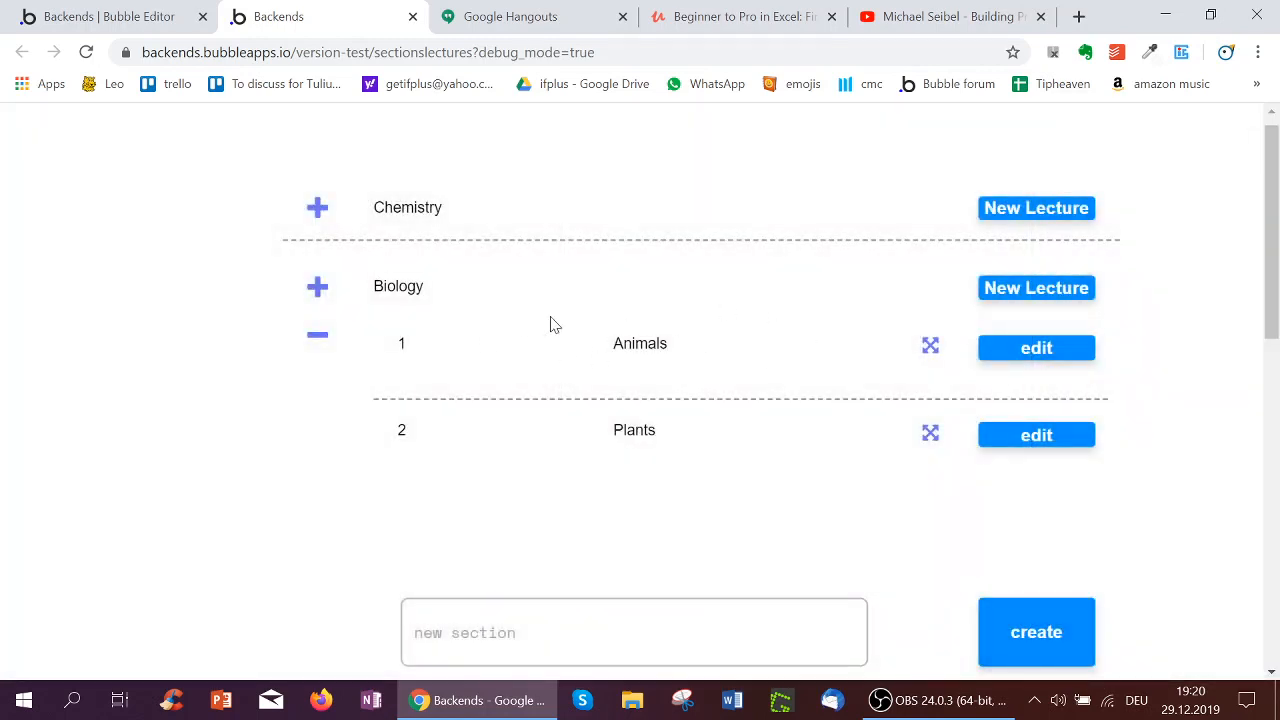